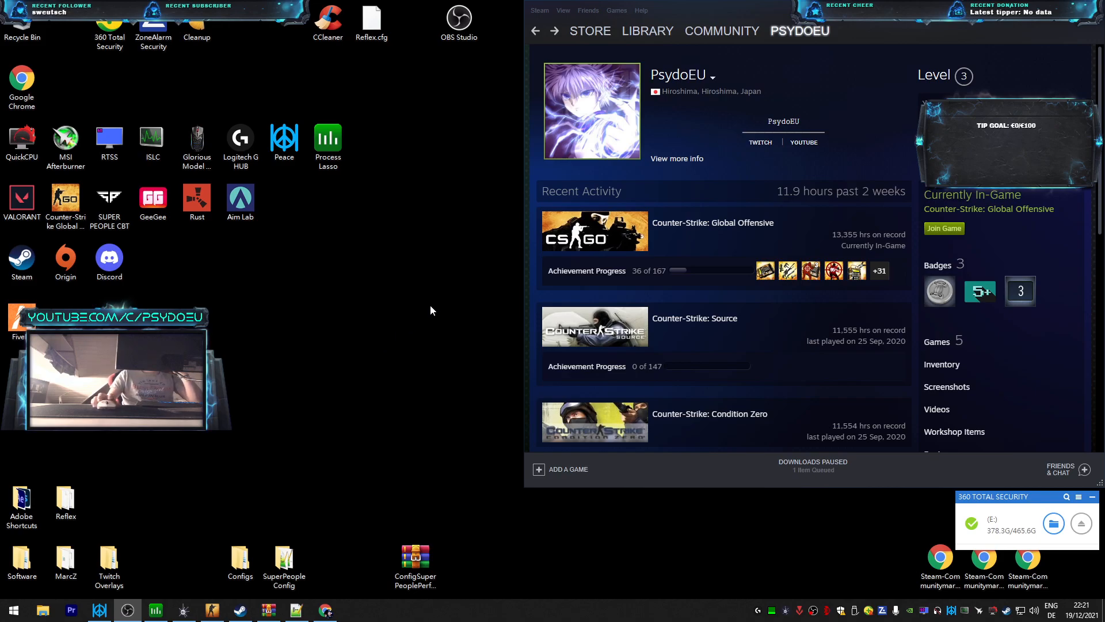
mouse_move(649, 205)
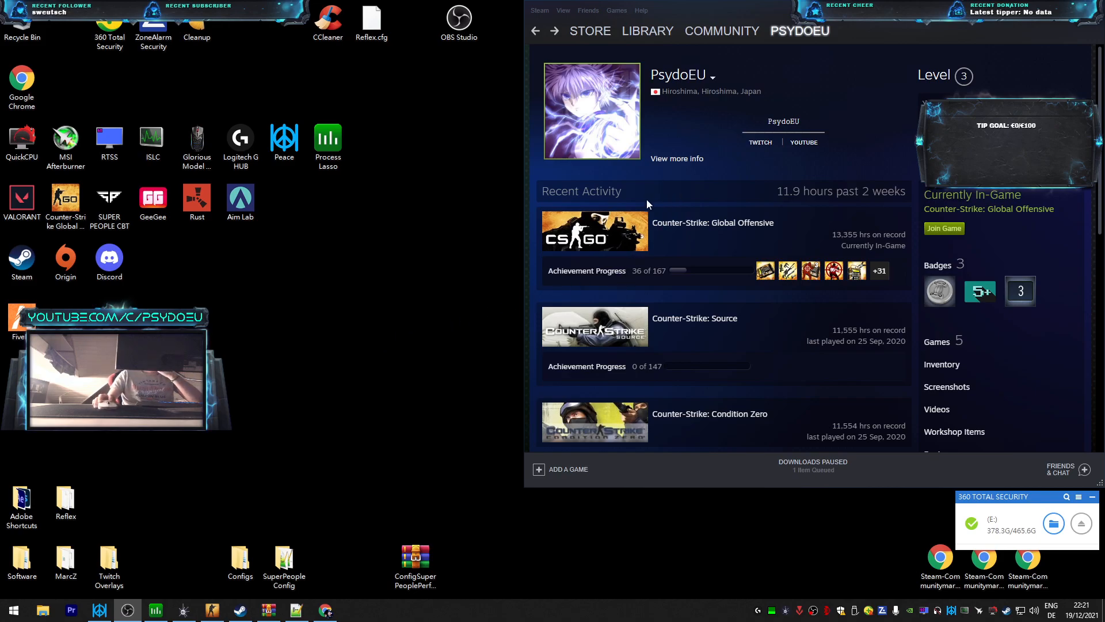
mouse_move(606, 209)
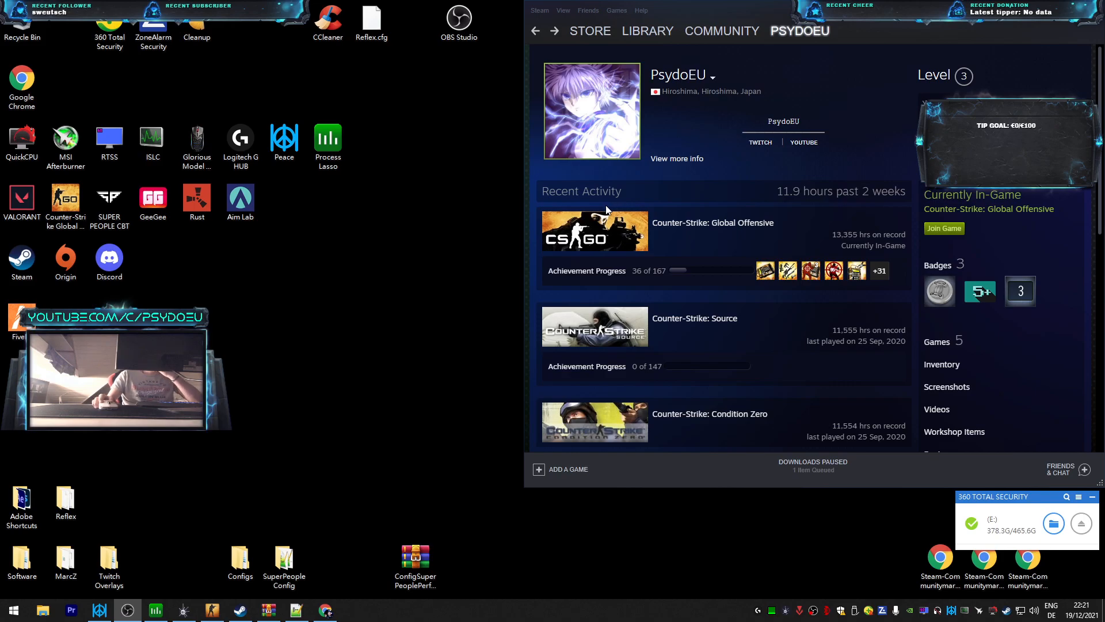
mouse_move(628, 217)
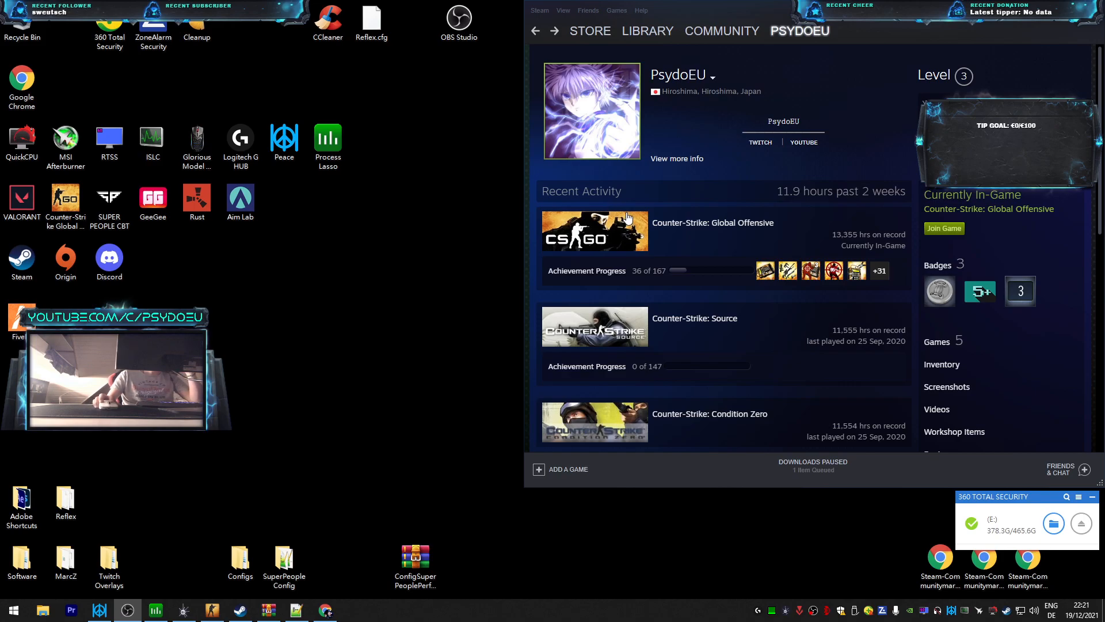
mouse_move(638, 204)
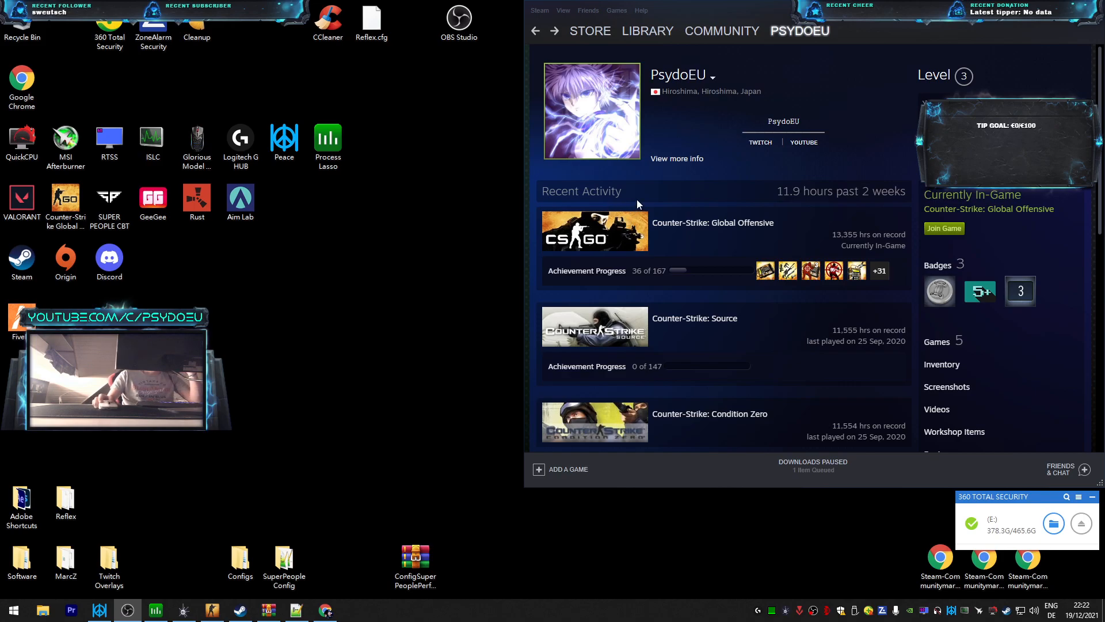
mouse_move(652, 196)
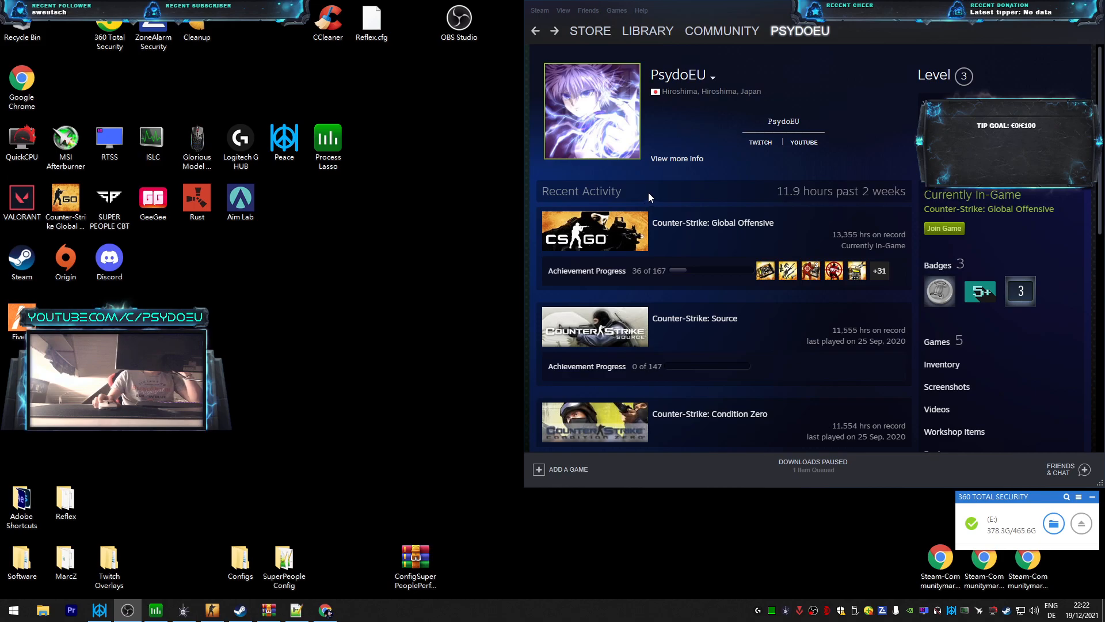
mouse_move(805, 163)
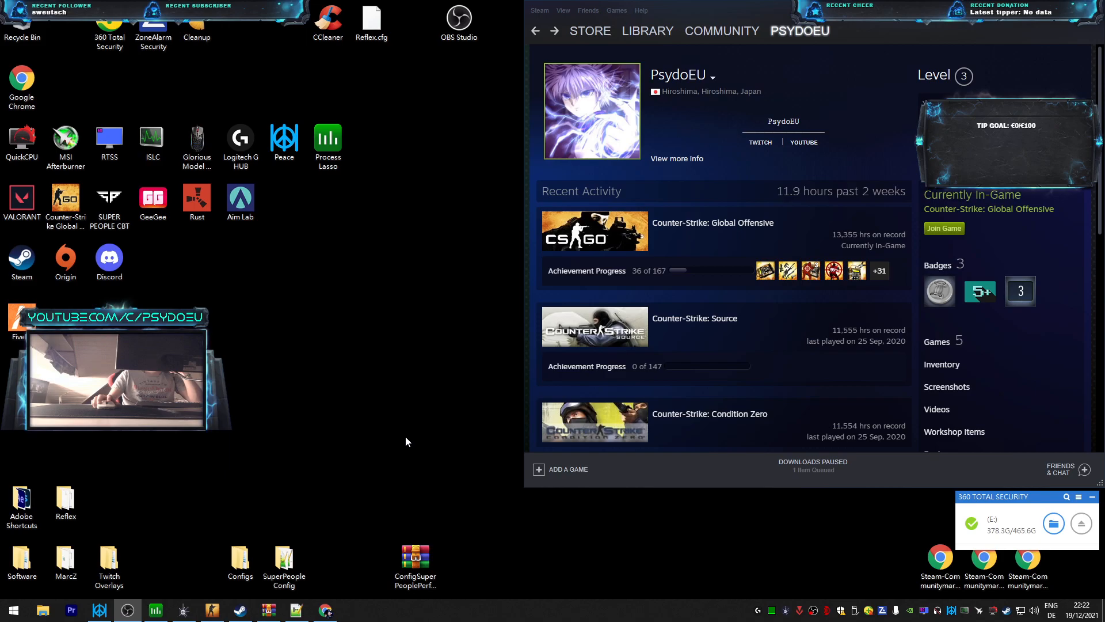
Open the SuperPeople Config desktop shortcut to reach the WindowsClient config folder
double_click(284, 559)
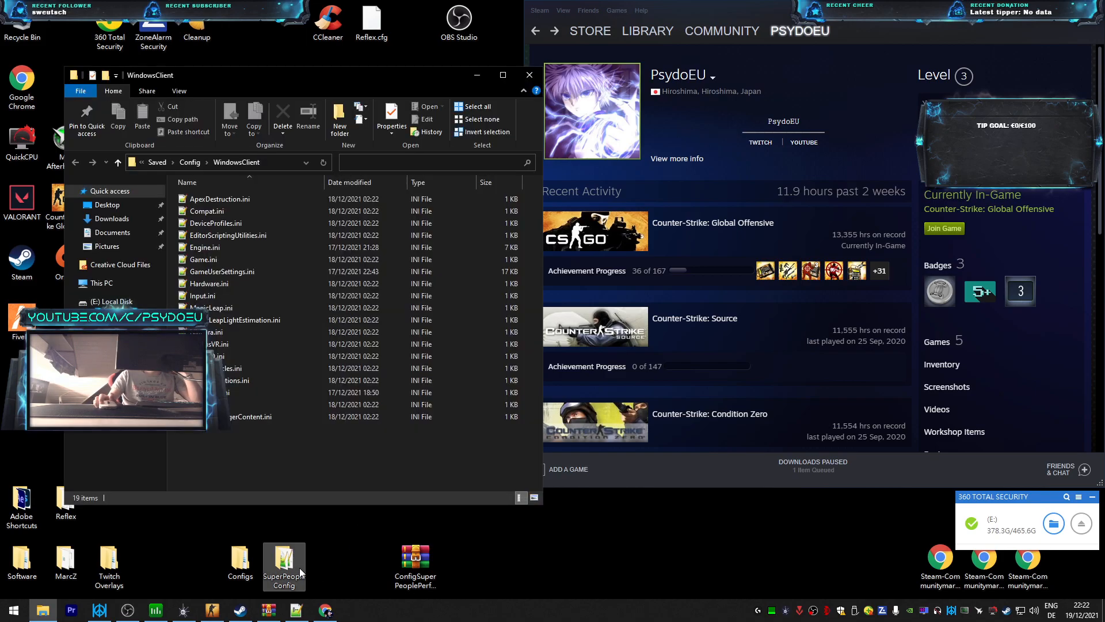
mouse_move(304, 567)
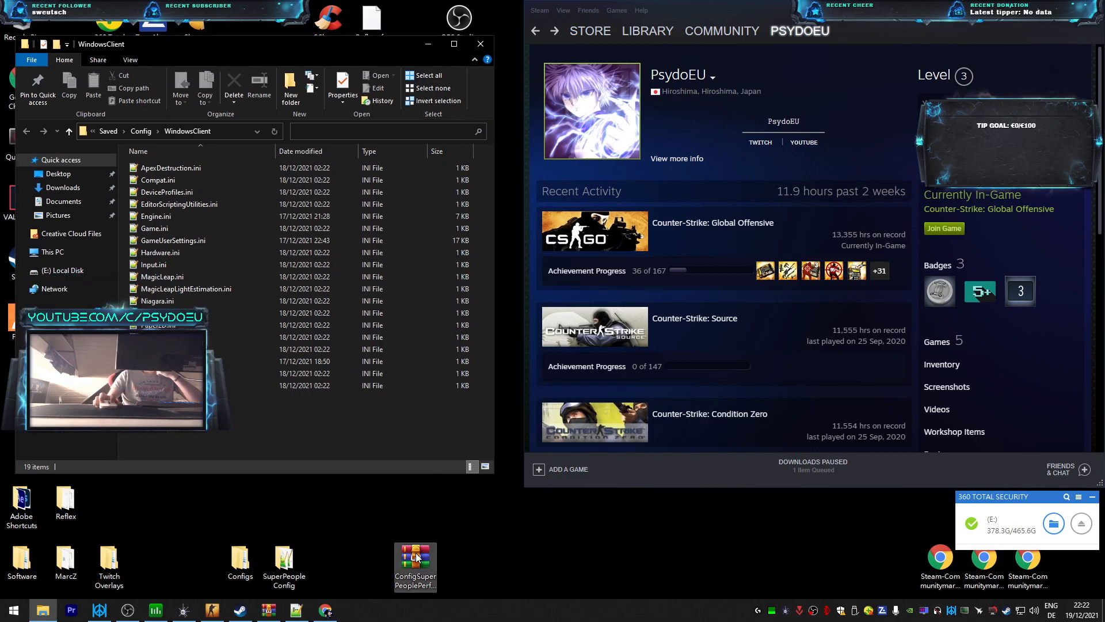
Open ConfigSuperPeoplePerformance.rar from the desktop in WinRAR and select Engine.ini
double_click(415, 559)
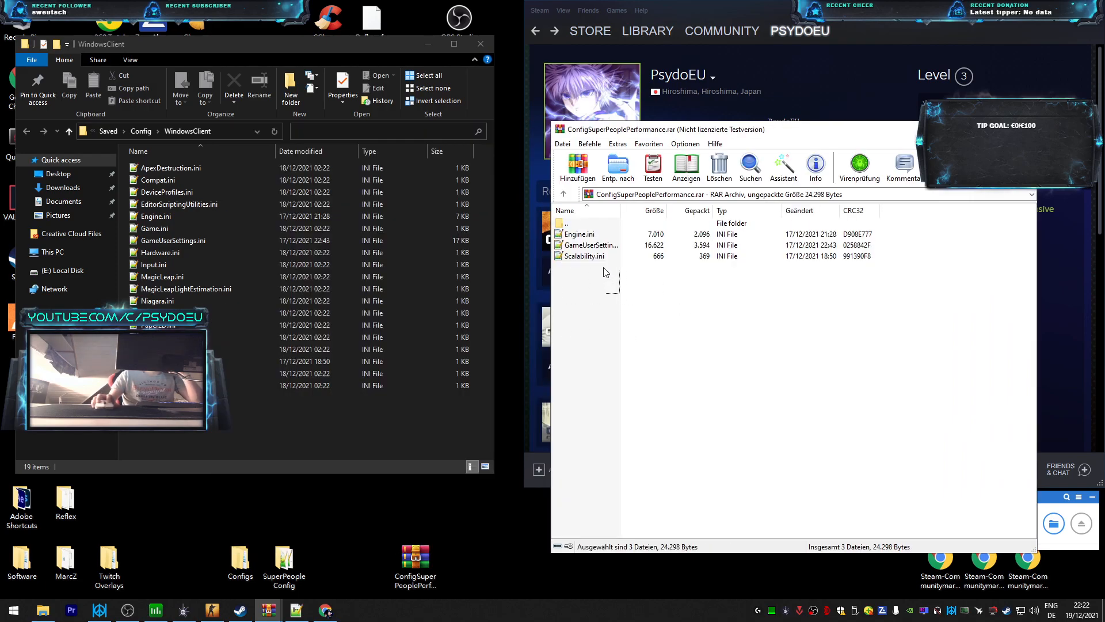
left_click(580, 234)
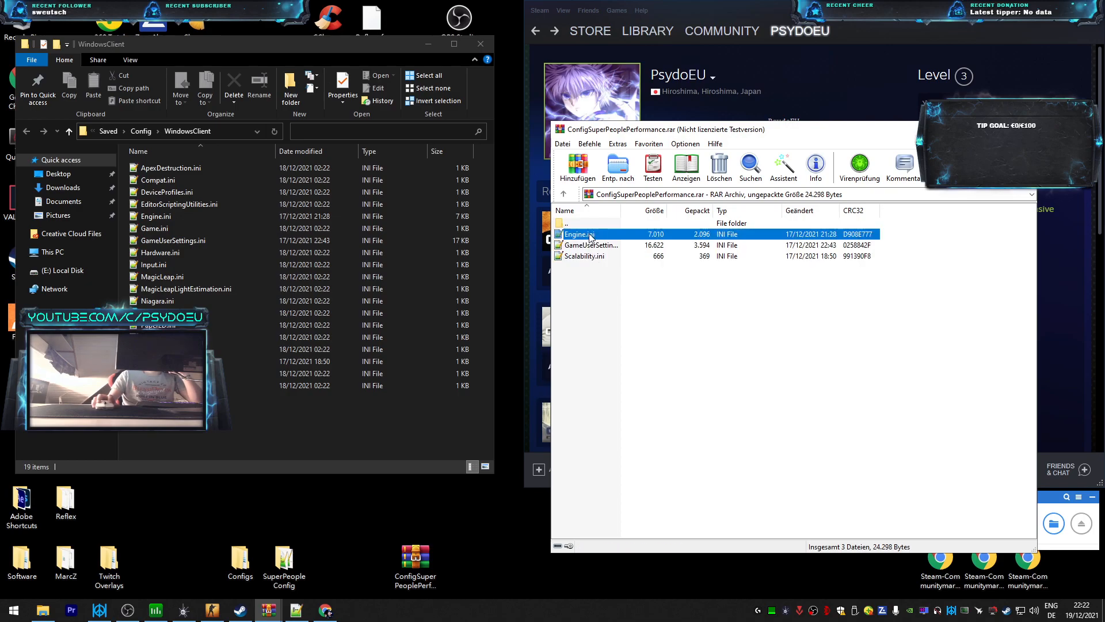
double_click(576, 234)
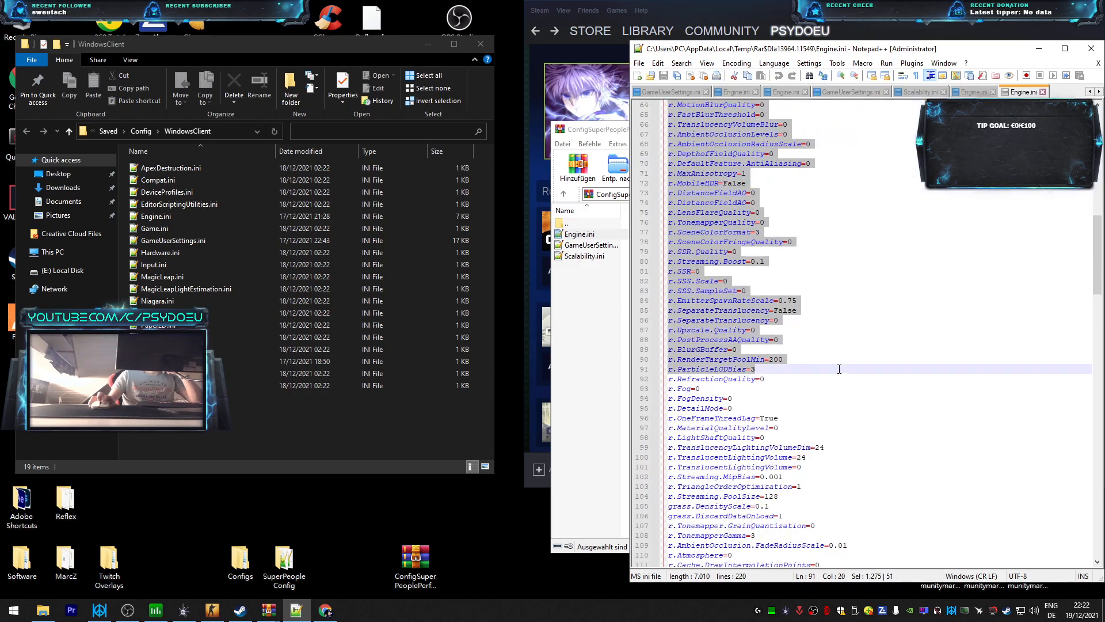
scroll("down", 3)
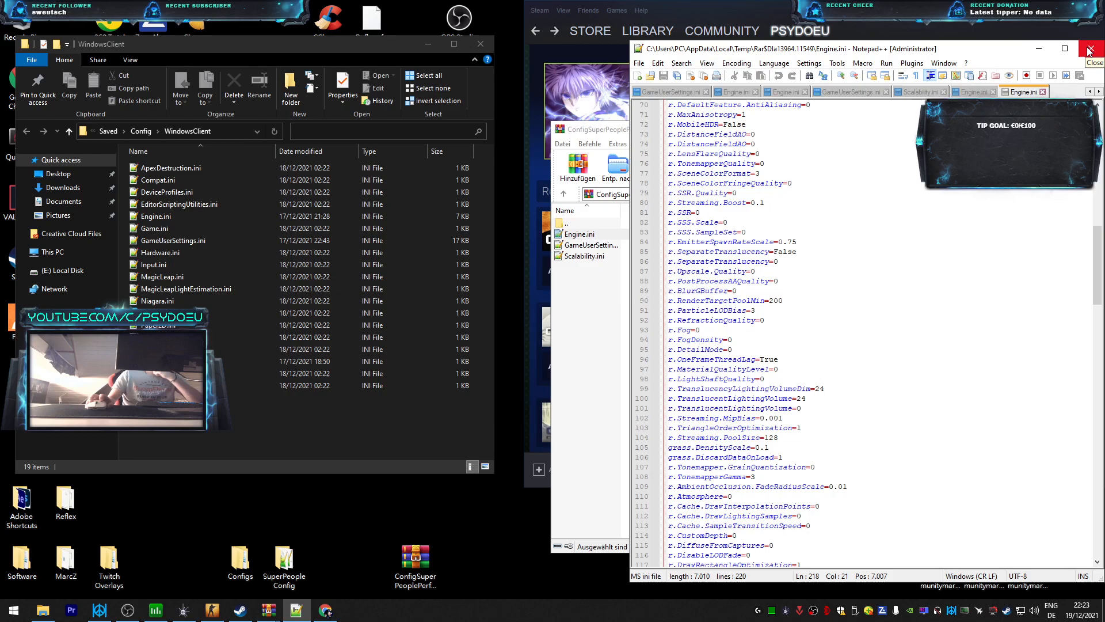
left_click(1093, 47)
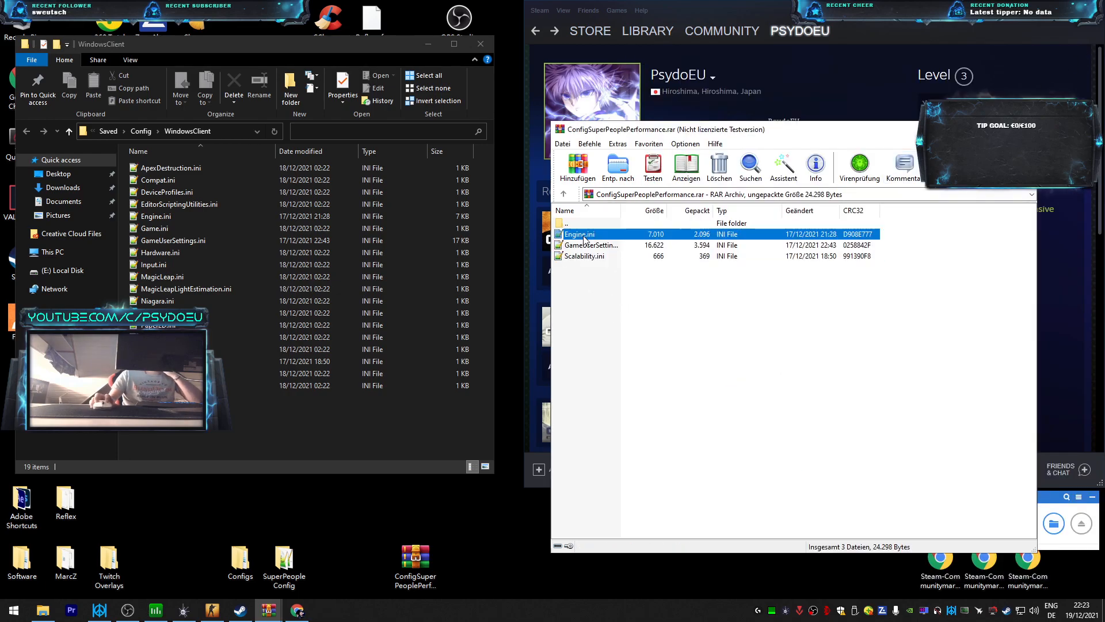
double_click(579, 234)
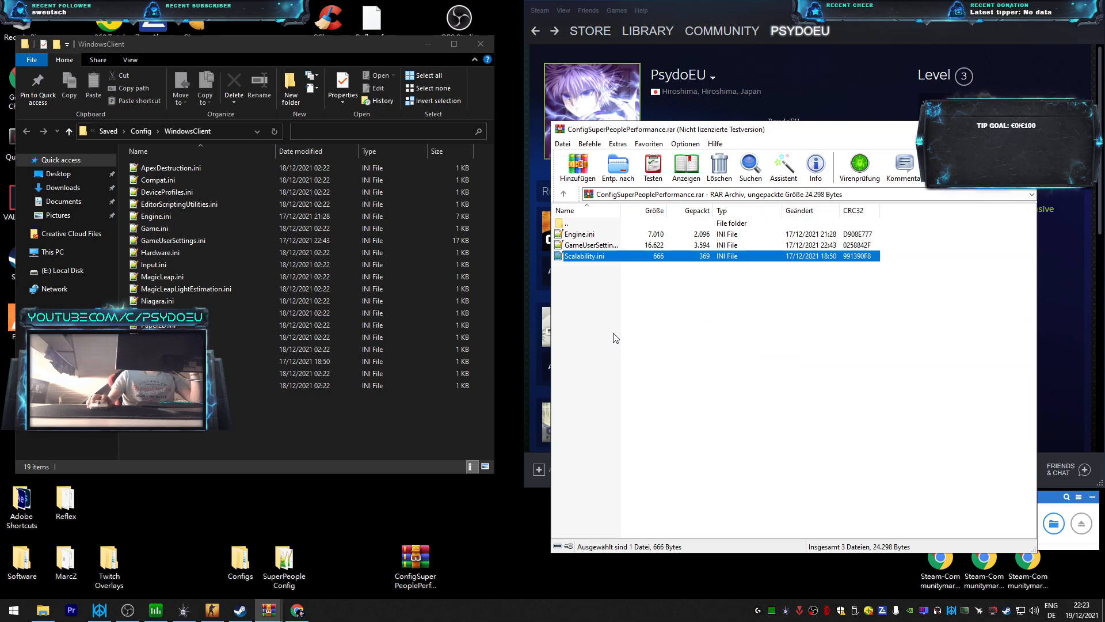
mouse_move(607, 334)
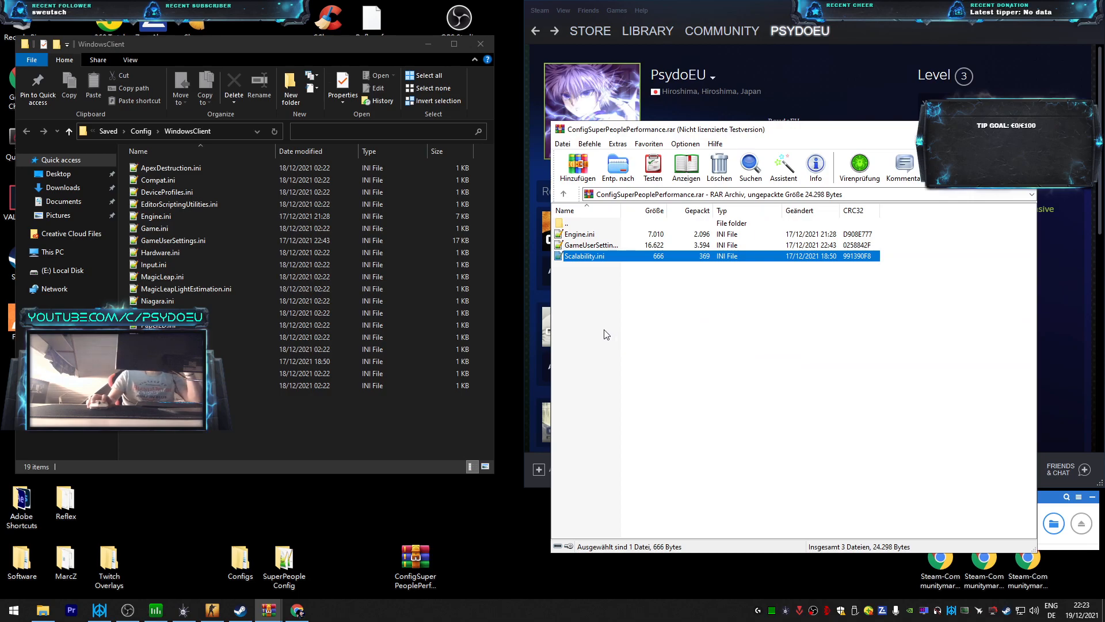
mouse_move(635, 333)
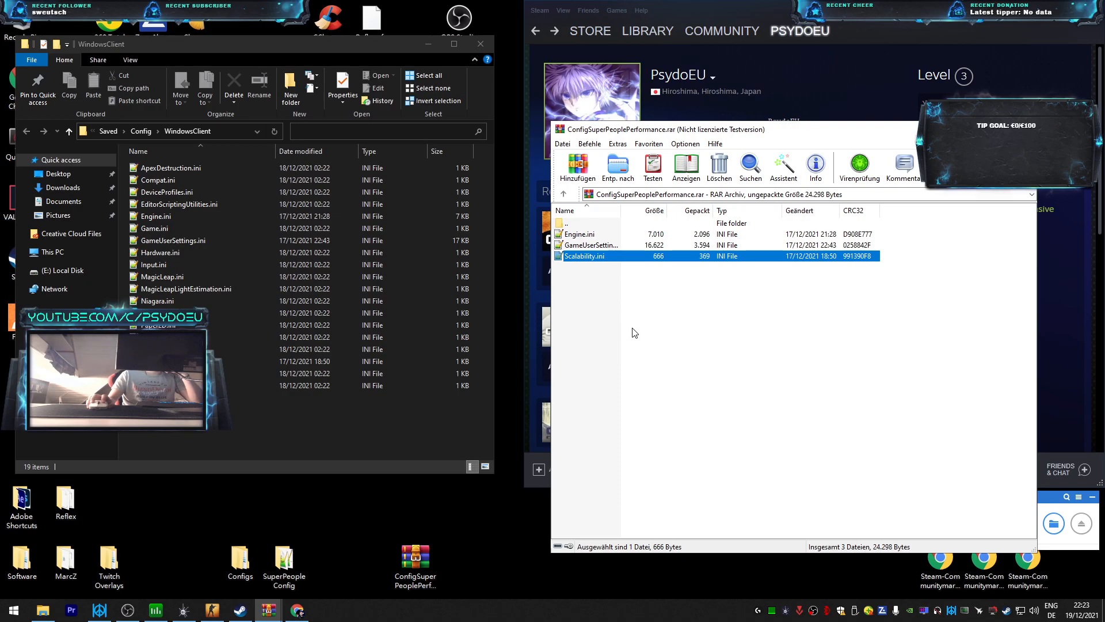
mouse_move(795, 329)
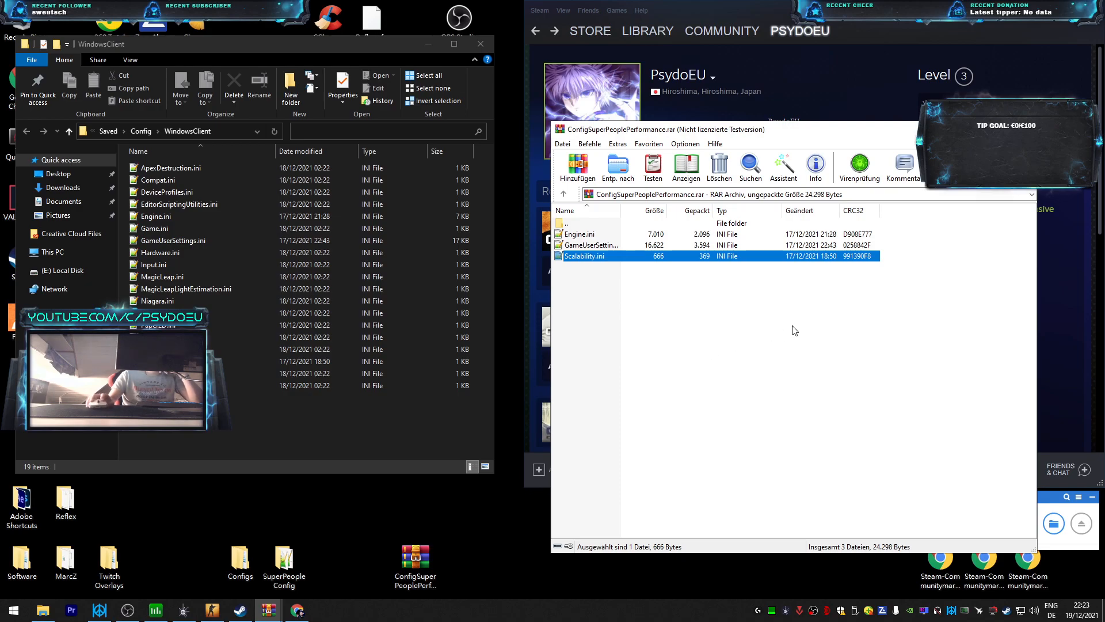
mouse_move(772, 210)
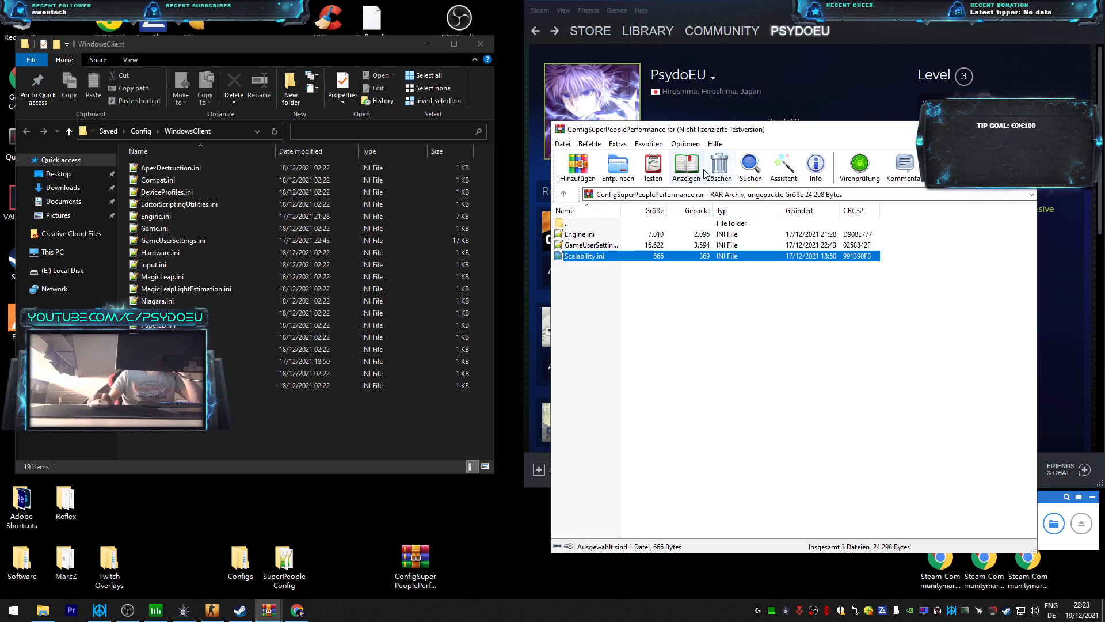
mouse_move(740, 295)
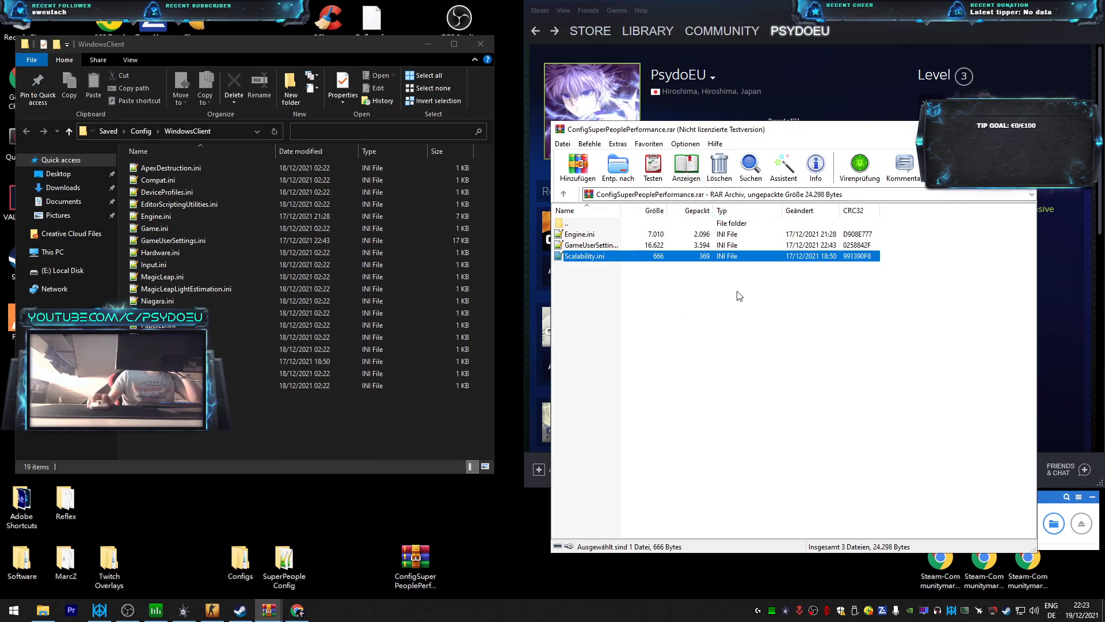
left_click(708, 342)
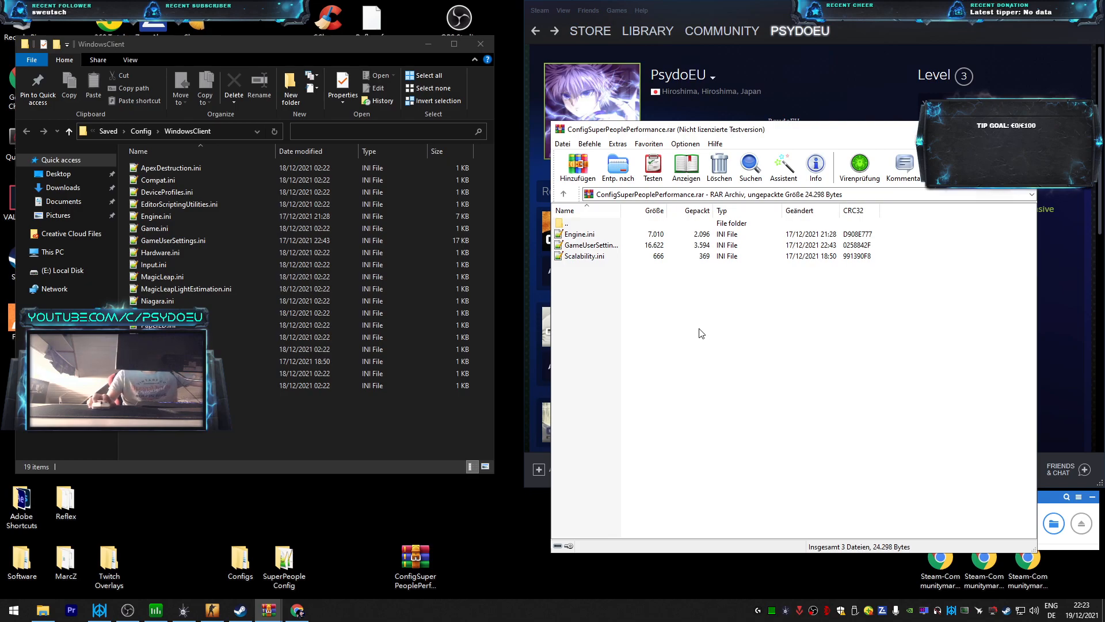
mouse_move(711, 334)
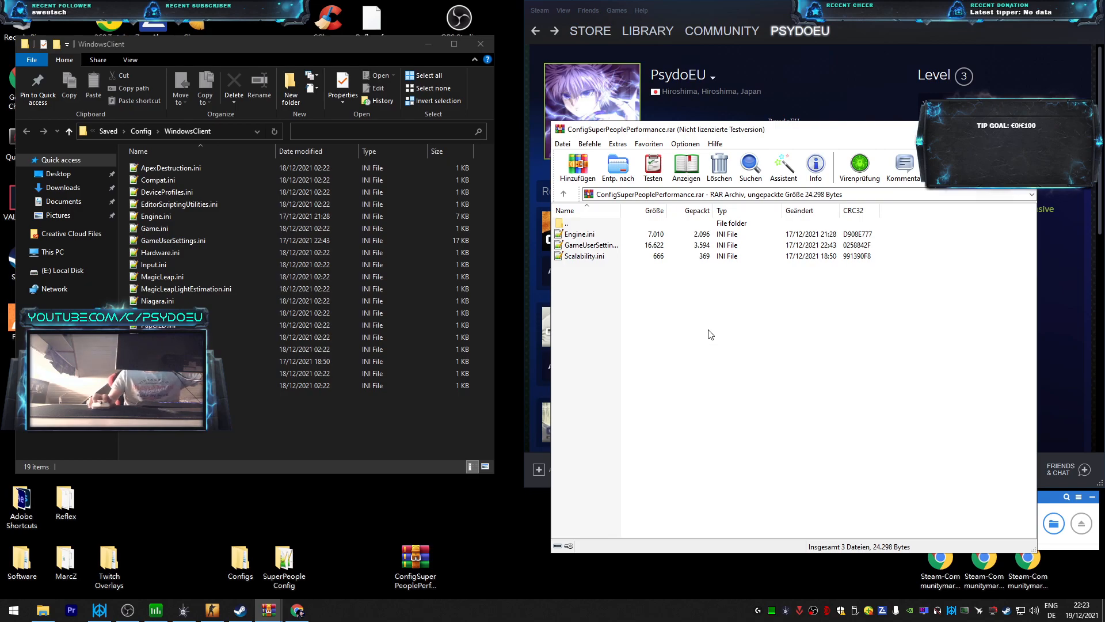
mouse_move(707, 339)
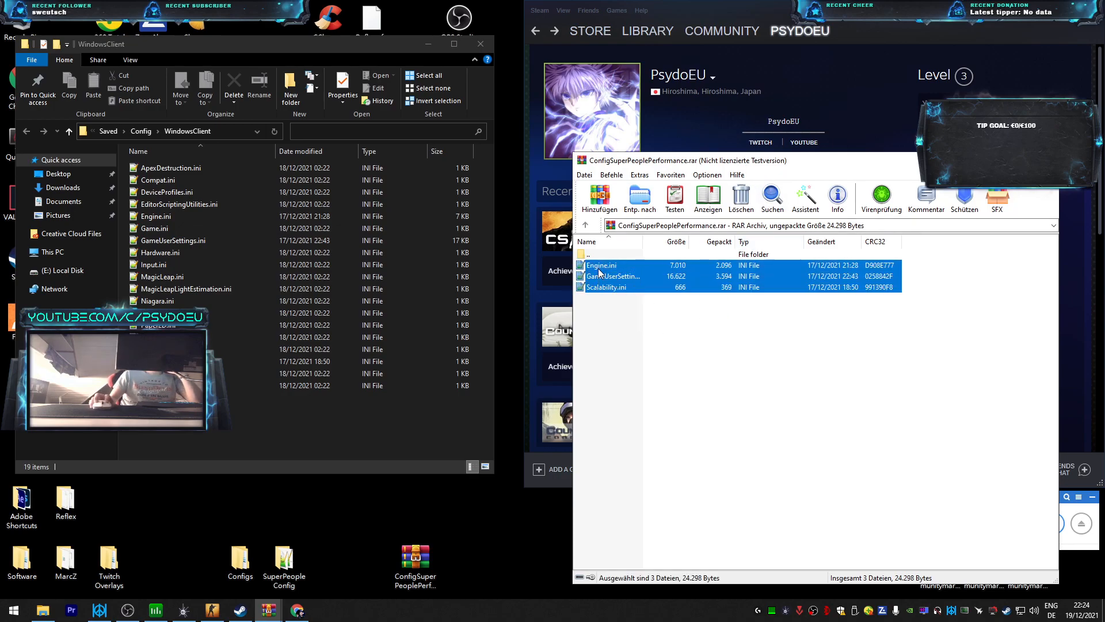
mouse_move(644, 327)
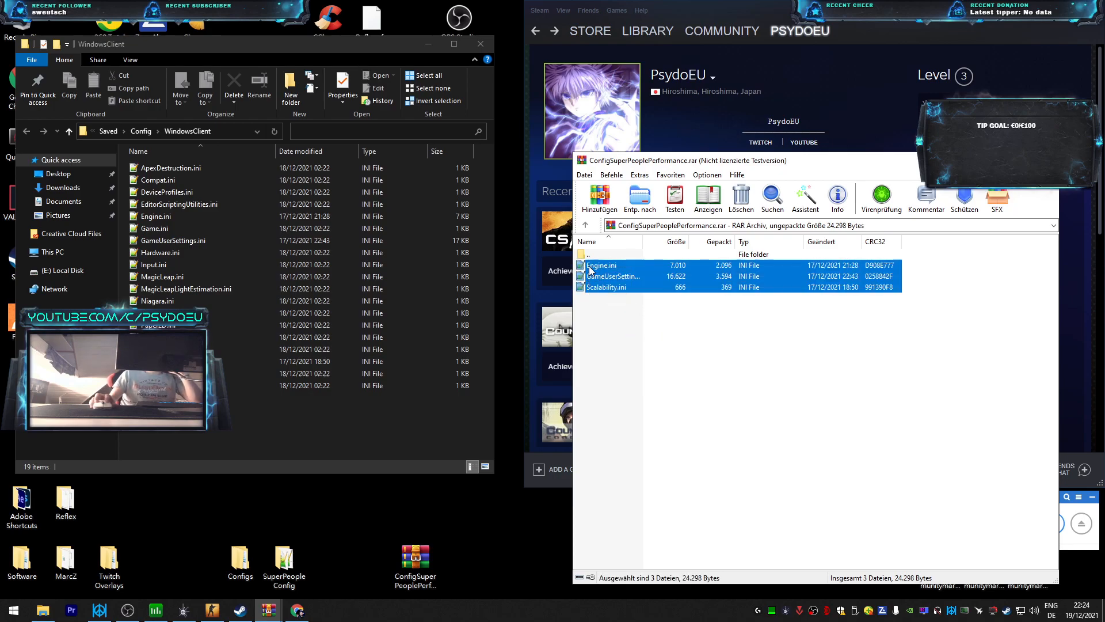
Deselect the archive entries and close the WindowsClient File Explorer window
left_click(611, 301)
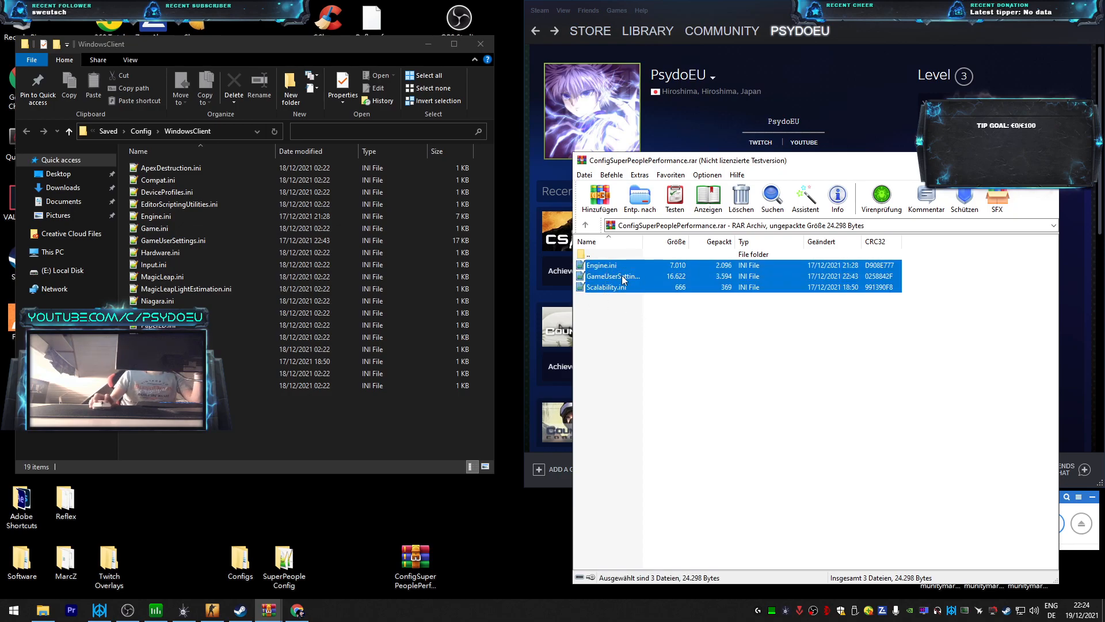
mouse_move(638, 323)
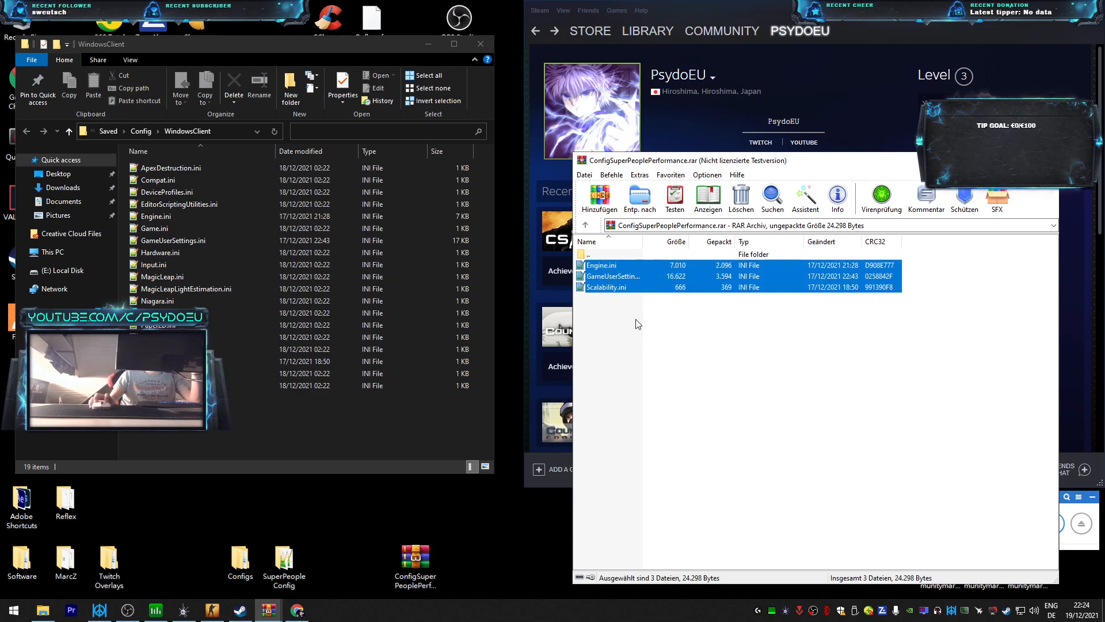
mouse_move(633, 310)
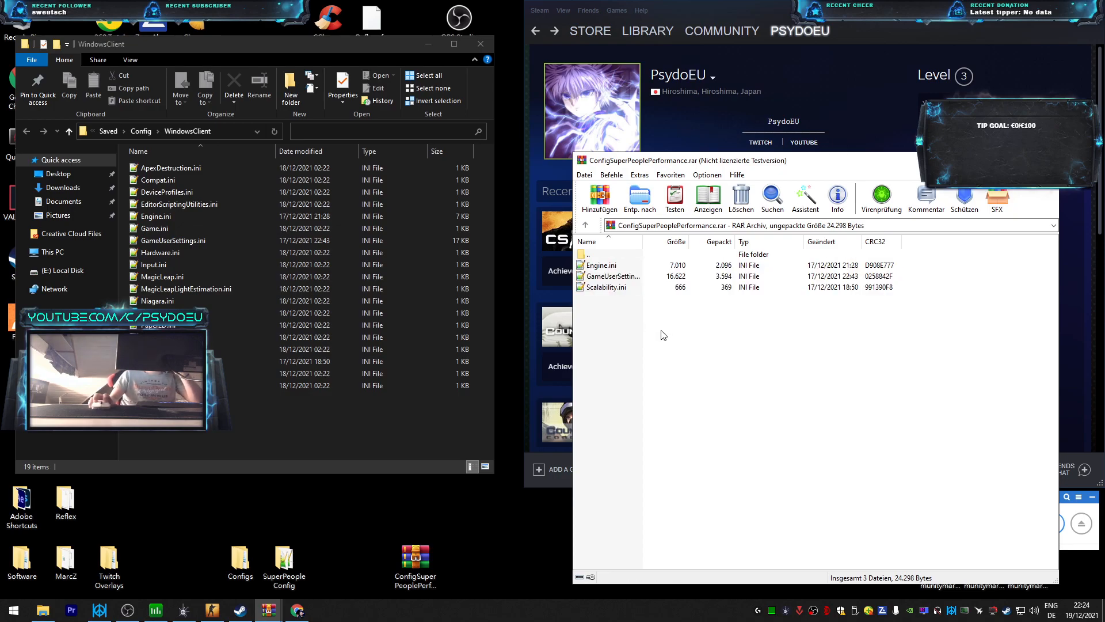
mouse_move(663, 344)
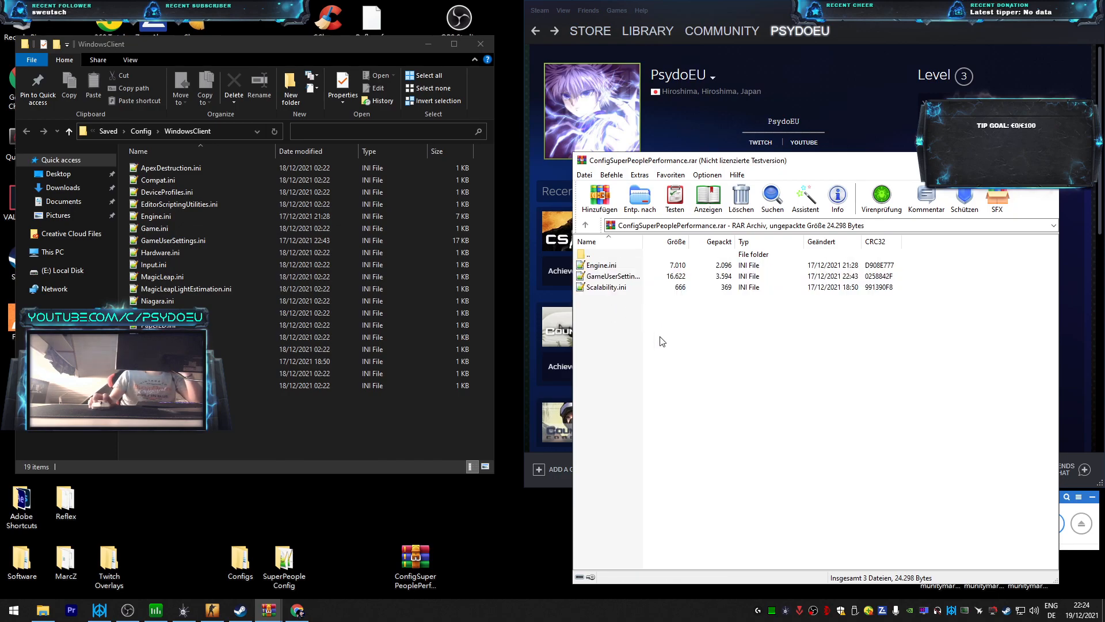
mouse_move(627, 327)
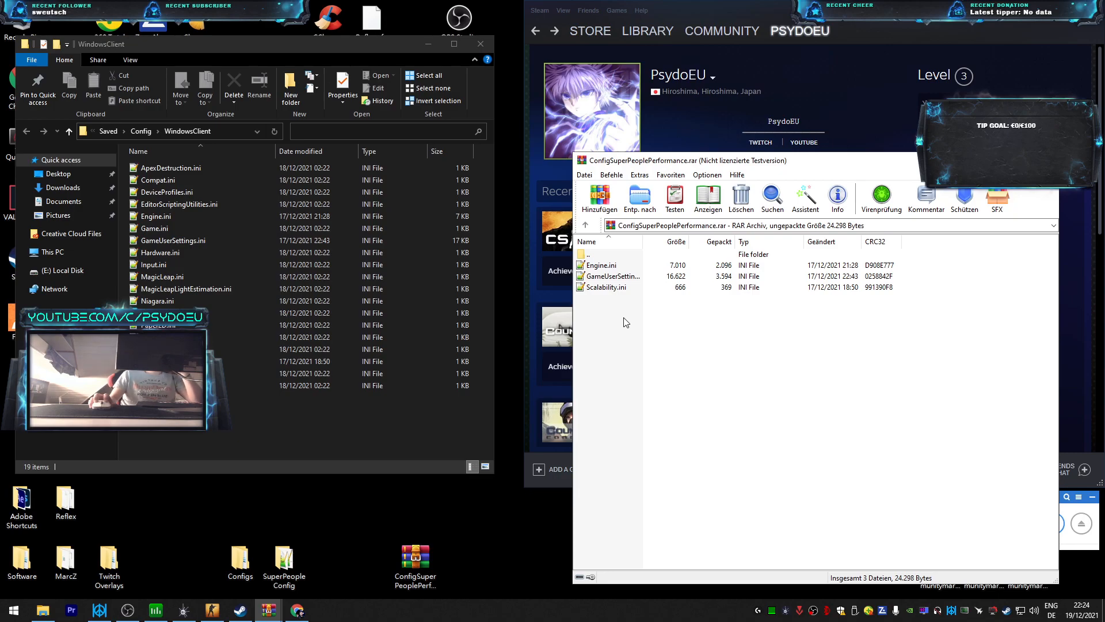
left_click(154, 265)
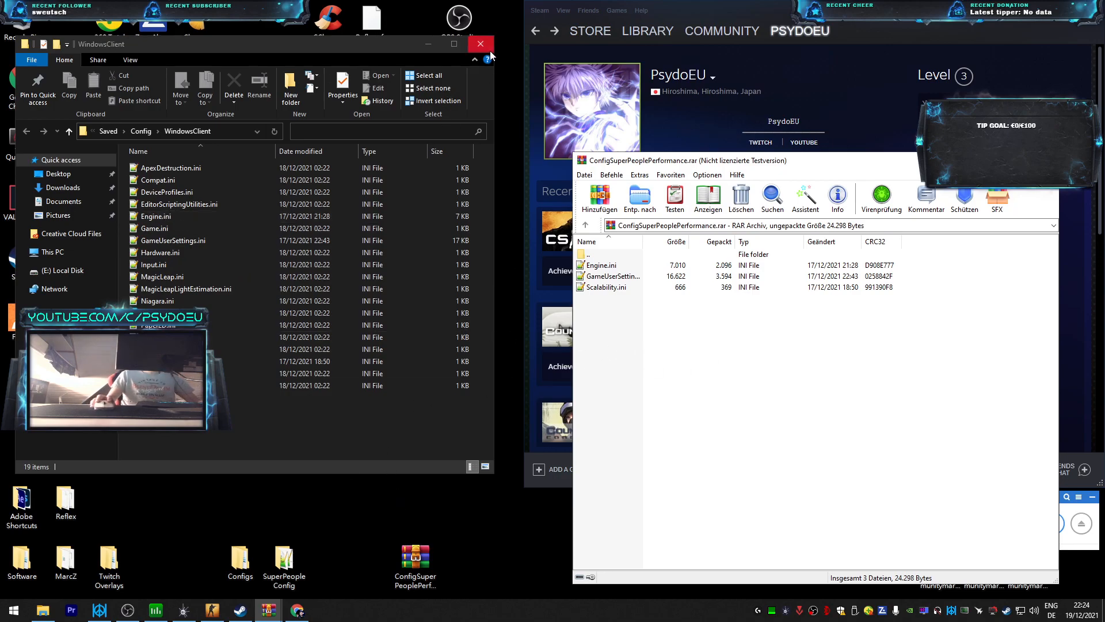
left_click(480, 44)
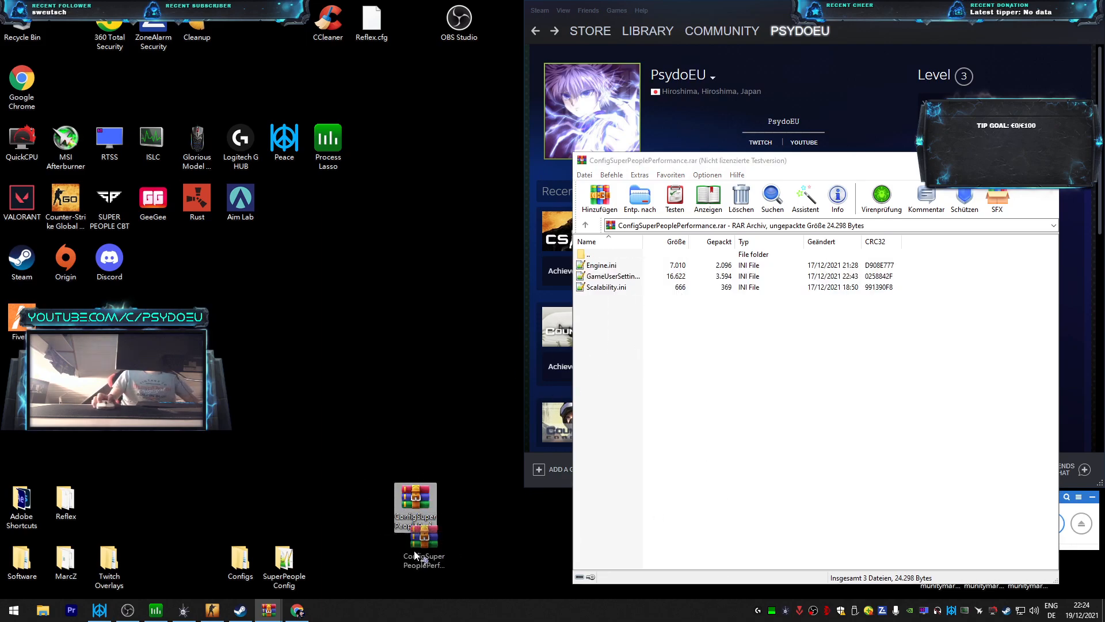
Run %appdata% from the Run dialog to open the app-data folder
key("Win+r")
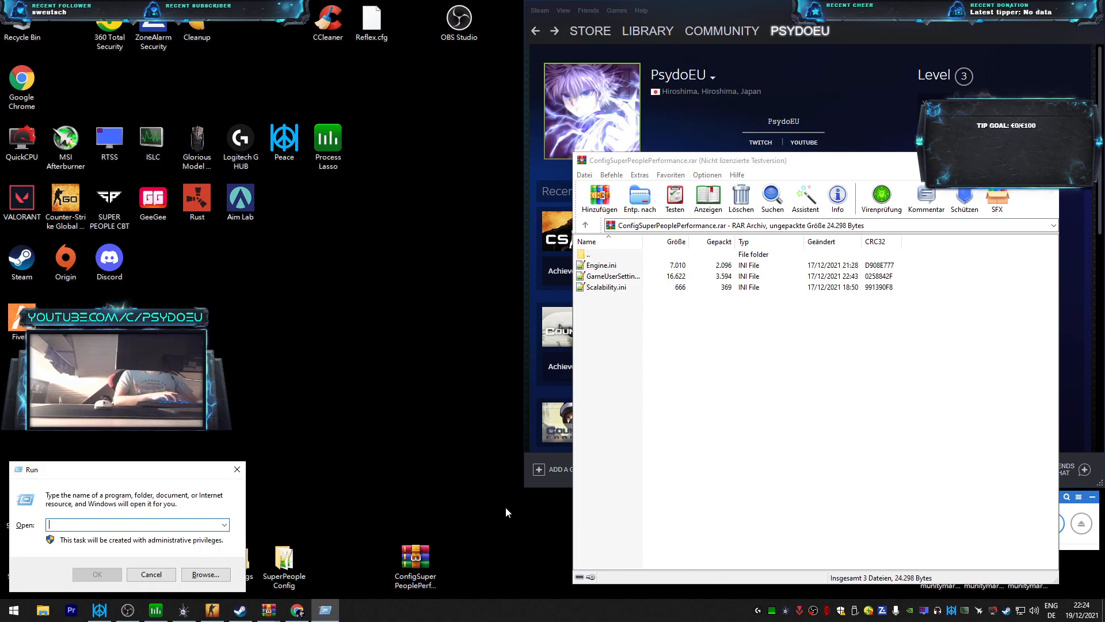
type("%appdata%")
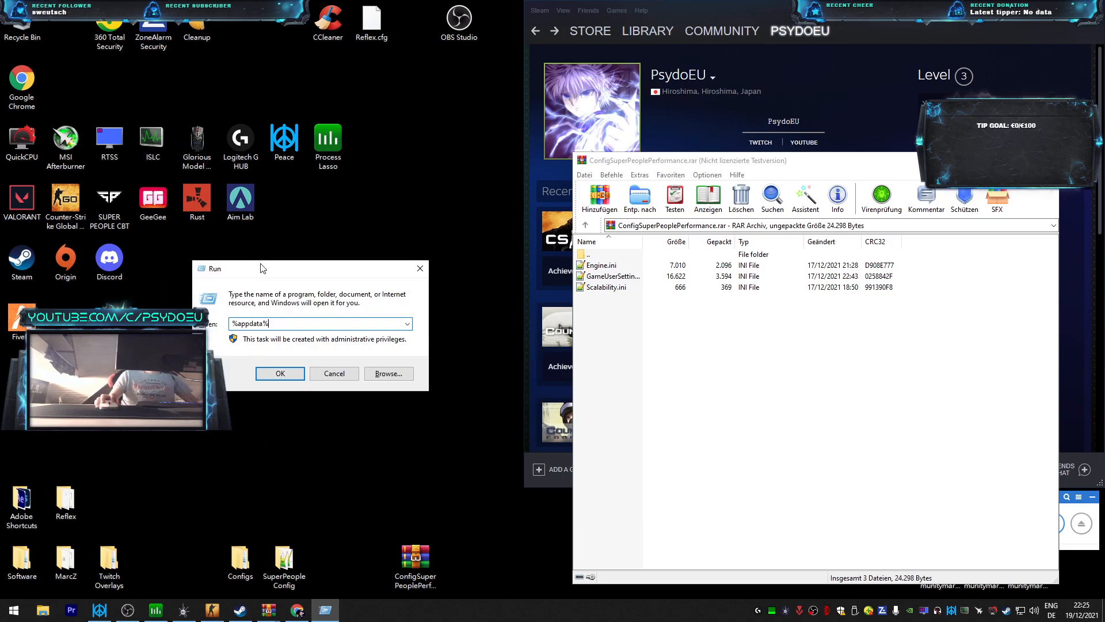
left_click_drag(261, 268, 282, 310)
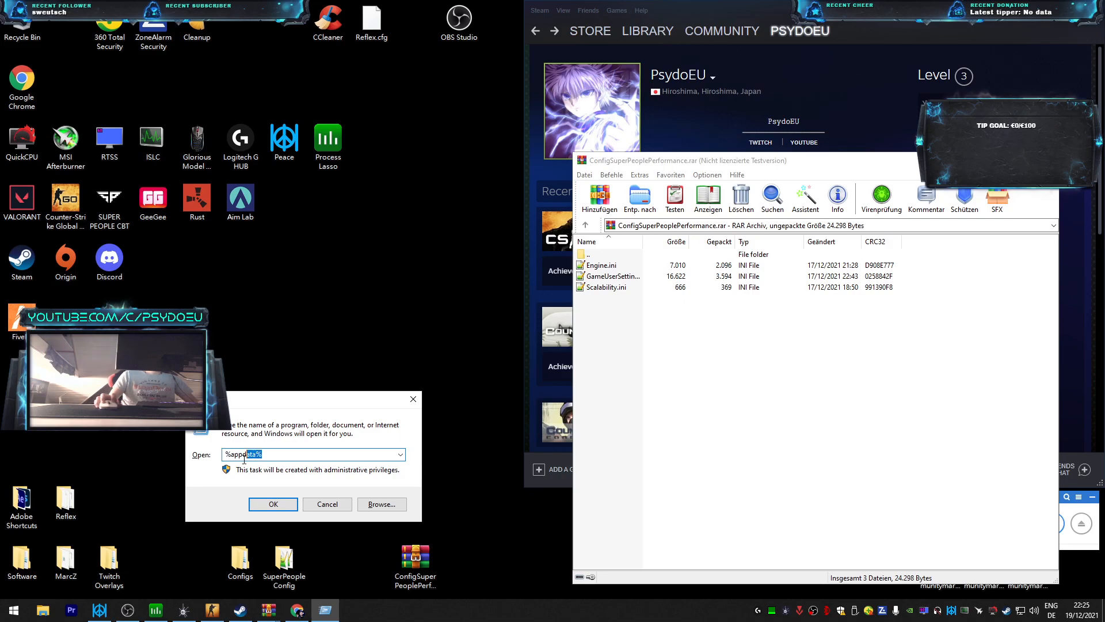
triple_click(243, 454)
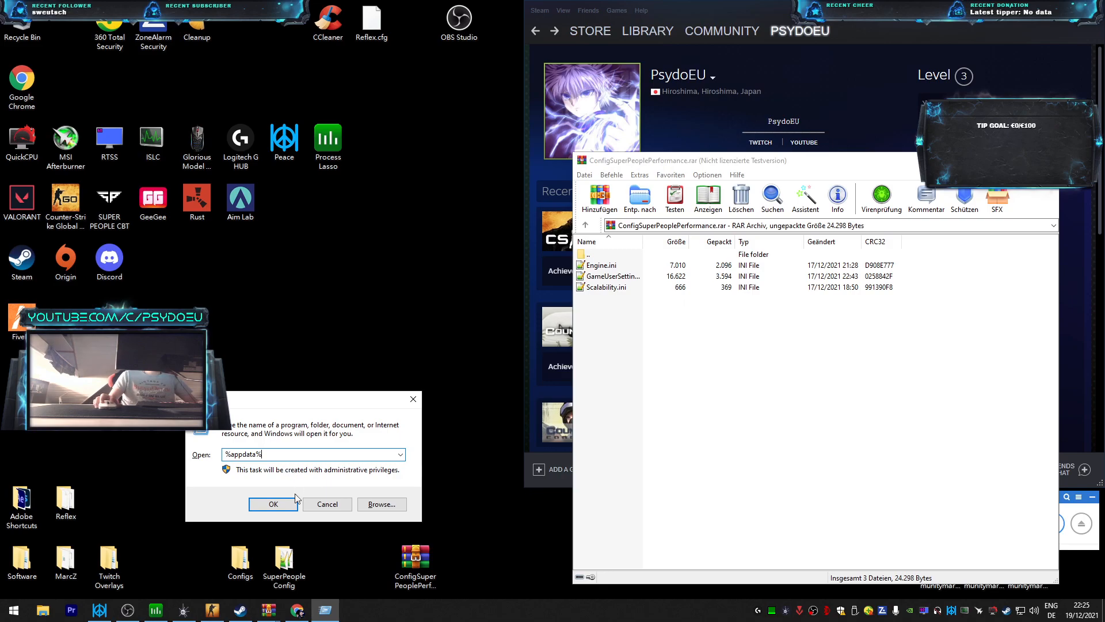
left_click(272, 504)
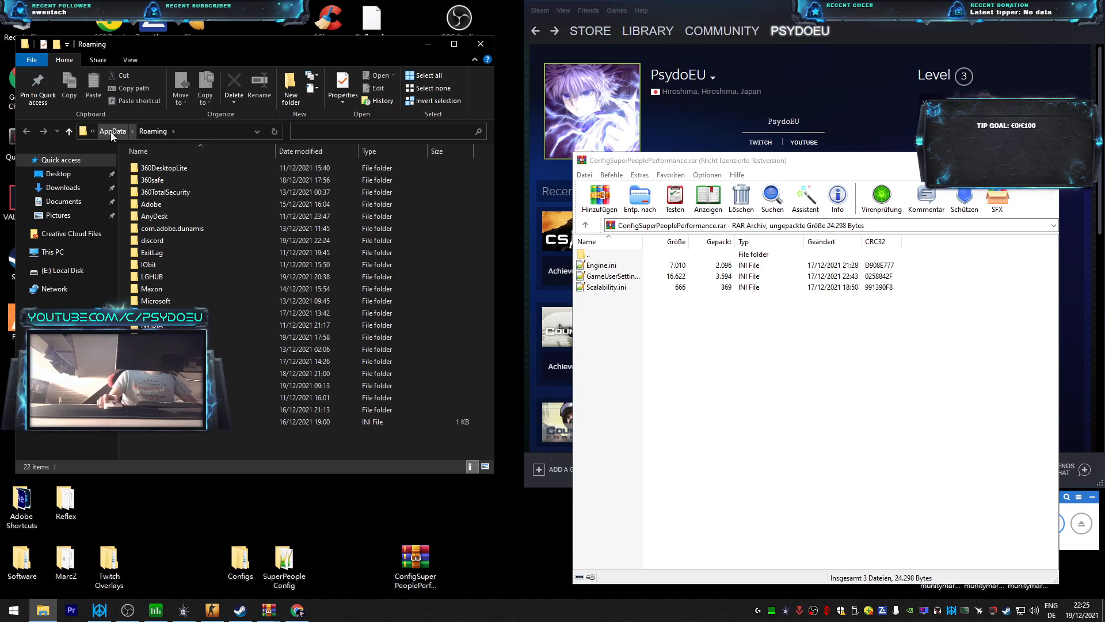
mouse_move(119, 139)
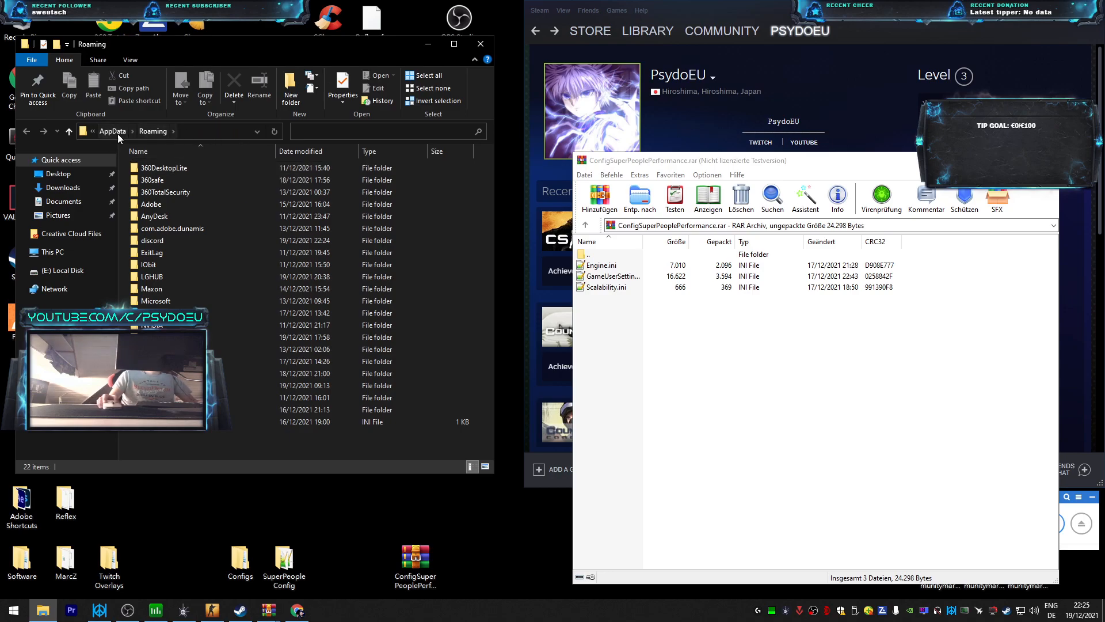
Go up to AppData, enter the Local folder, and clear the archive selection
left_click(113, 131)
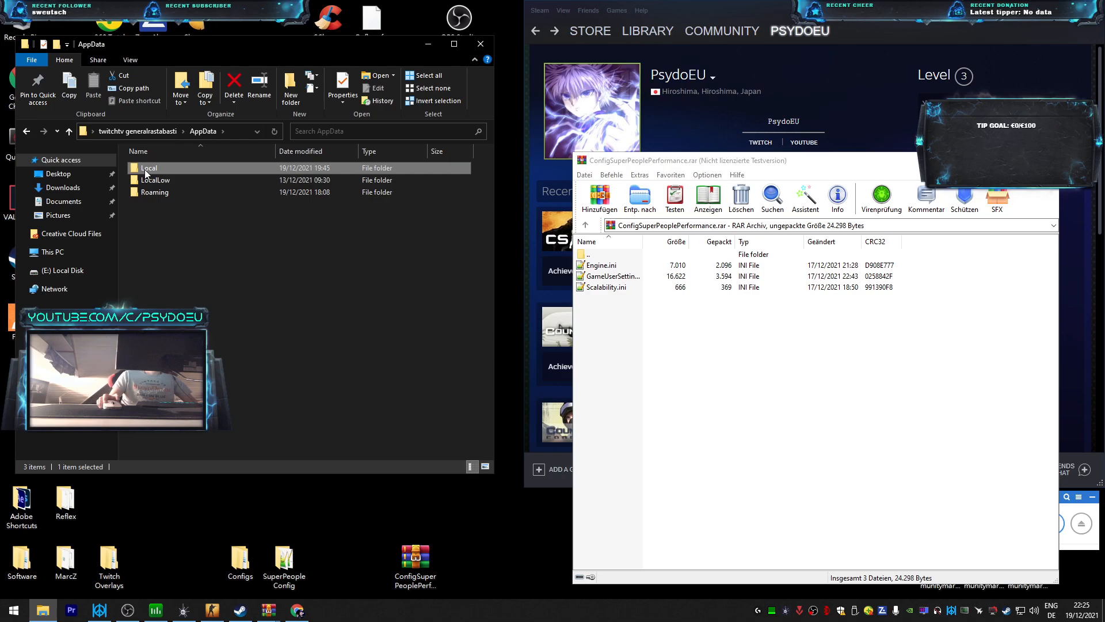
double_click(149, 167)
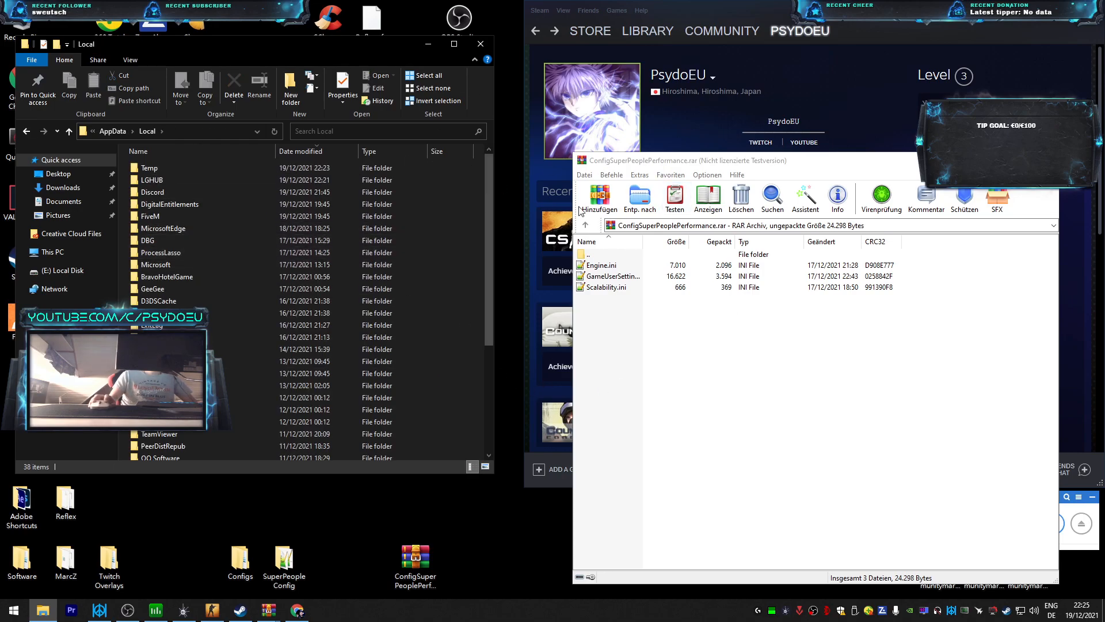
left_click(155, 264)
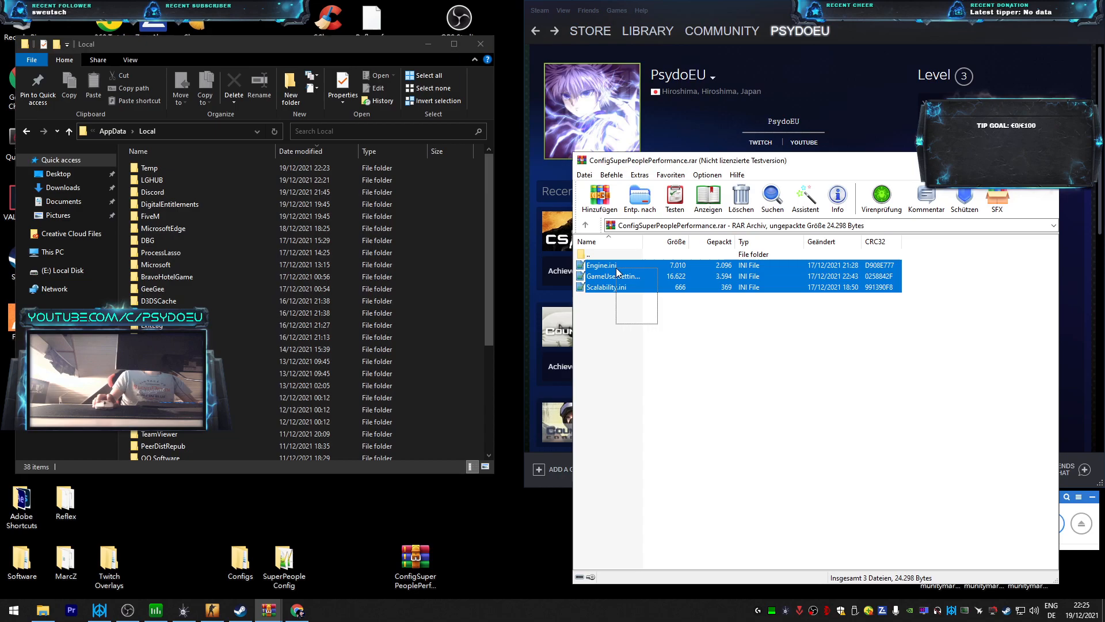
left_click(660, 324)
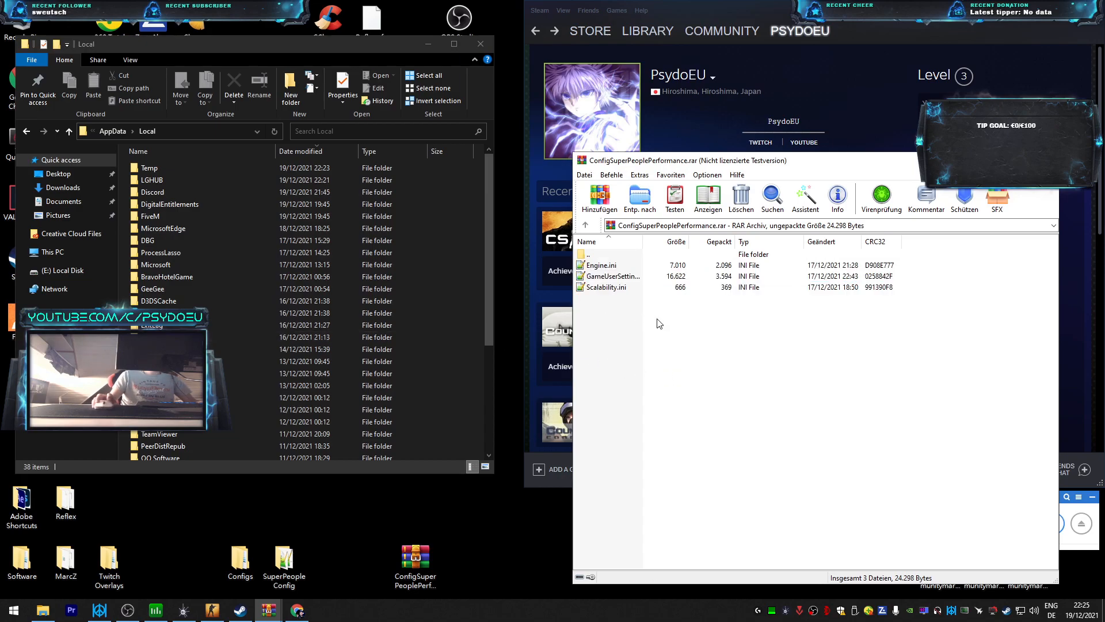
left_click(167, 276)
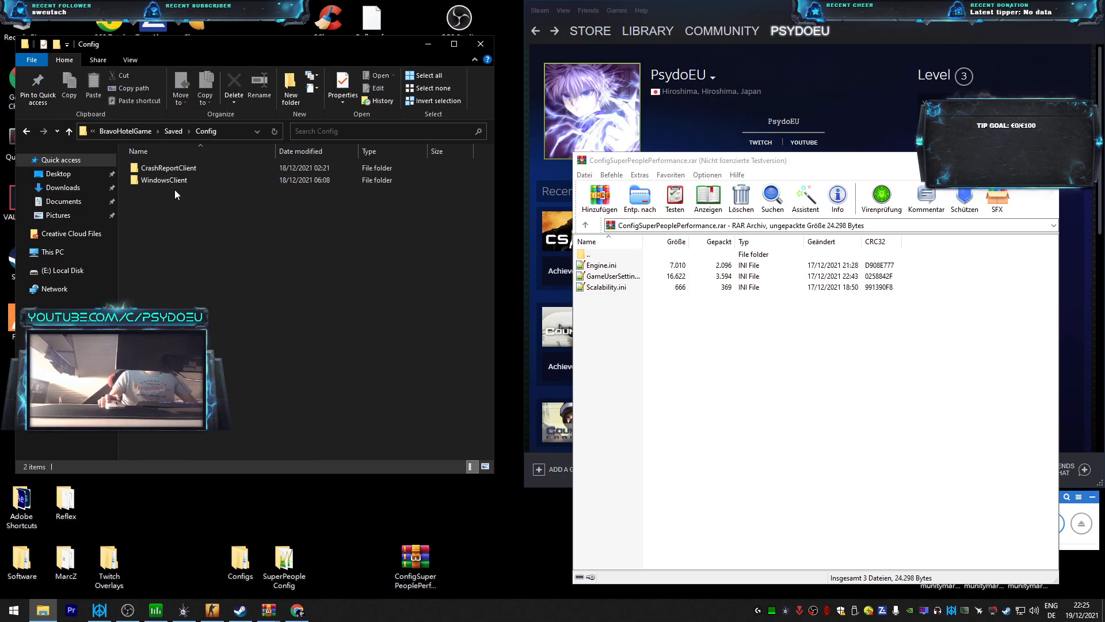
Open BravoHotelGame > Saved > Config > WindowsClient from the Local folder
left_click(124, 131)
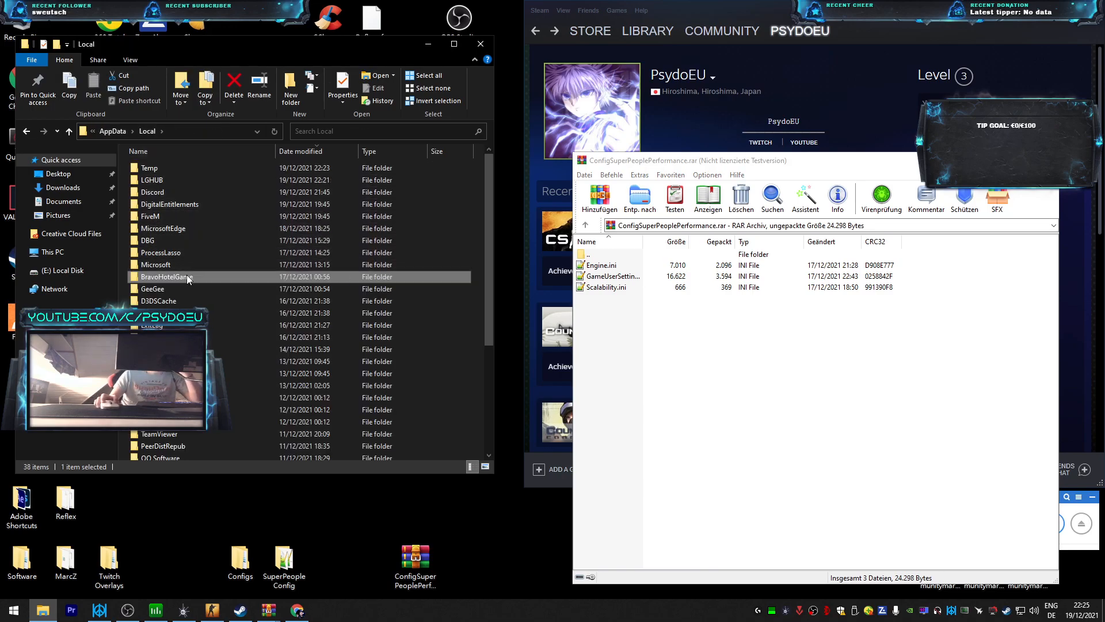
mouse_move(167, 277)
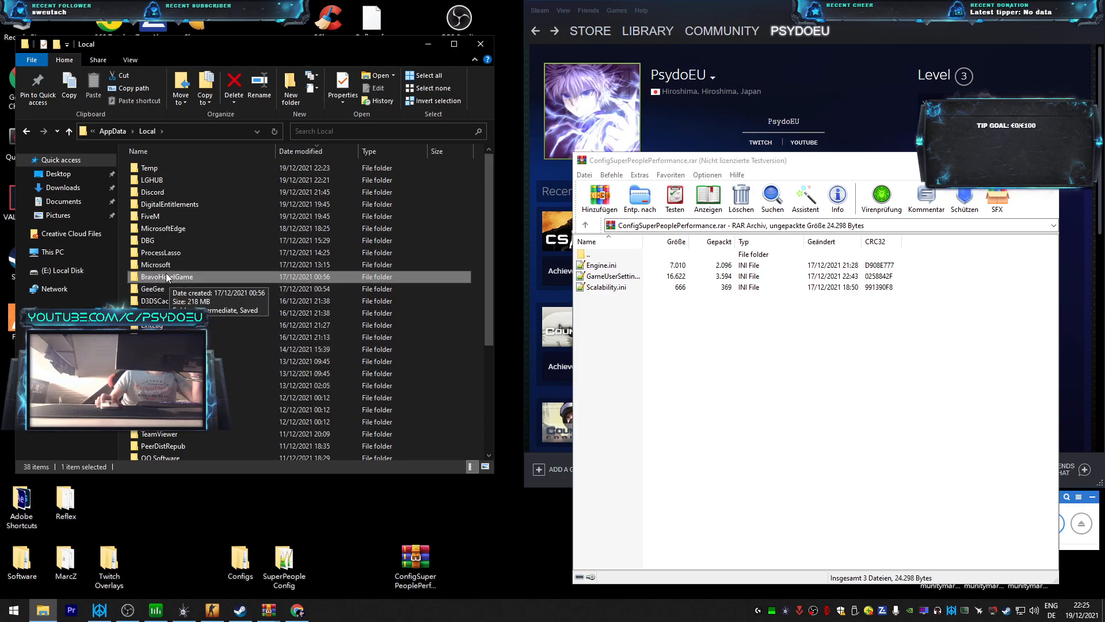
double_click(166, 277)
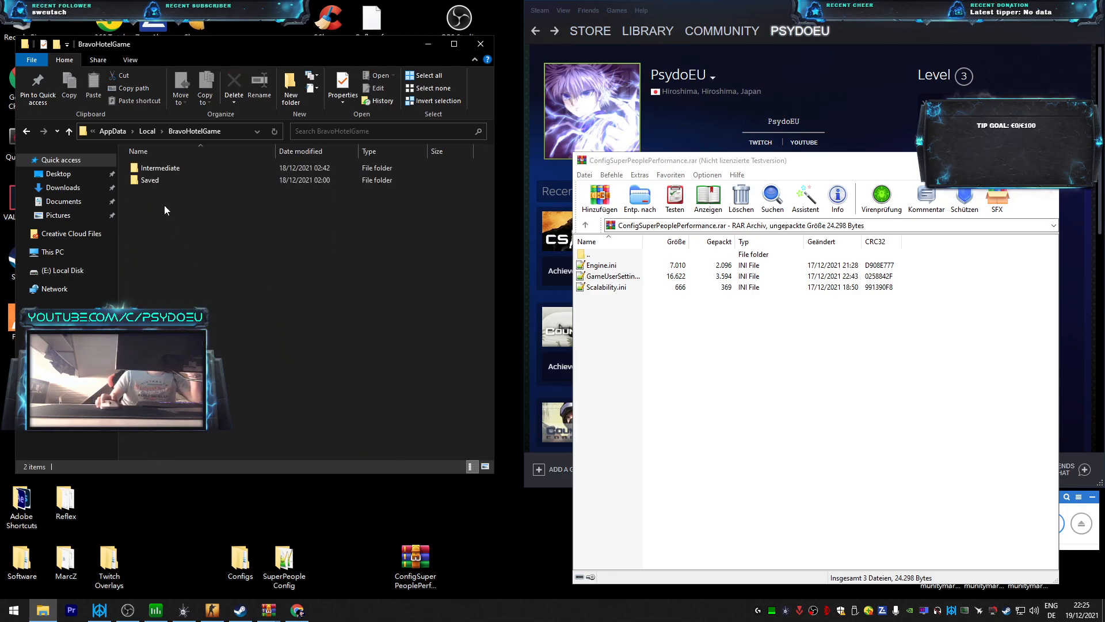
double_click(153, 180)
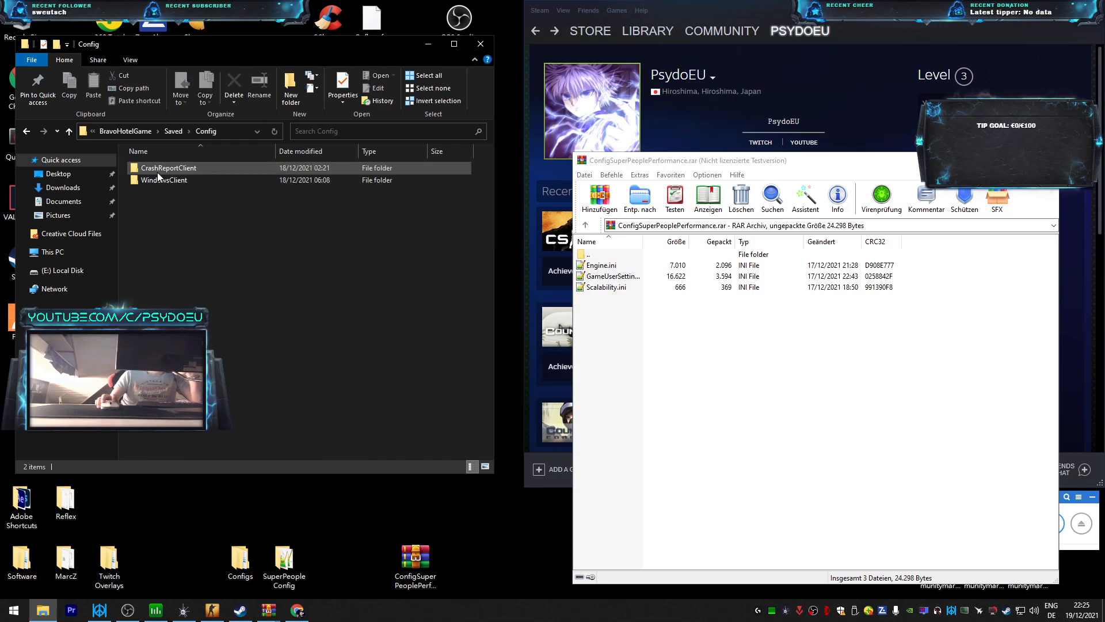
double_click(164, 180)
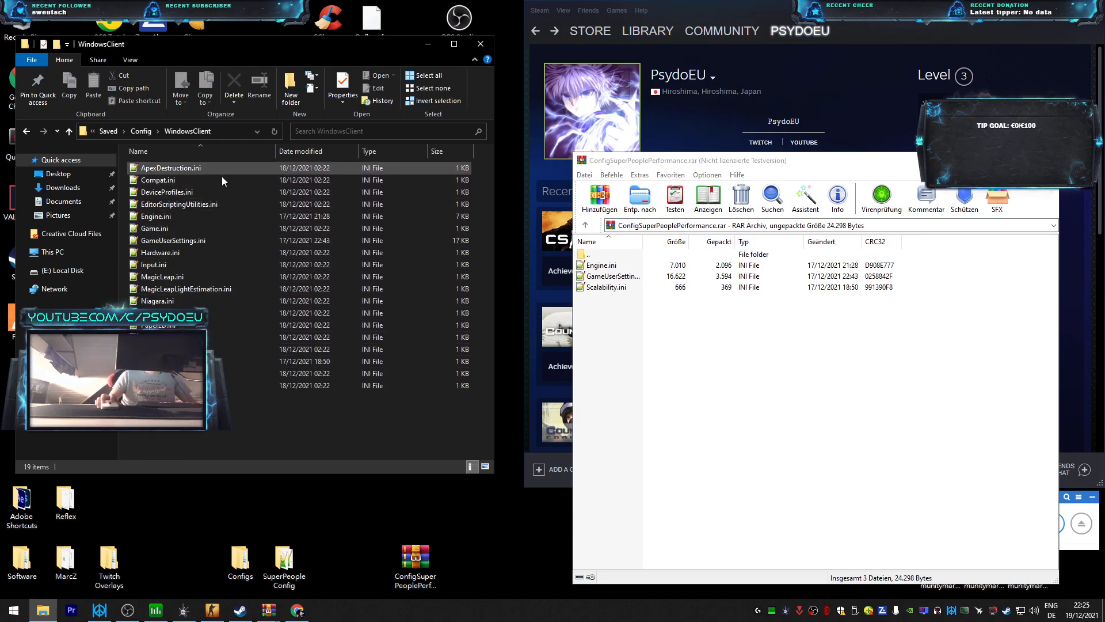
Copy Engine.ini, GameUserSettings.ini and Scalability.ini from the archive into WindowsClient, replacing existing files
left_click(156, 216)
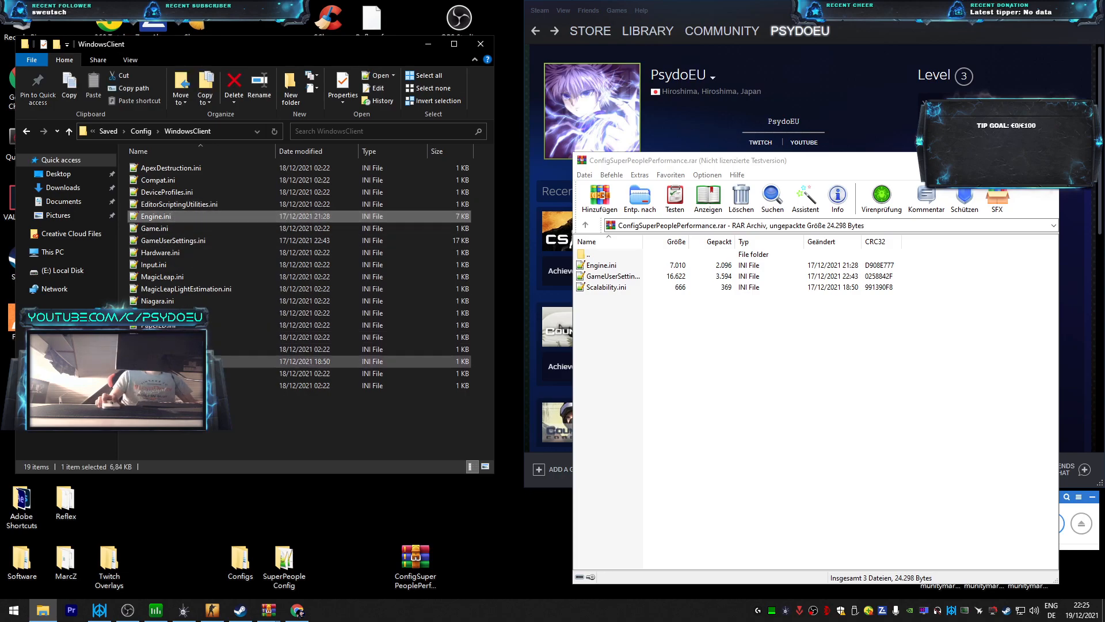
left_click(173, 240)
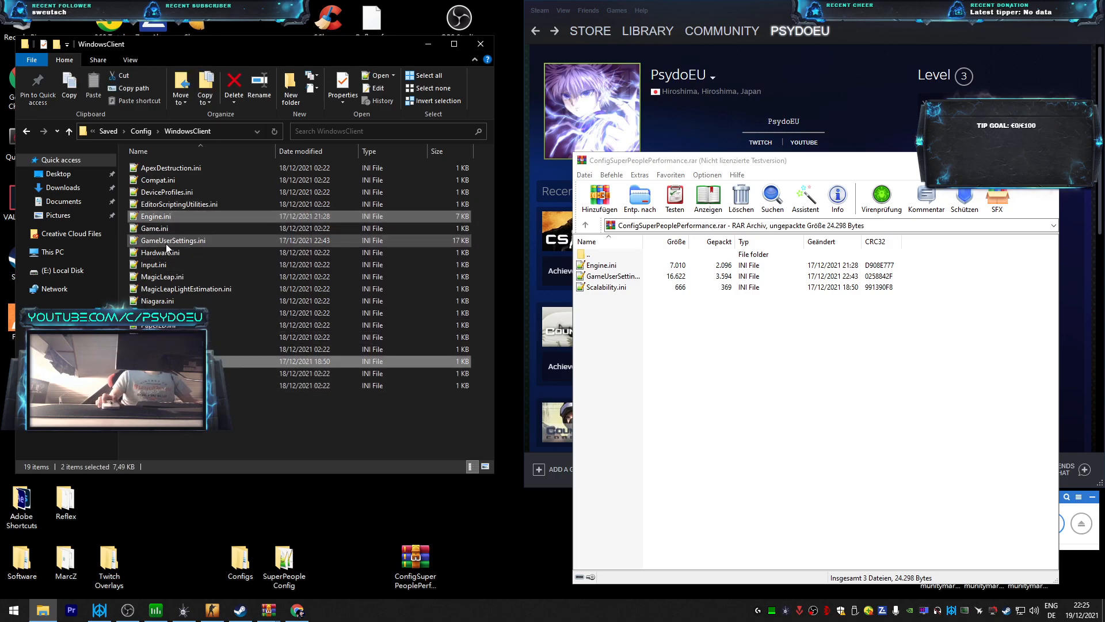
left_click(172, 240)
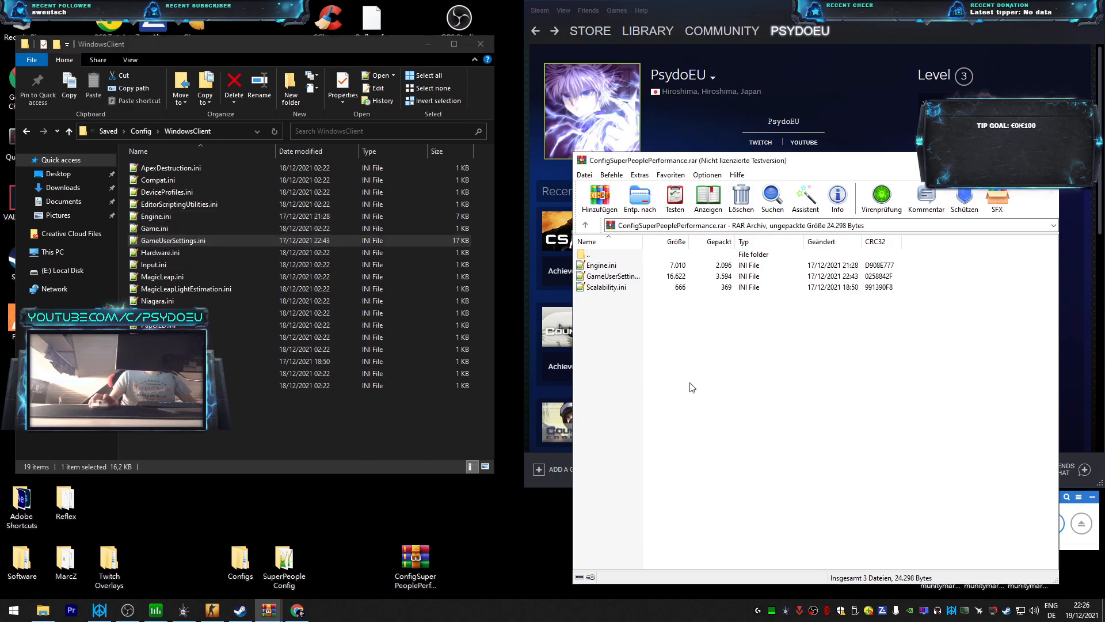
left_click(606, 287)
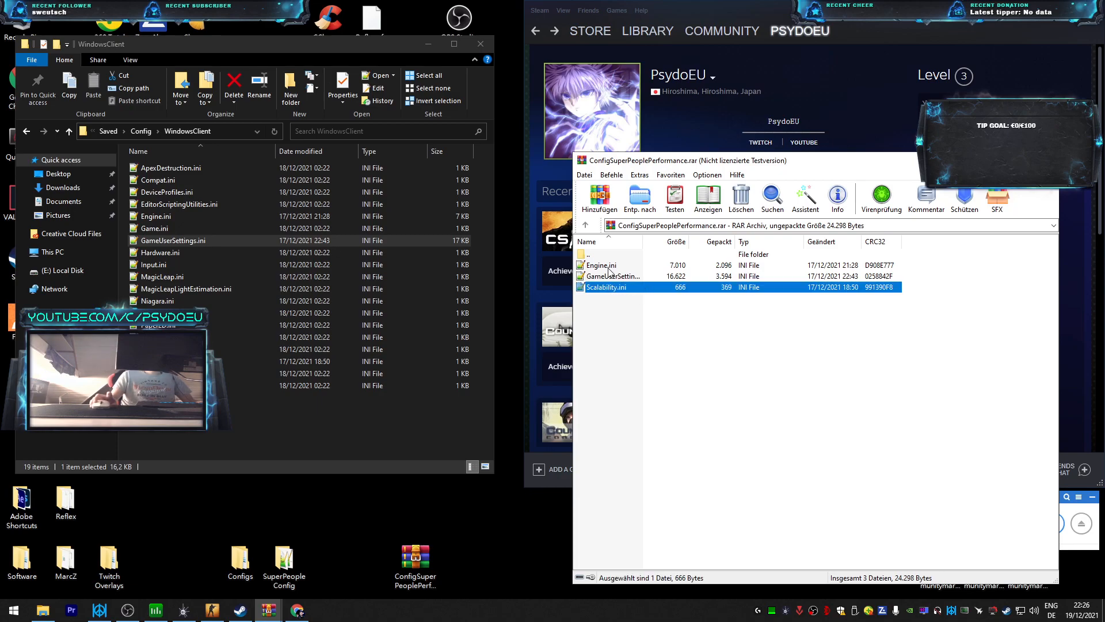
left_click(601, 265)
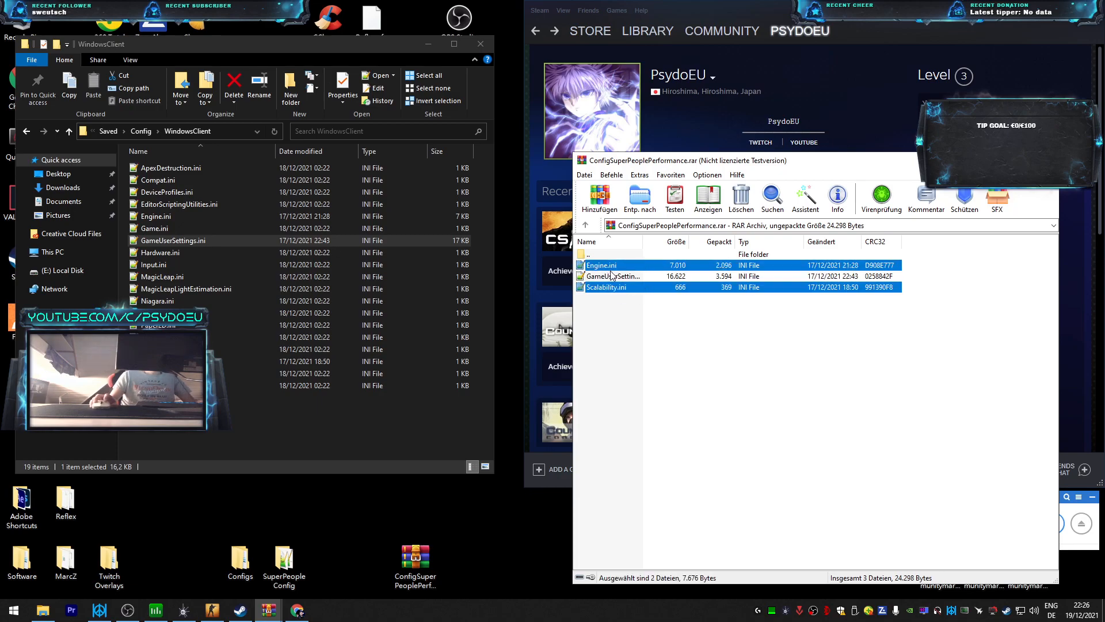
left_click(606, 286)
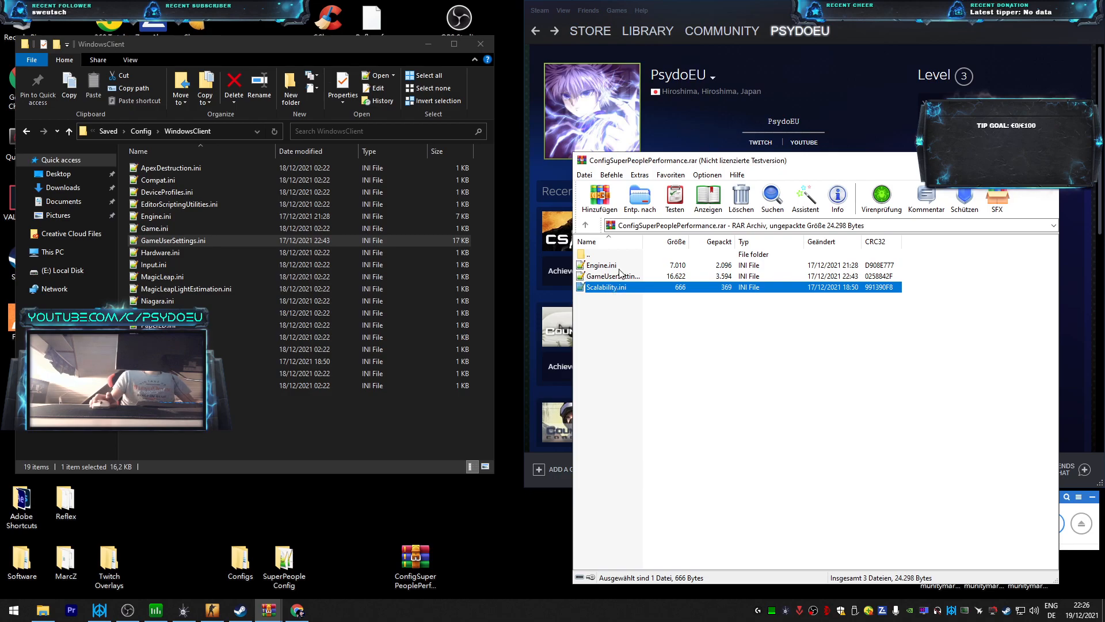
left_click(601, 265)
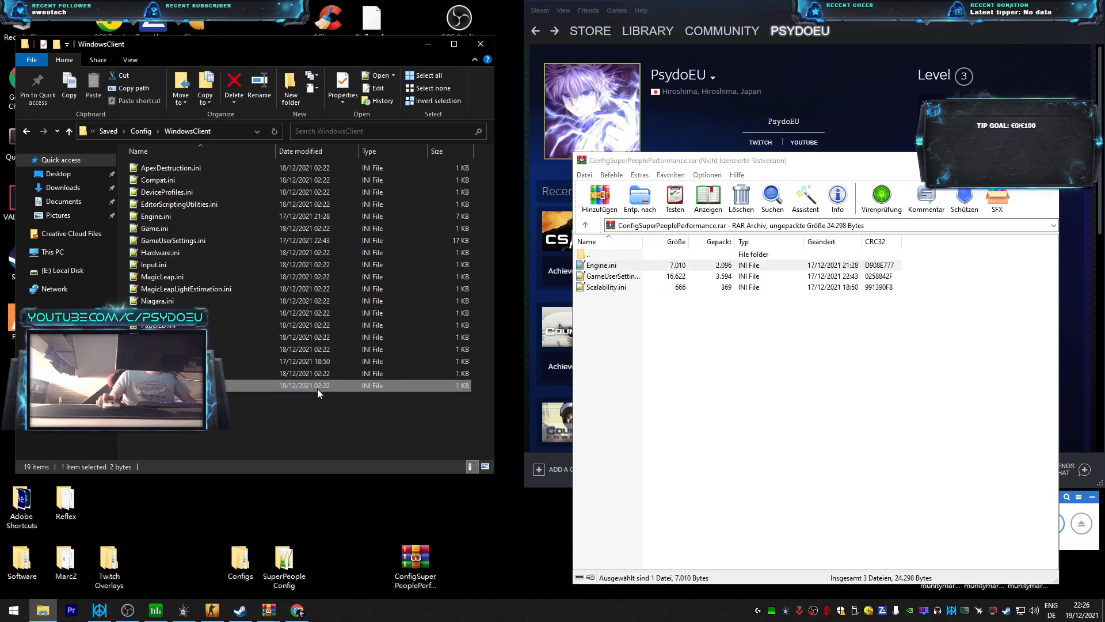
left_click(156, 215)
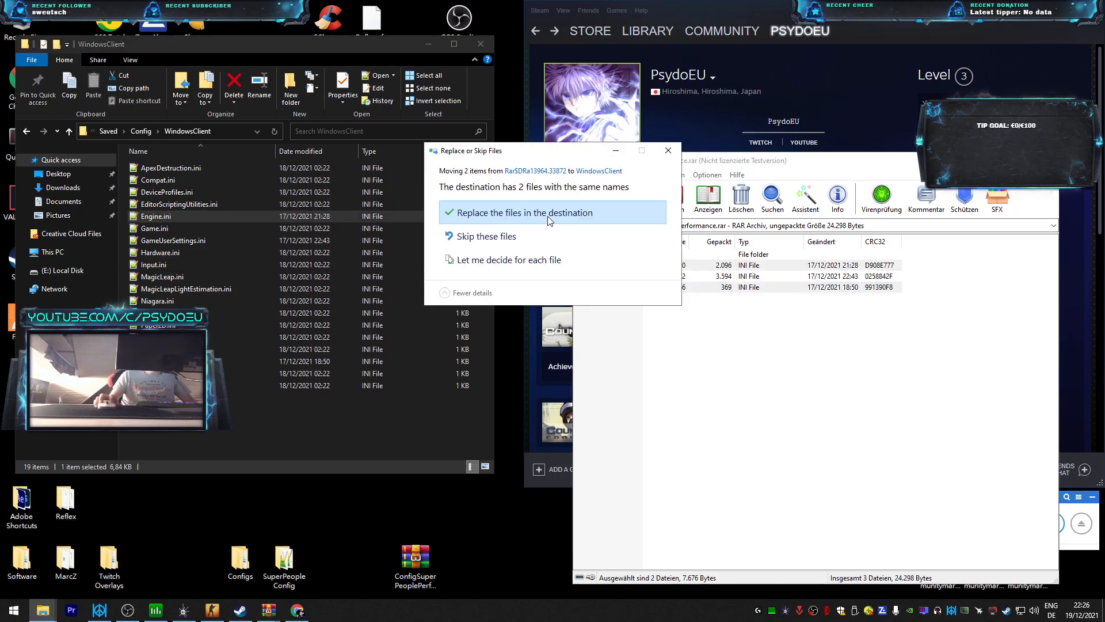
left_click(524, 213)
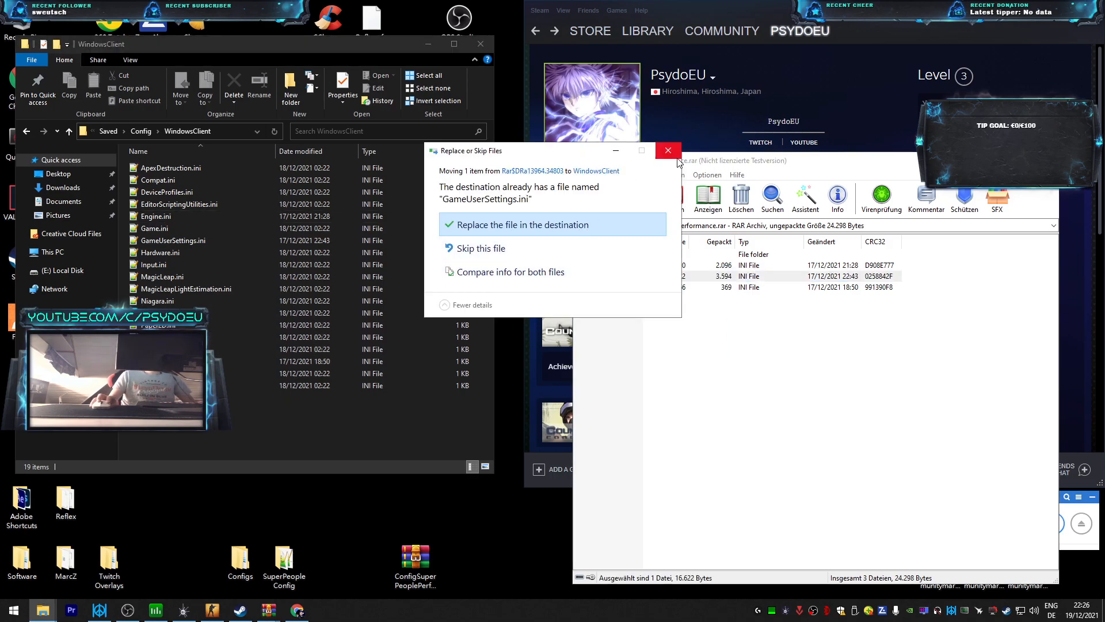
left_click(523, 225)
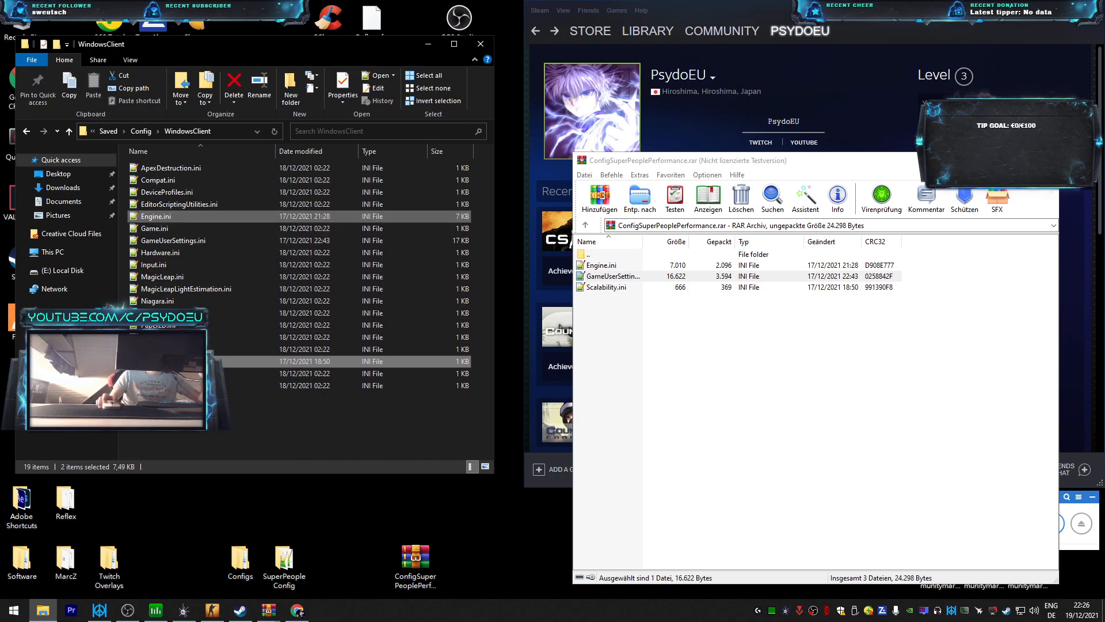
left_click(154, 228)
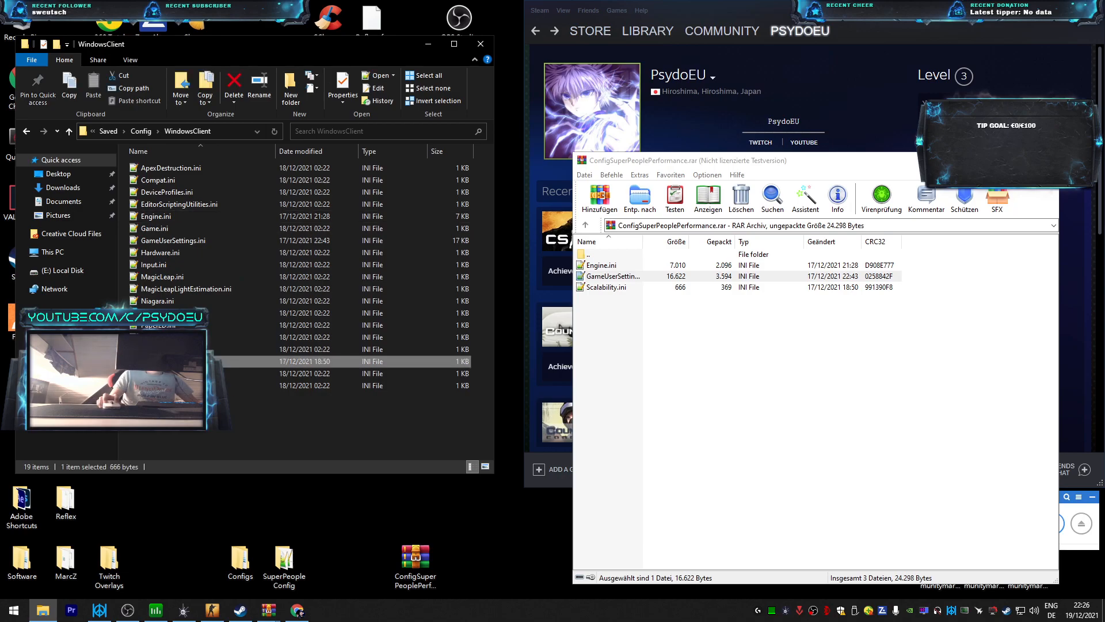
left_click(156, 216)
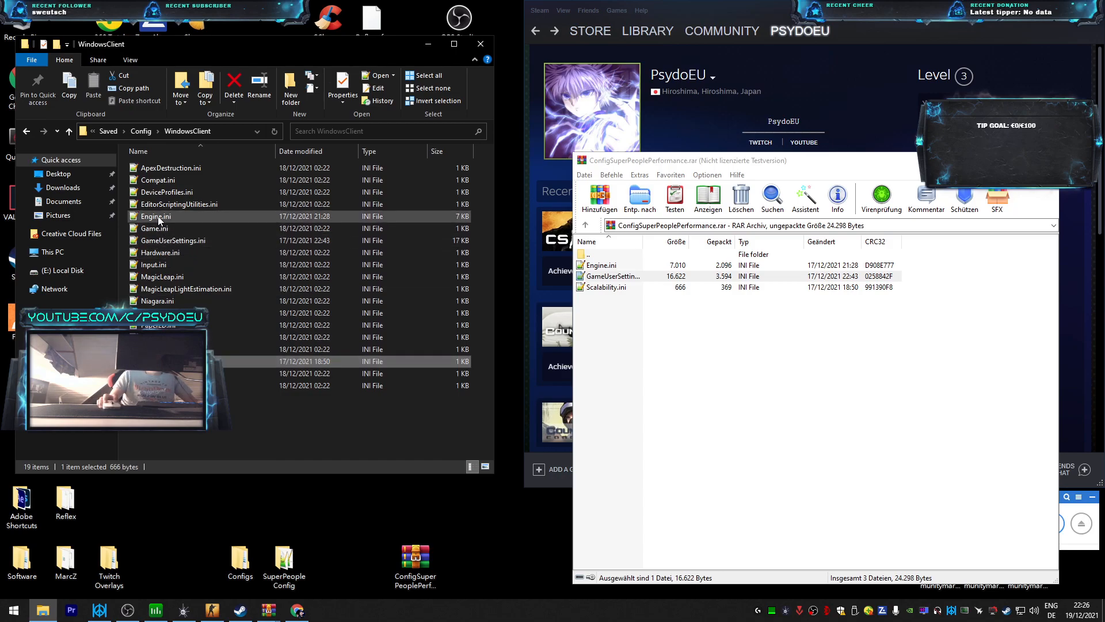
left_click(342, 85)
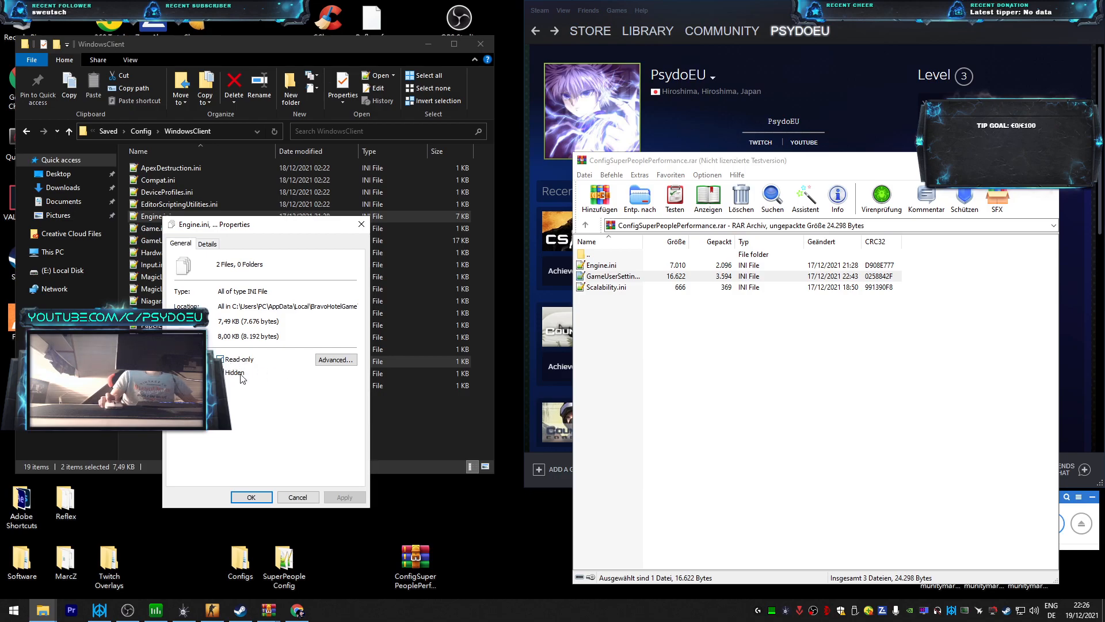
mouse_move(353, 378)
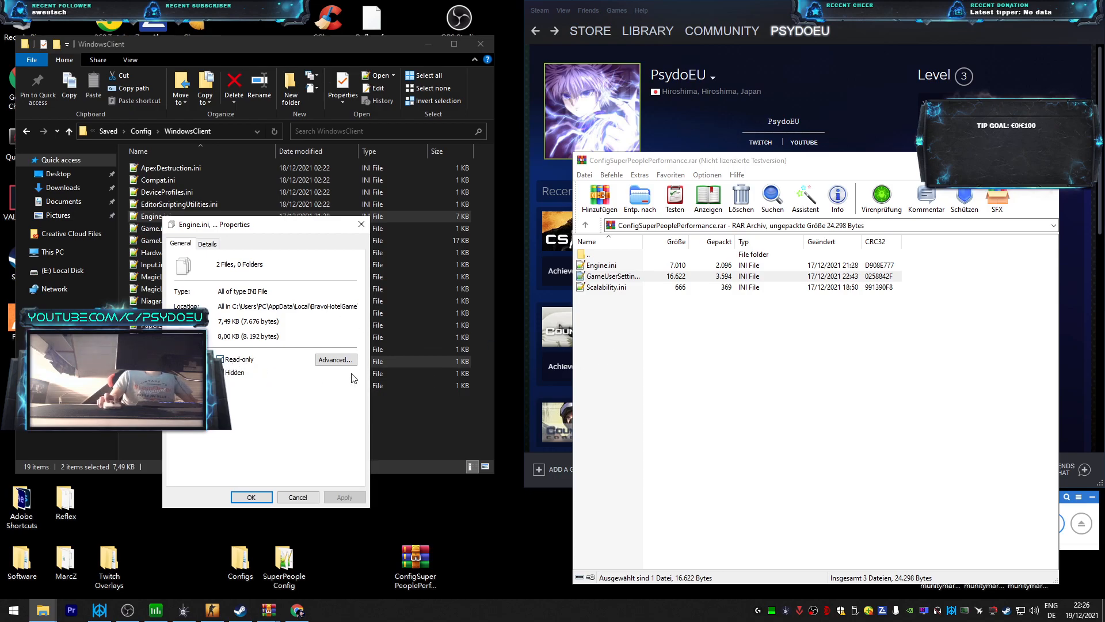
mouse_move(311, 442)
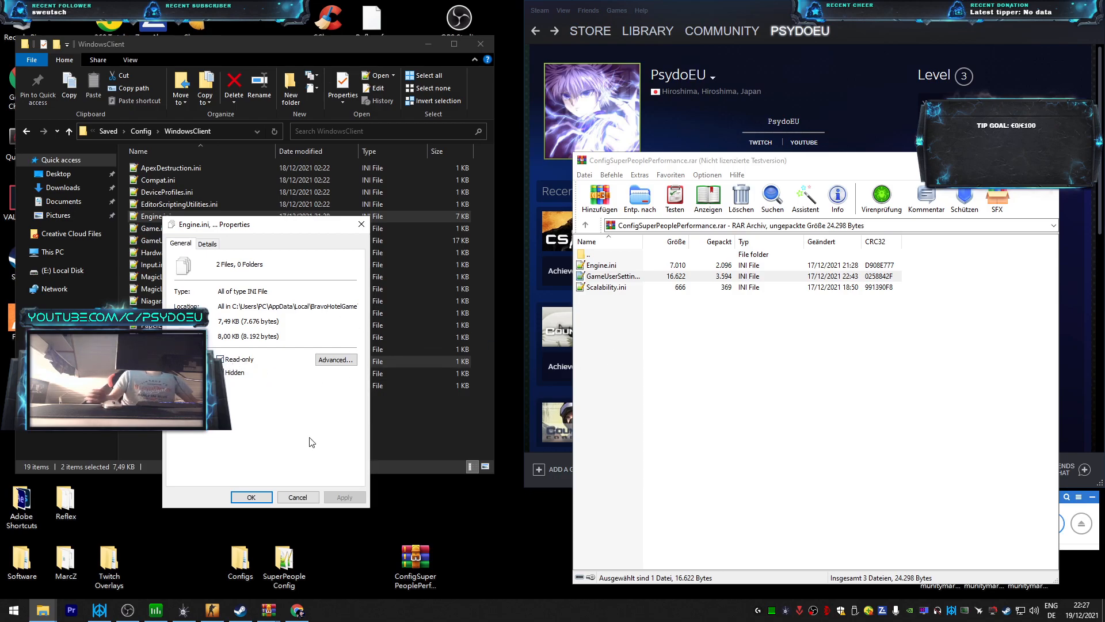
mouse_move(298, 498)
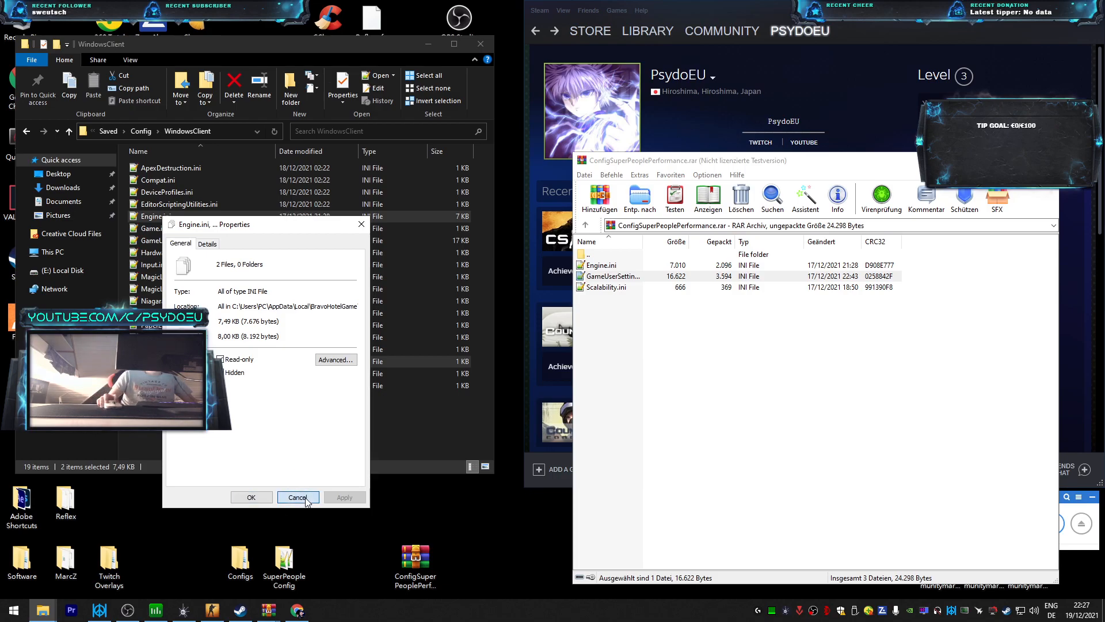
left_click(298, 497)
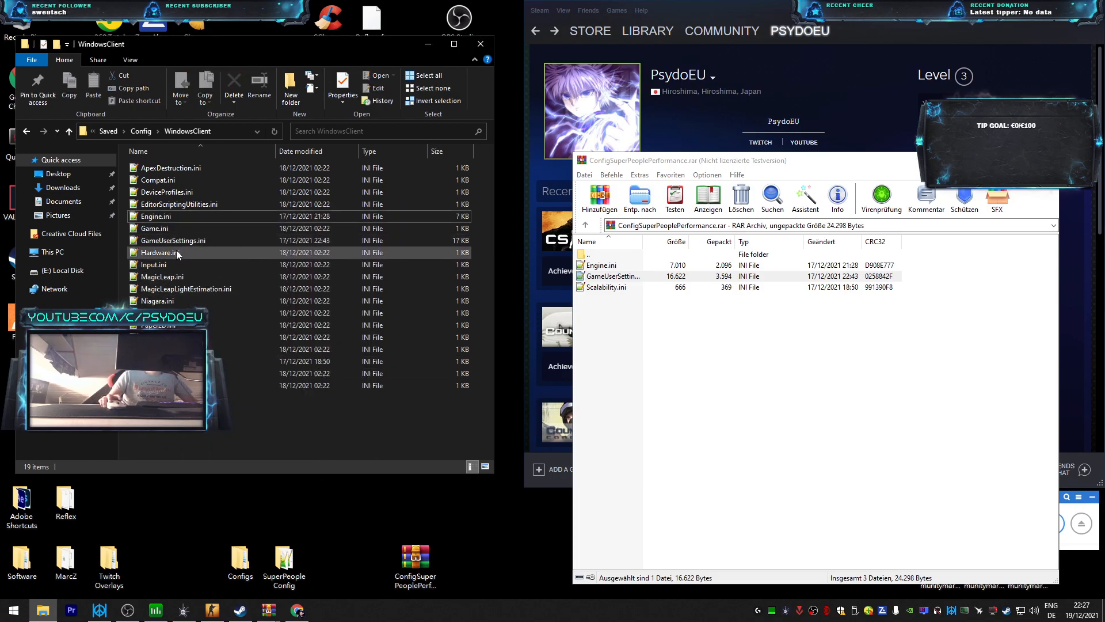
mouse_move(180, 241)
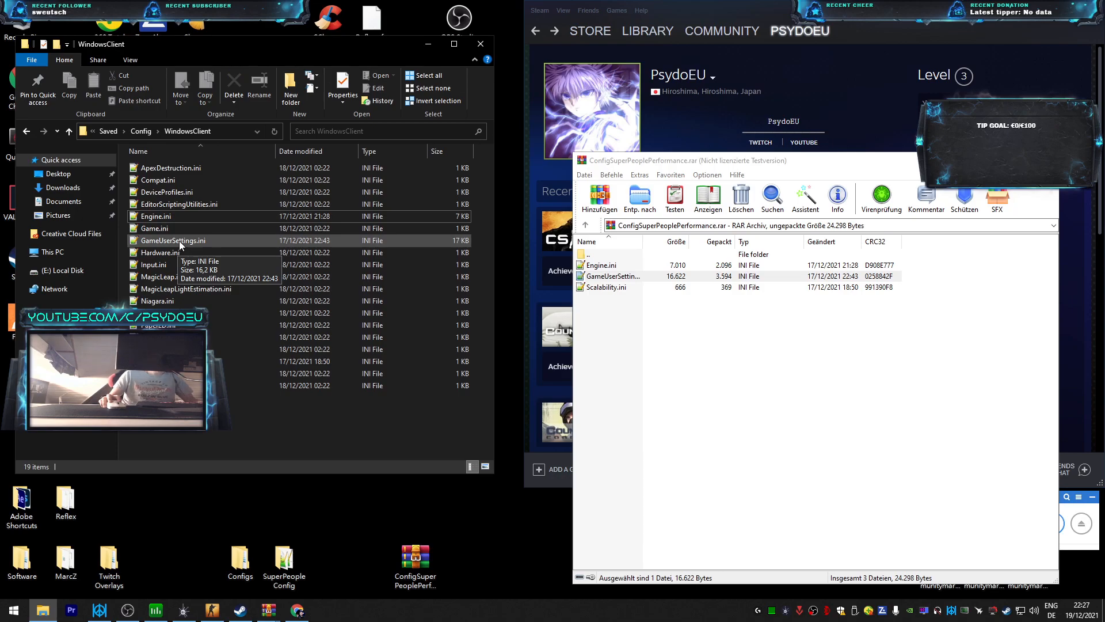
Open GameUserSettings.ini in Notepad++ and review the sensitivity and ScalabilityGroups lines
double_click(174, 240)
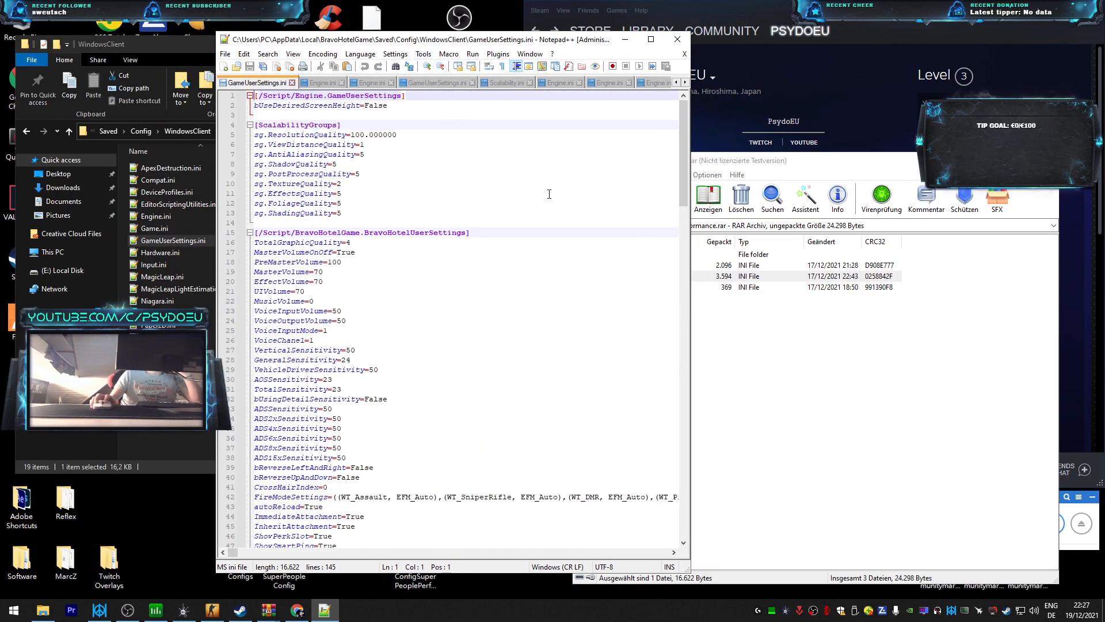
mouse_move(383, 255)
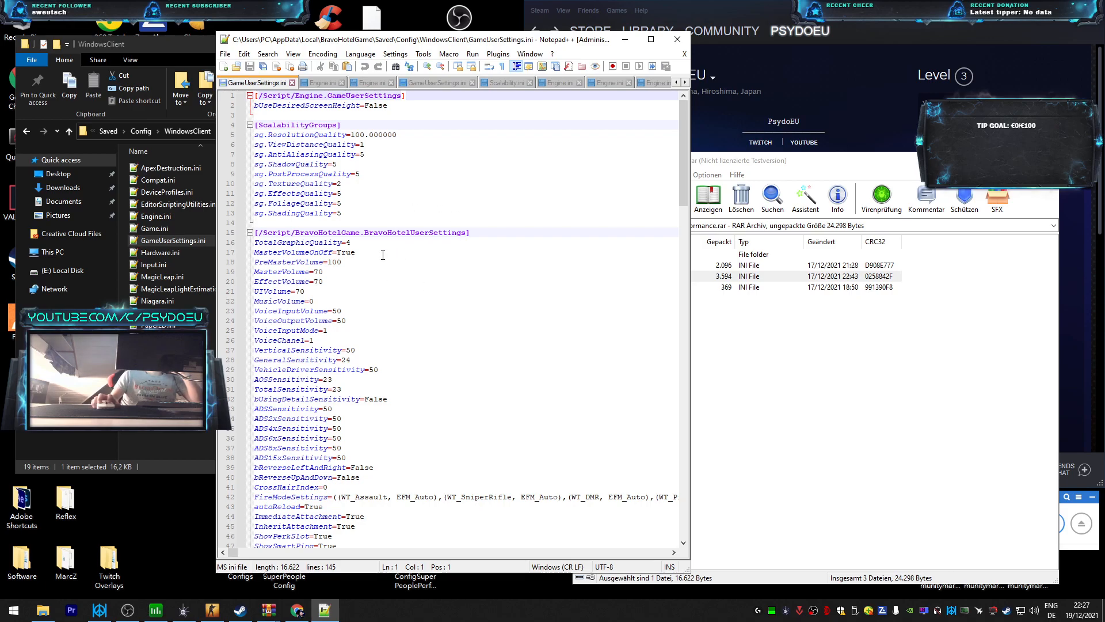
left_click(343, 389)
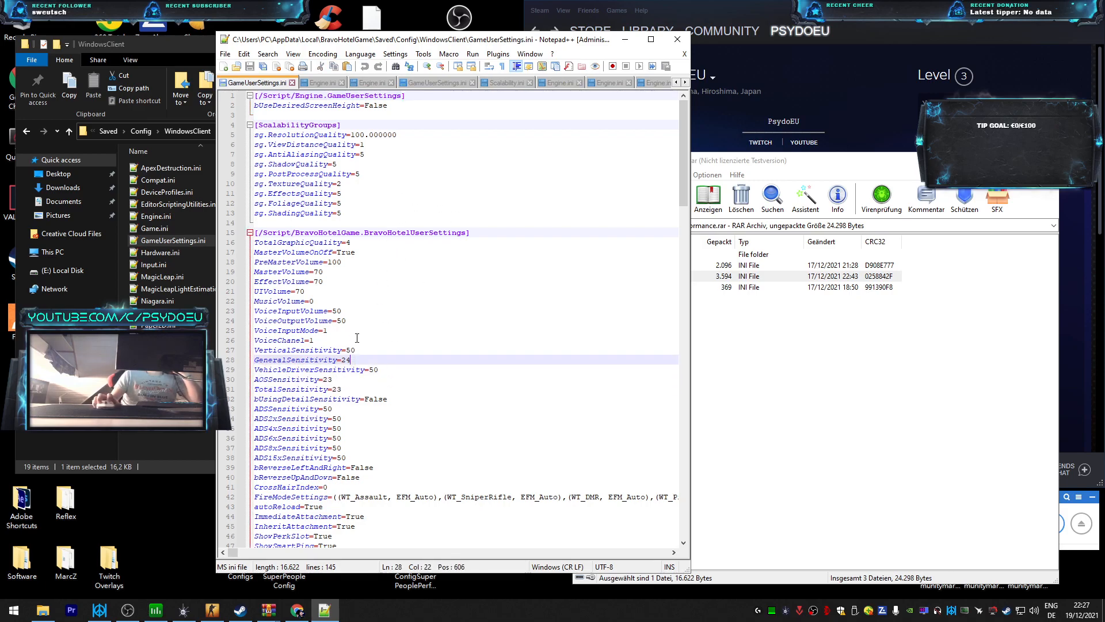
scroll("down", 3)
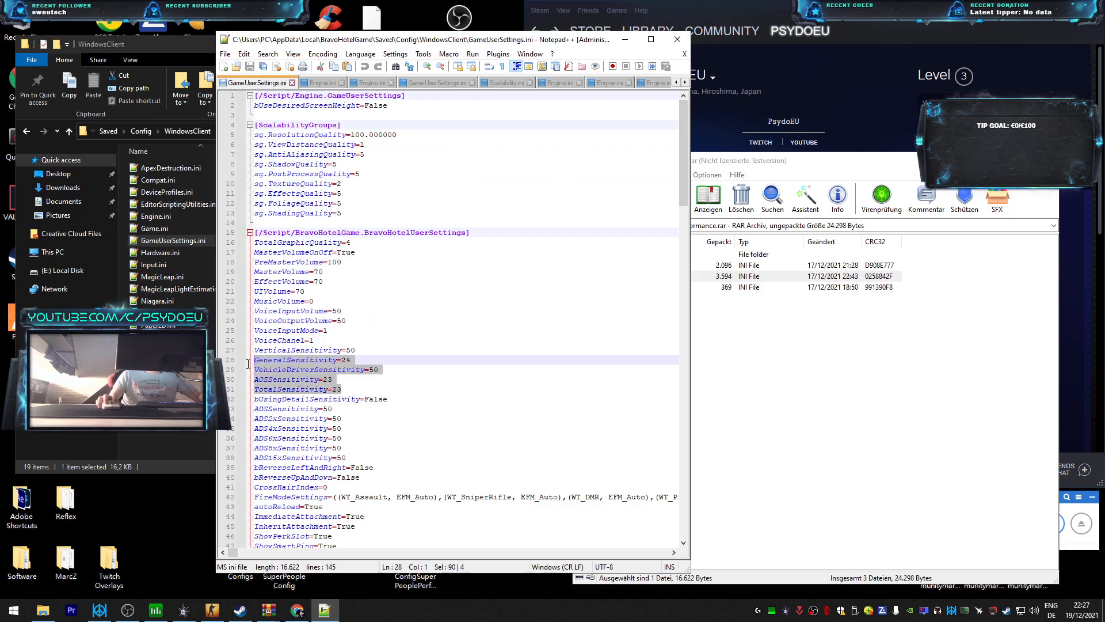
mouse_move(368, 361)
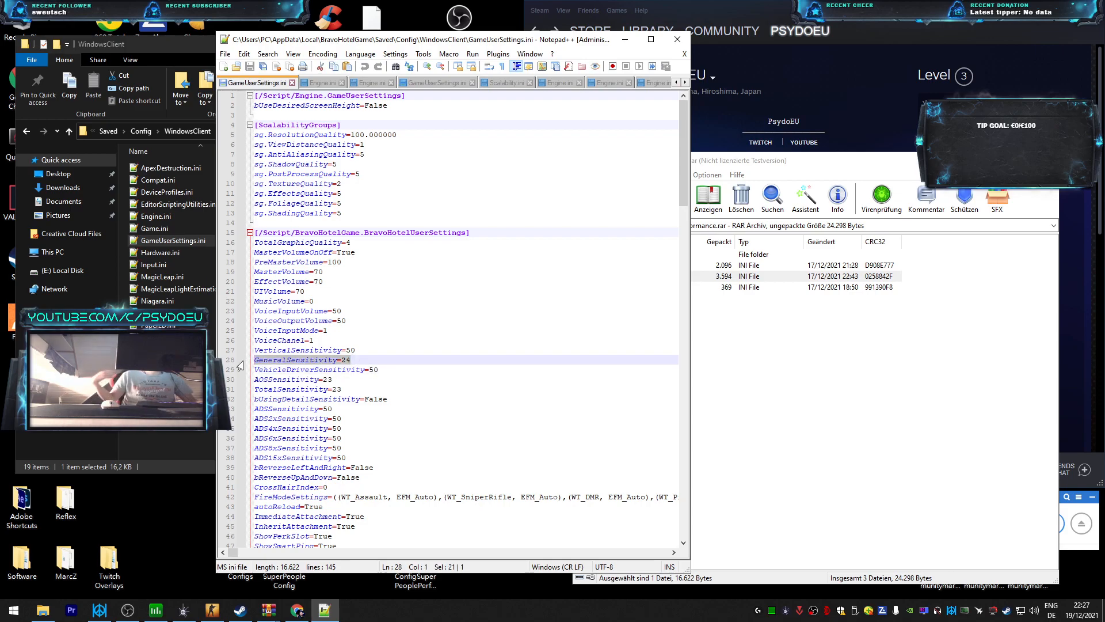
mouse_move(624, 313)
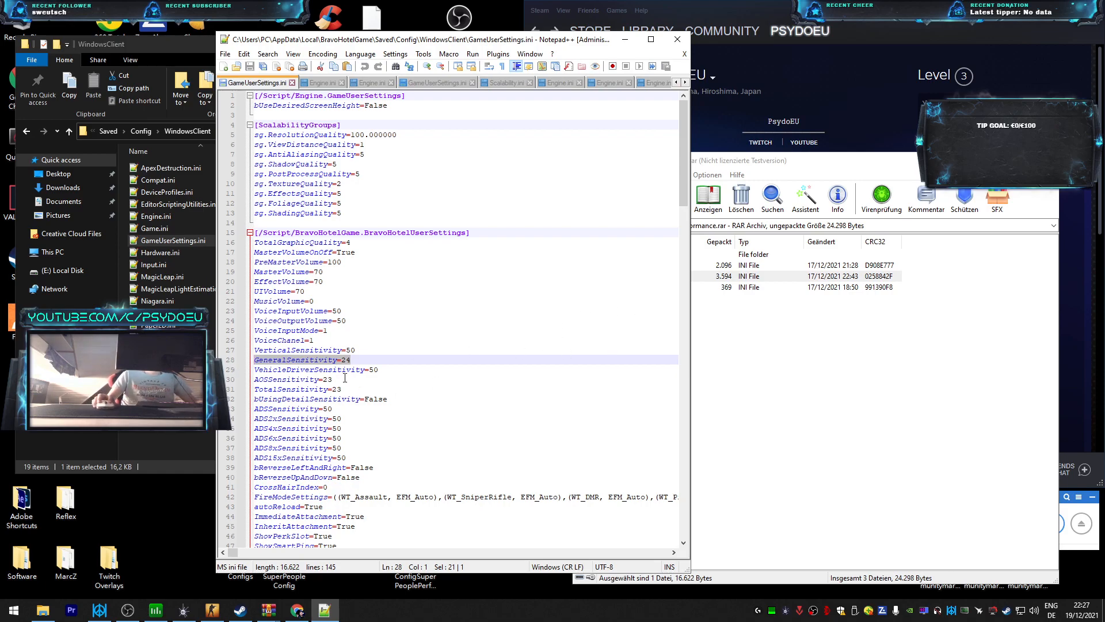
left_click(336, 379)
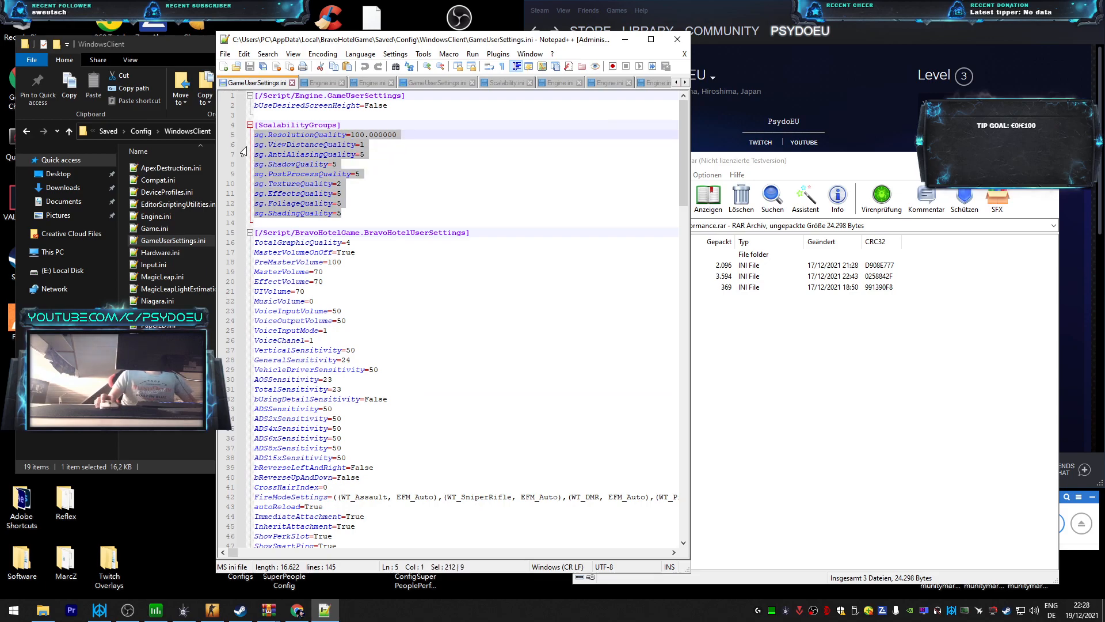
Scroll GameUserSettings.ini and check the DesiredScreenWidth value for the 1440×1080 resolution
scroll("down", 3)
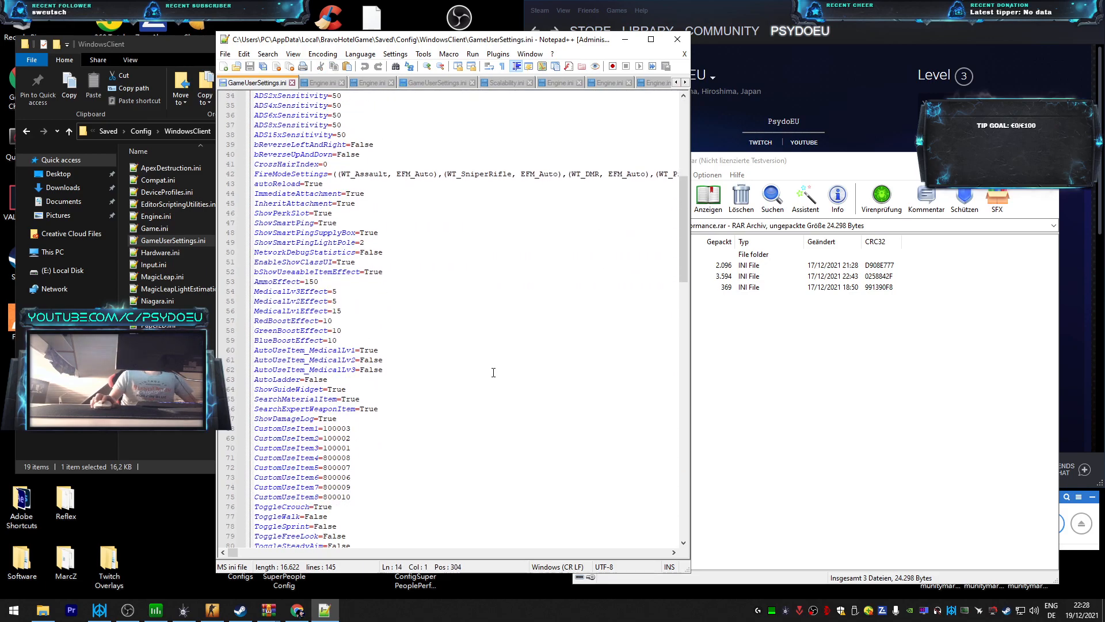
scroll("down", 3)
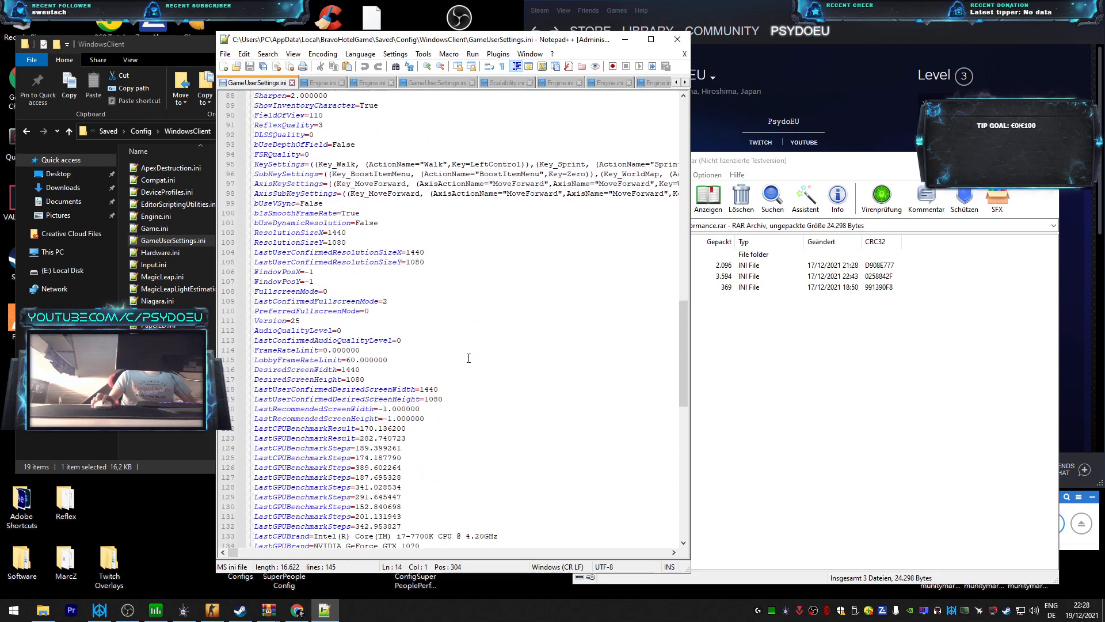
mouse_move(477, 355)
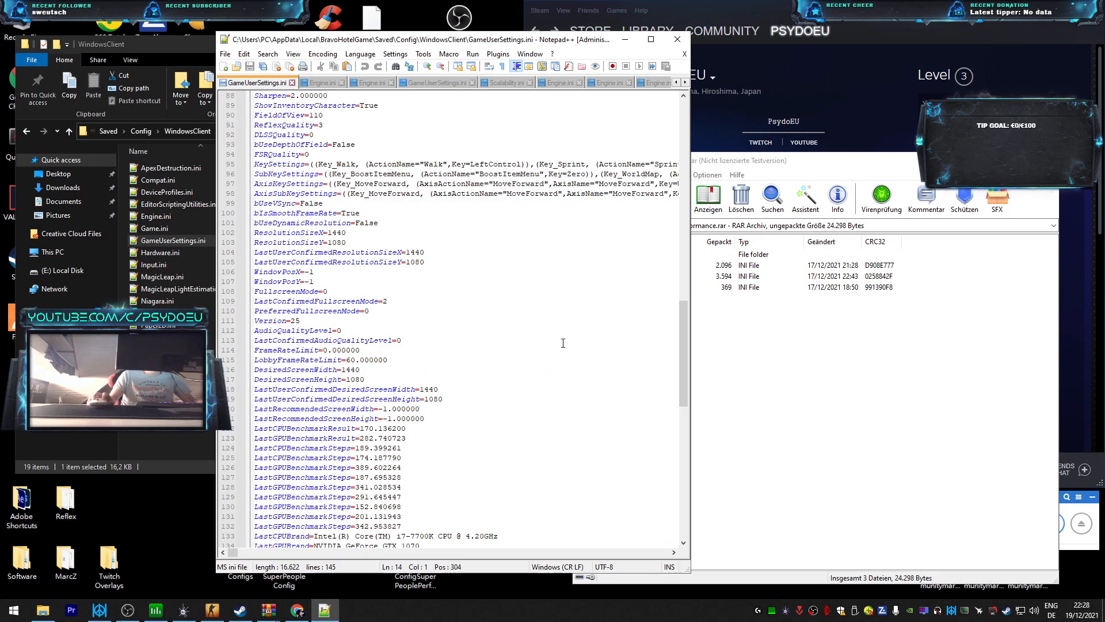
mouse_move(479, 347)
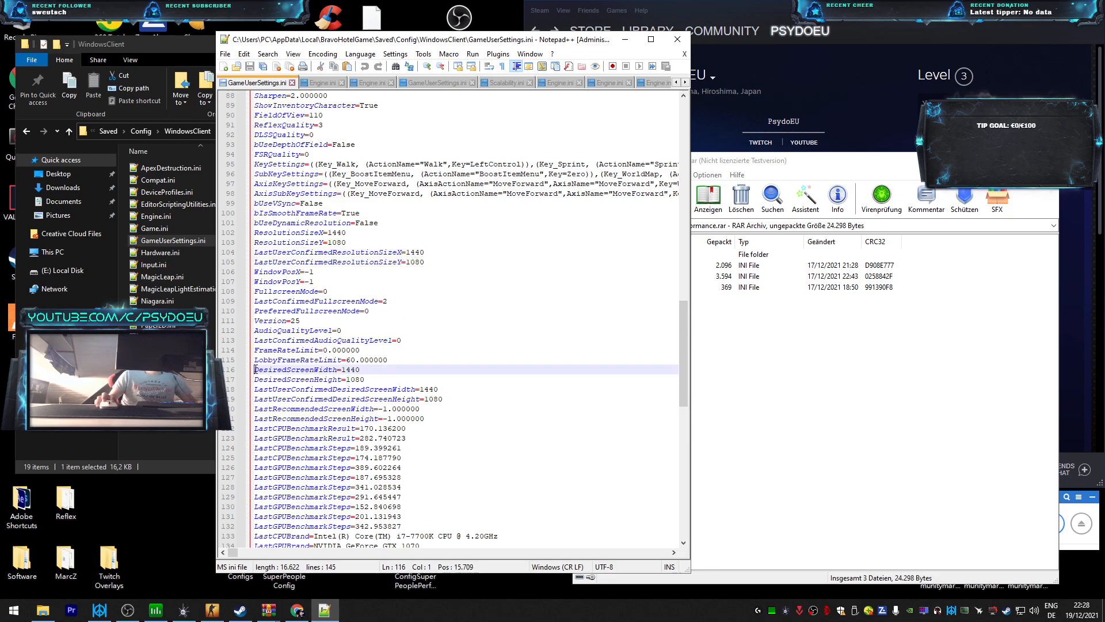
double_click(349, 369)
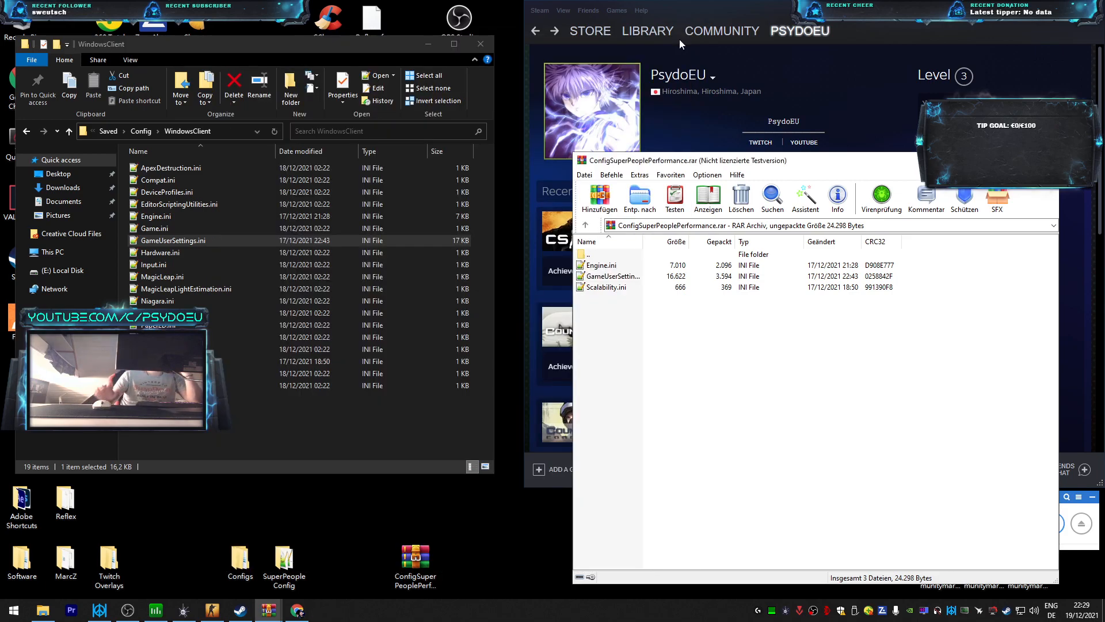
Select the installed Engine and GameUserSettings ini files to verify, then close the folder window
left_click(155, 216)
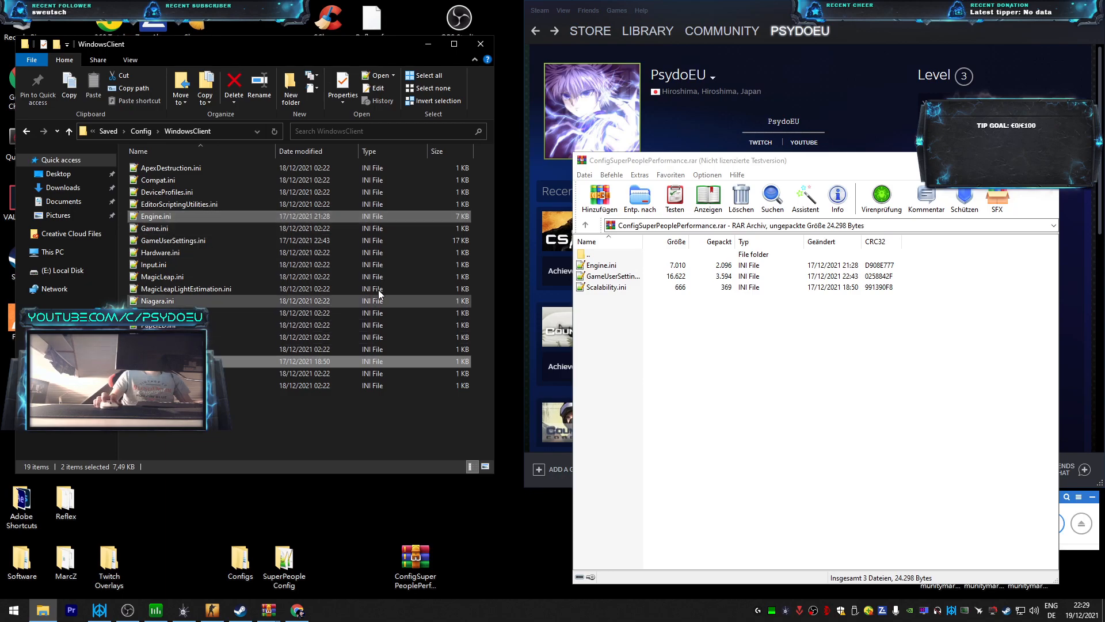
mouse_move(273, 320)
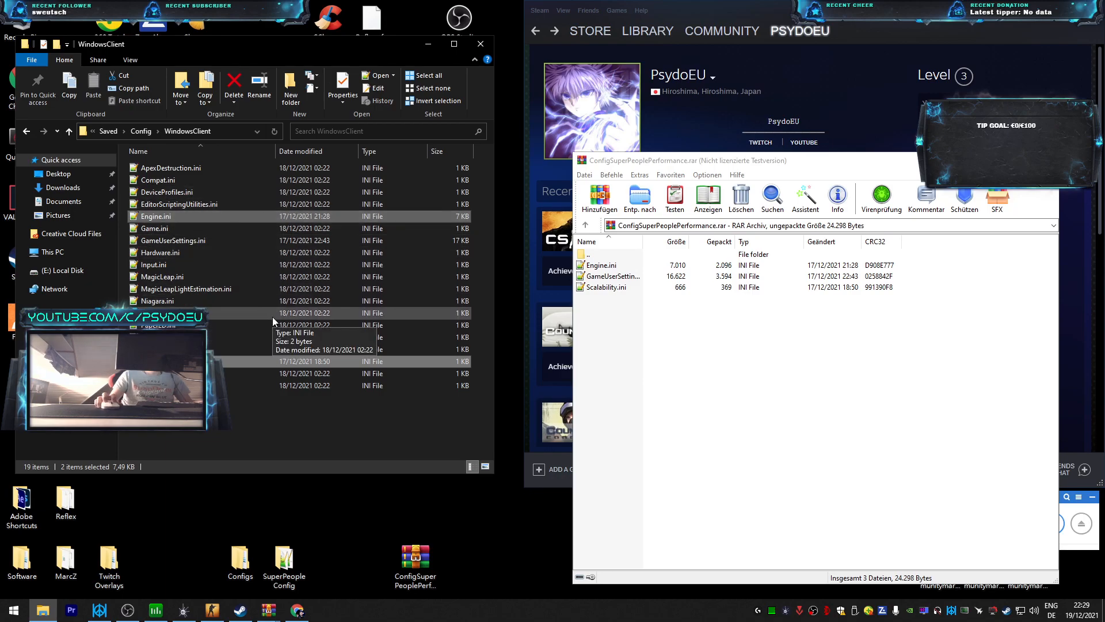
mouse_move(218, 276)
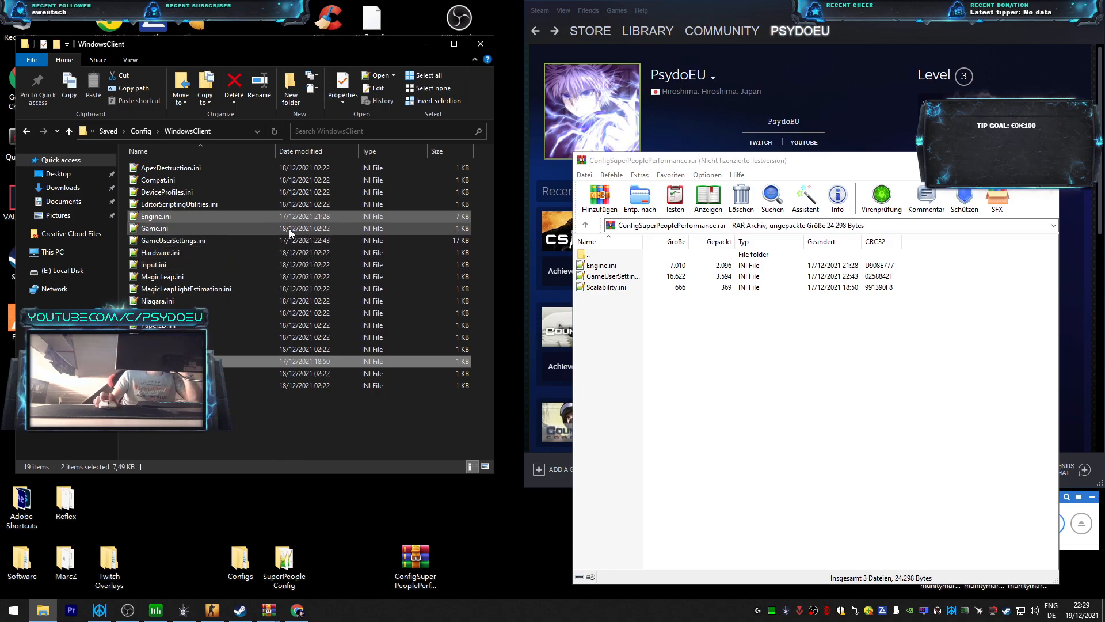
left_click(156, 216)
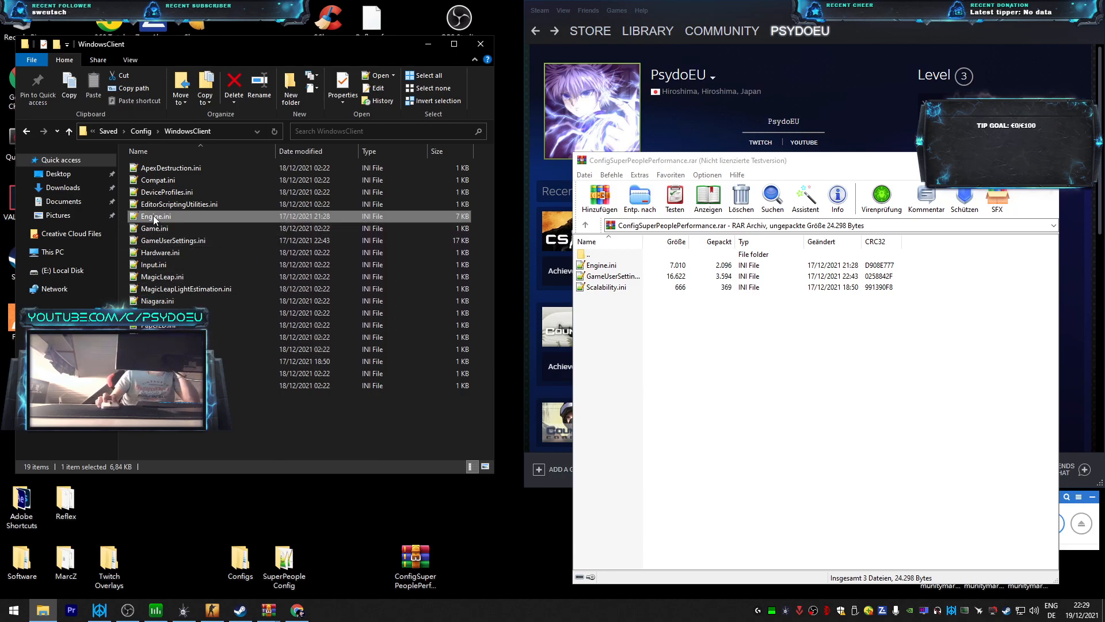
mouse_move(220, 272)
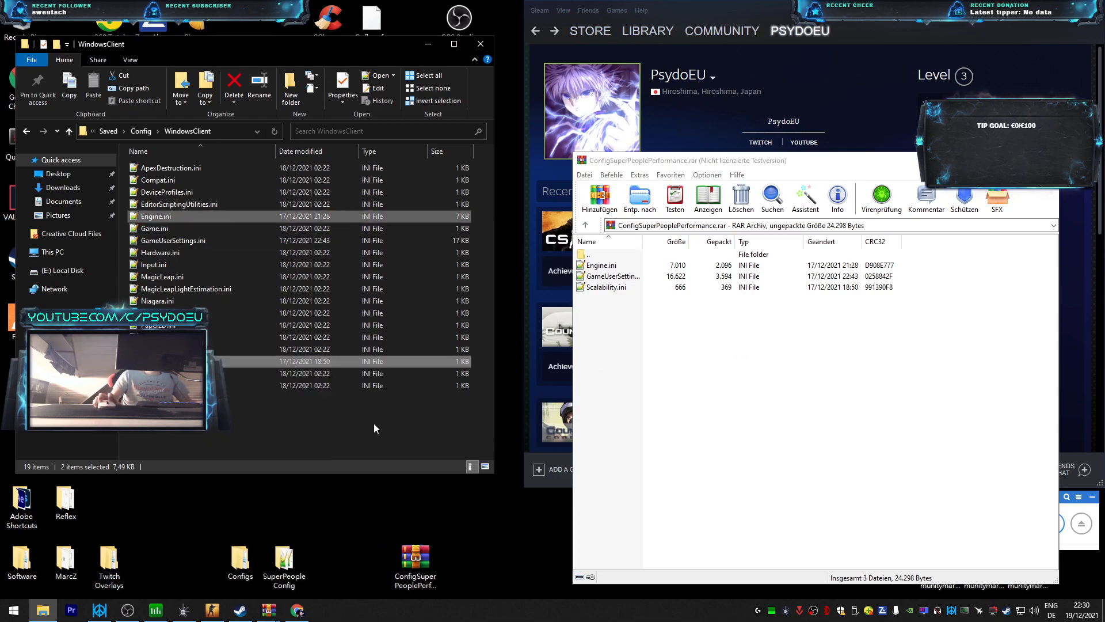
left_click(155, 216)
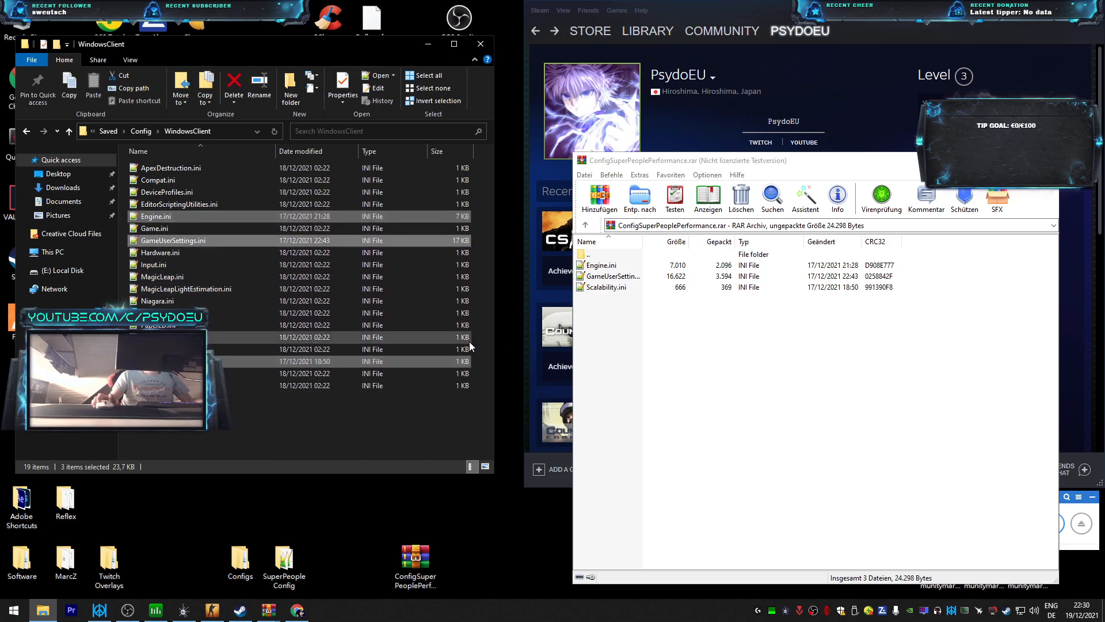
right_click(330, 370)
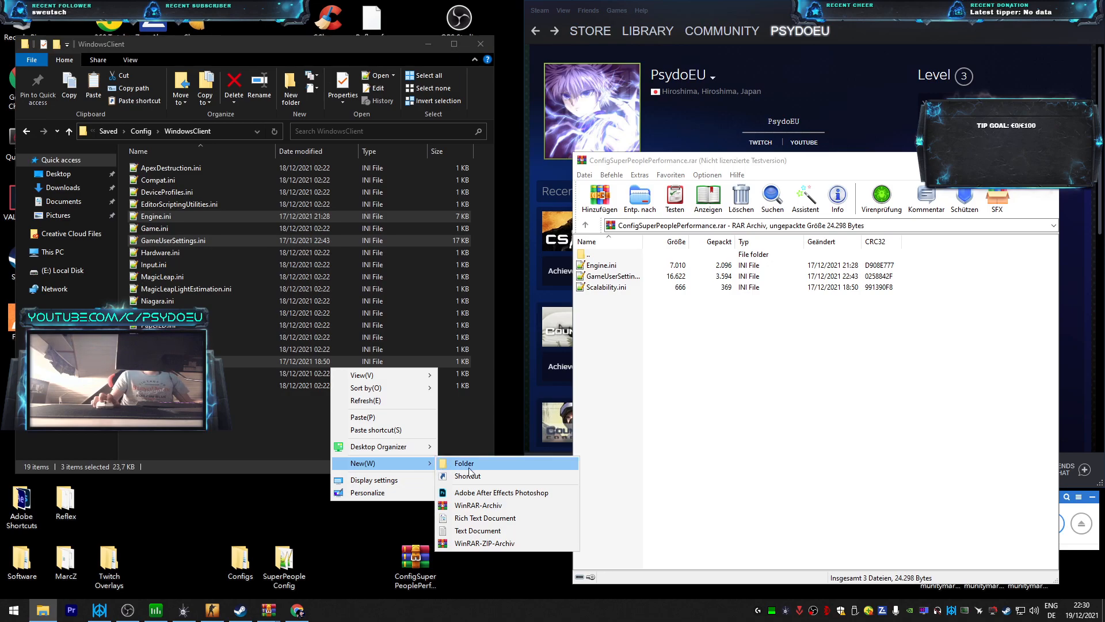
left_click(327, 508)
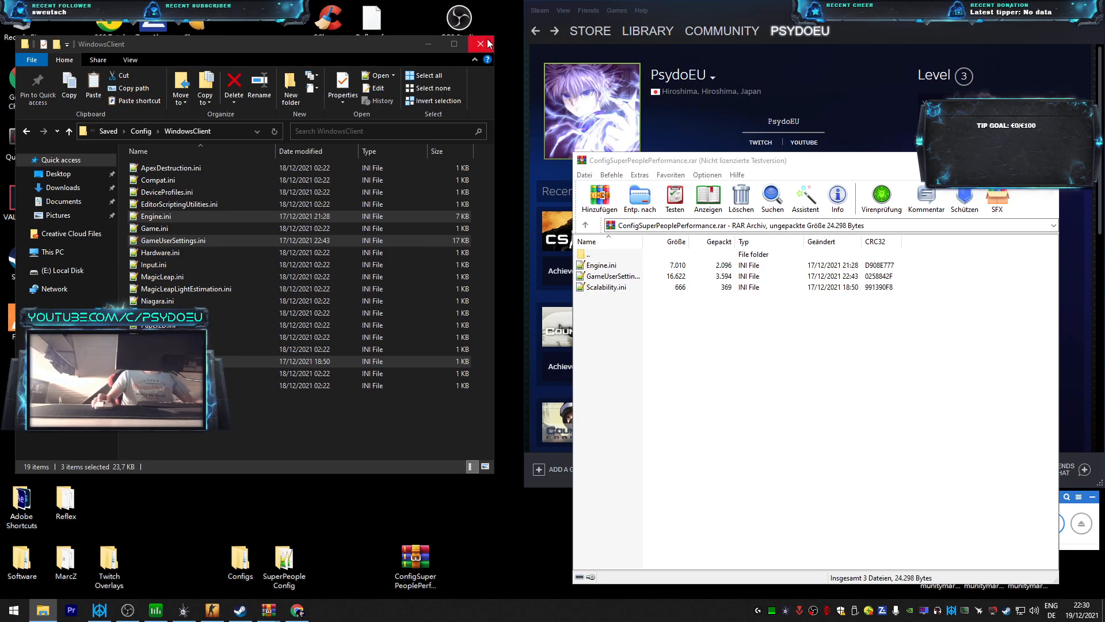
left_click(480, 43)
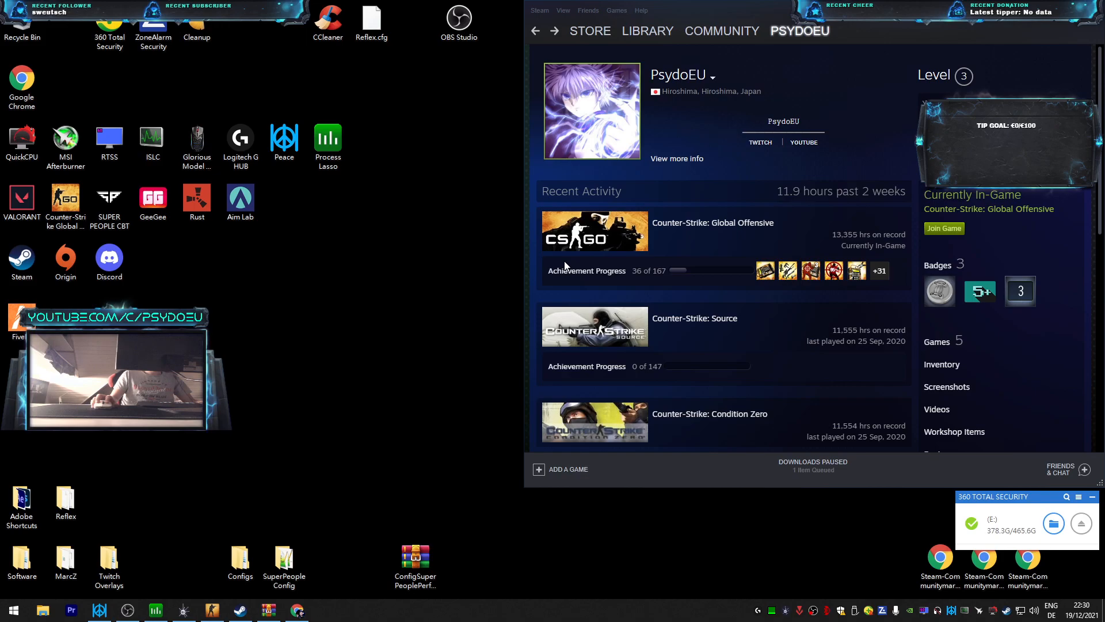
Play a replay MP4 from the Shadowplay Folder on New Volume (D:)
left_click(44, 610)
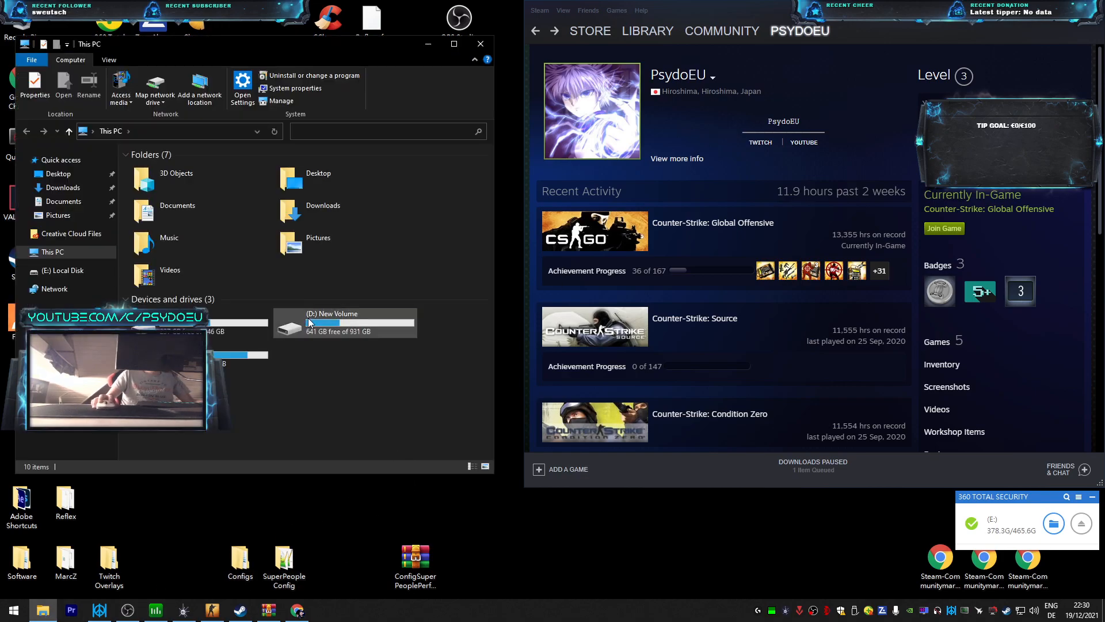
double_click(336, 323)
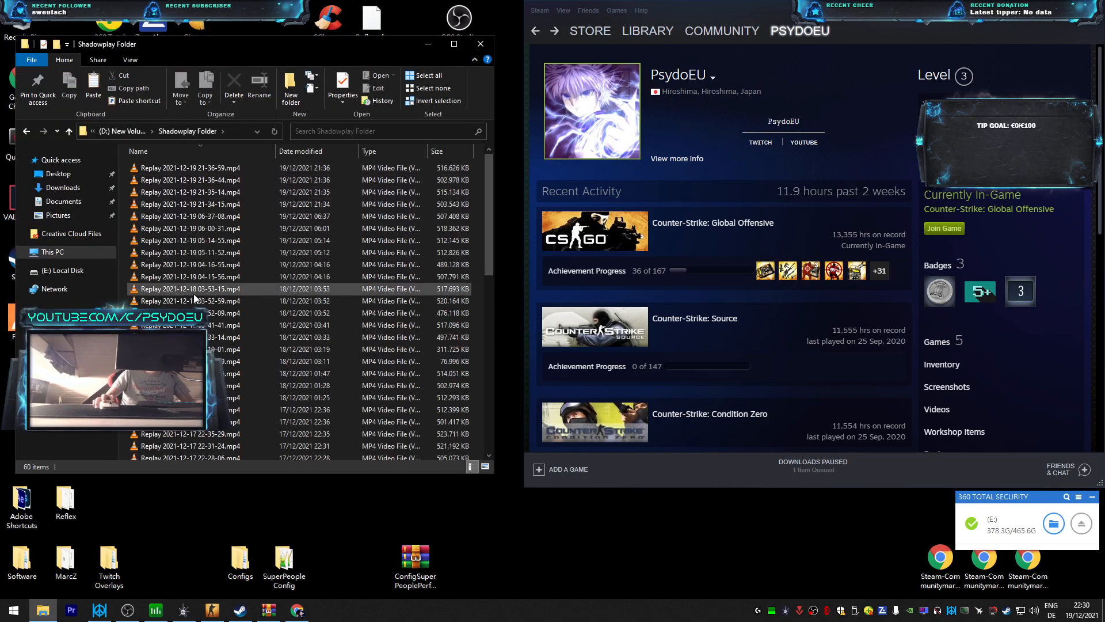
double_click(190, 288)
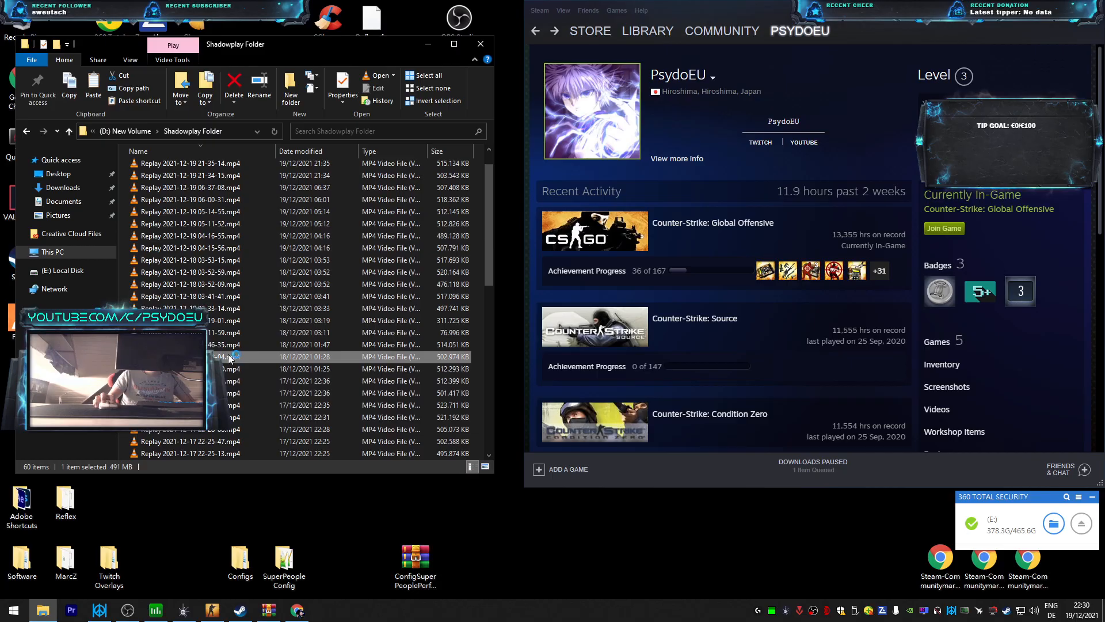
double_click(225, 357)
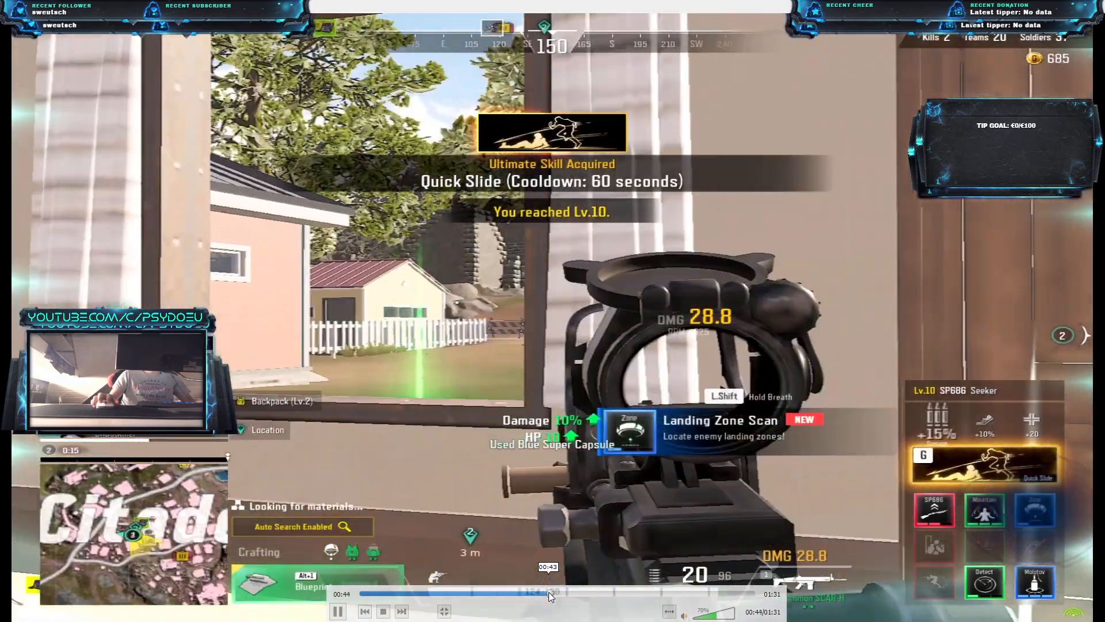
Switch to VLC to watch the Super People gameplay replay
key("alt+tab")
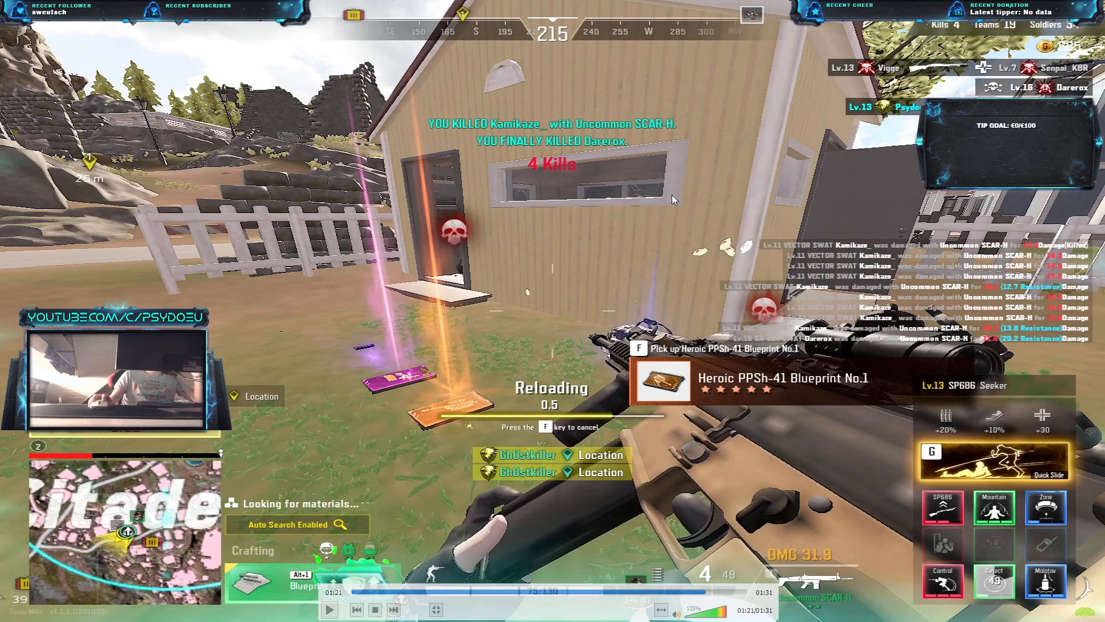
mouse_move(694, 243)
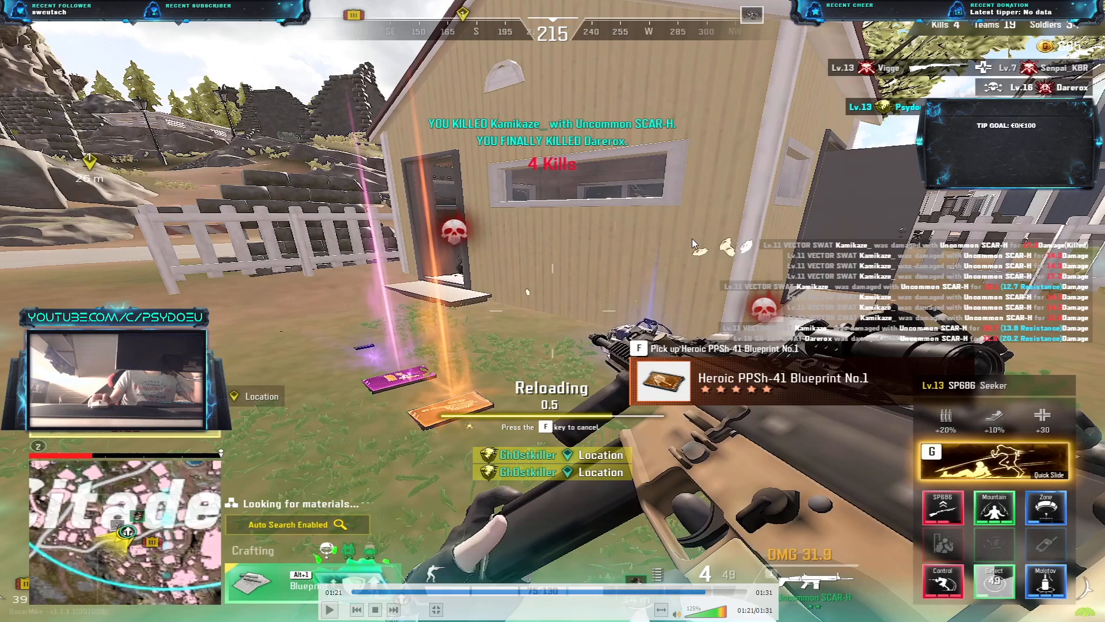
mouse_move(810, 254)
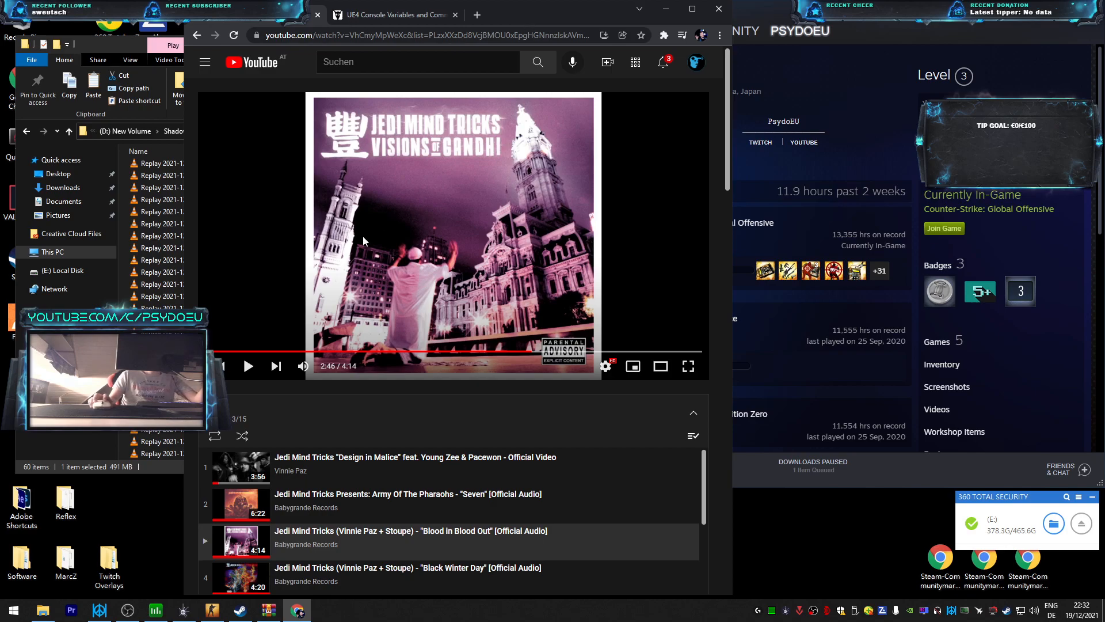
mouse_move(589, 215)
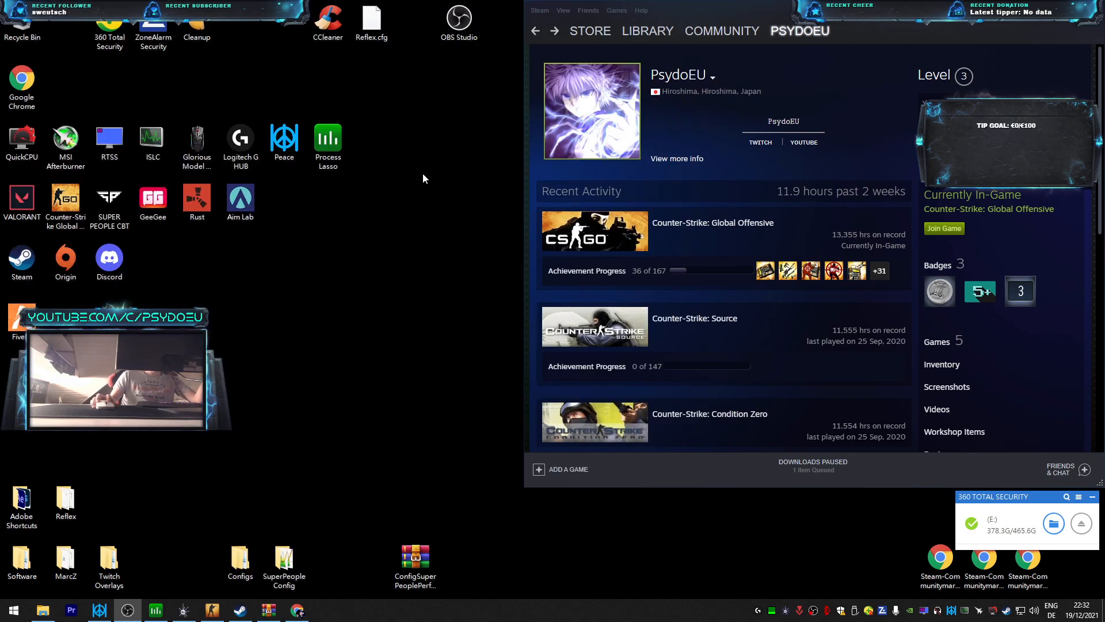
mouse_move(495, 226)
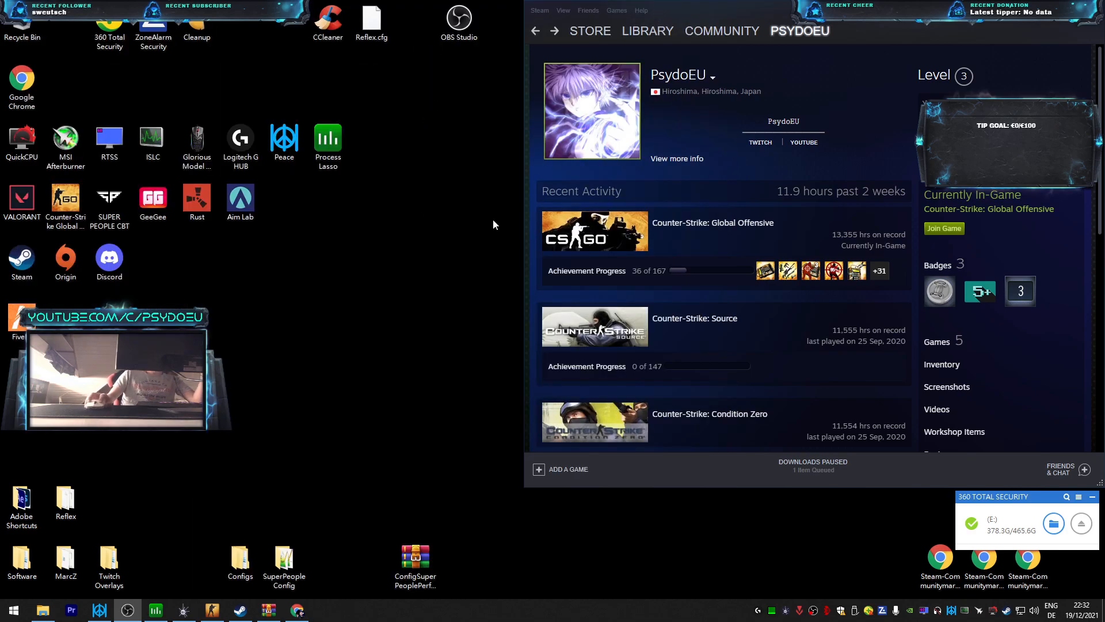
mouse_move(523, 270)
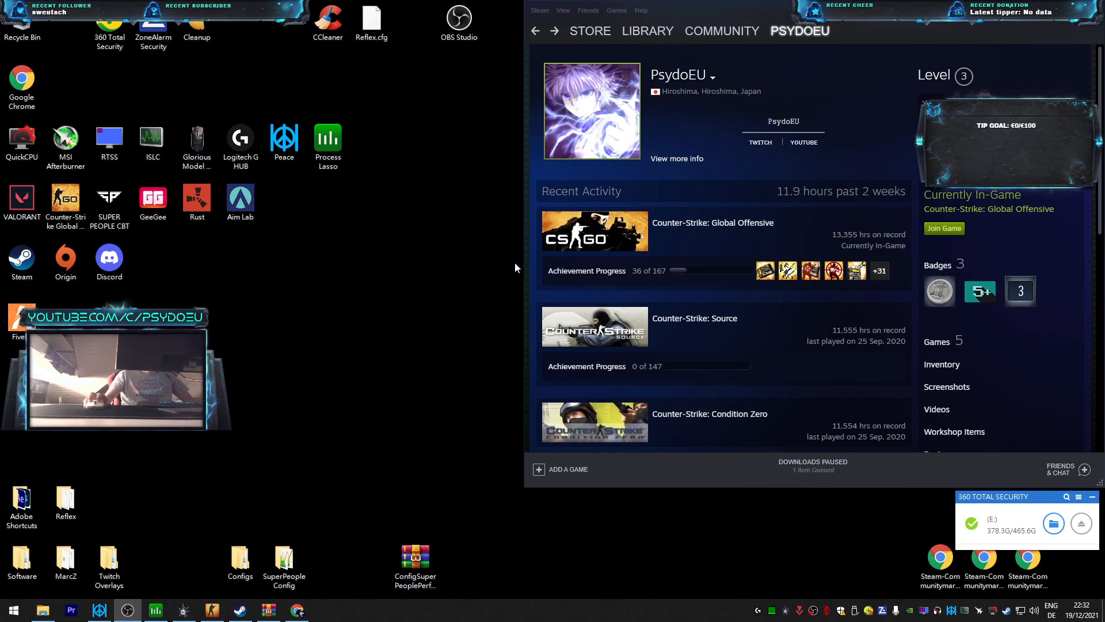
mouse_move(510, 168)
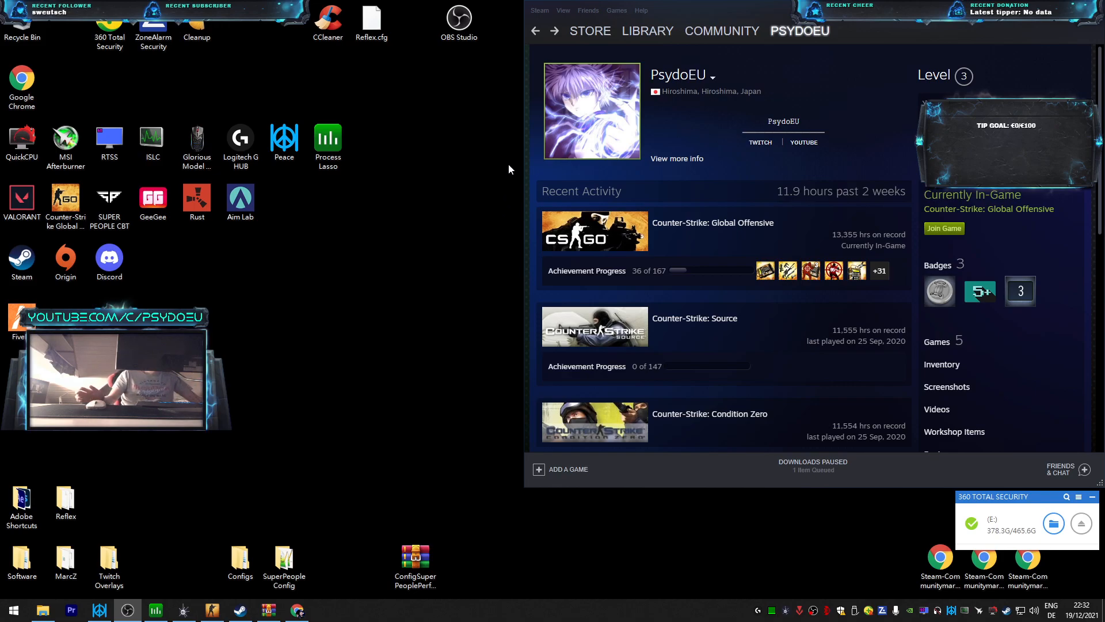
mouse_move(590, 165)
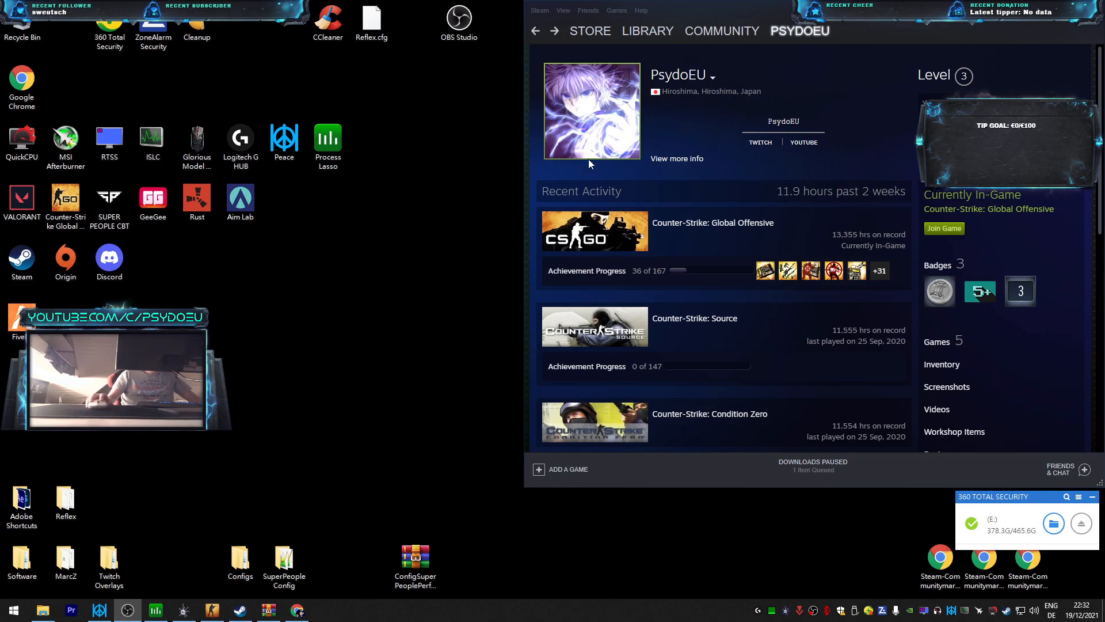
mouse_move(686, 163)
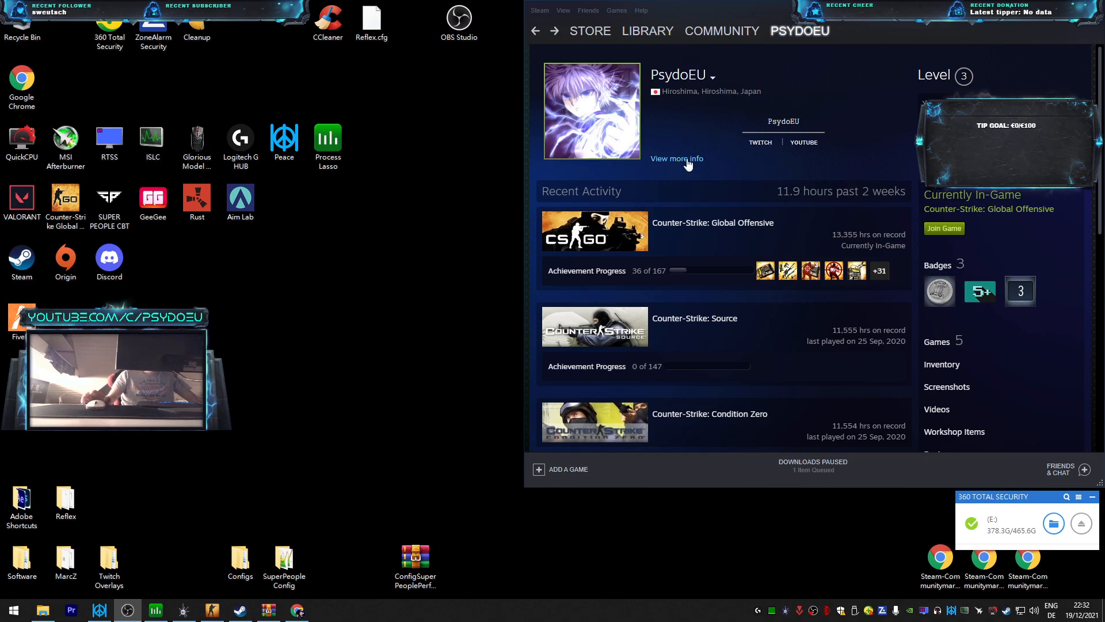
mouse_move(659, 163)
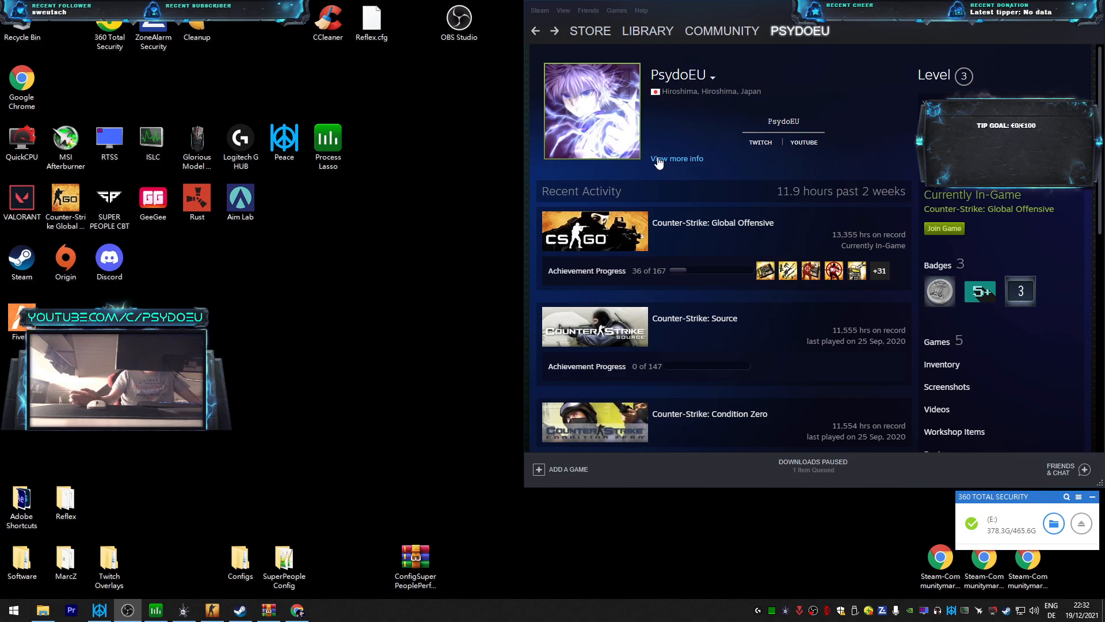